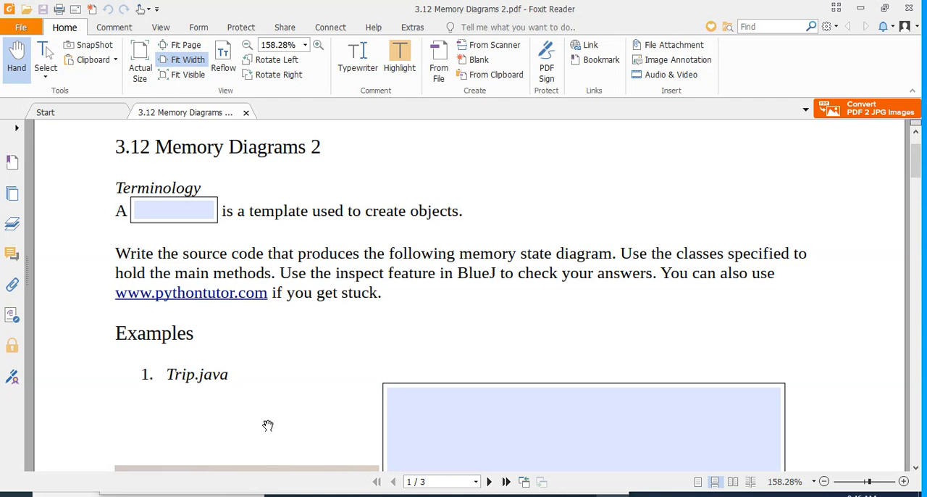
mouse_move(491, 336)
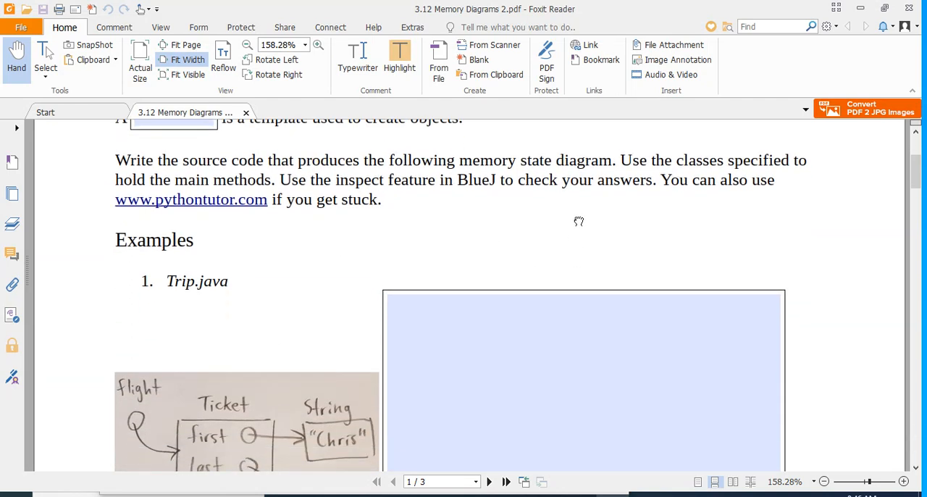
Scroll the worksheet down to Example 1's Trip.java memory diagram.
scroll(down, 3)
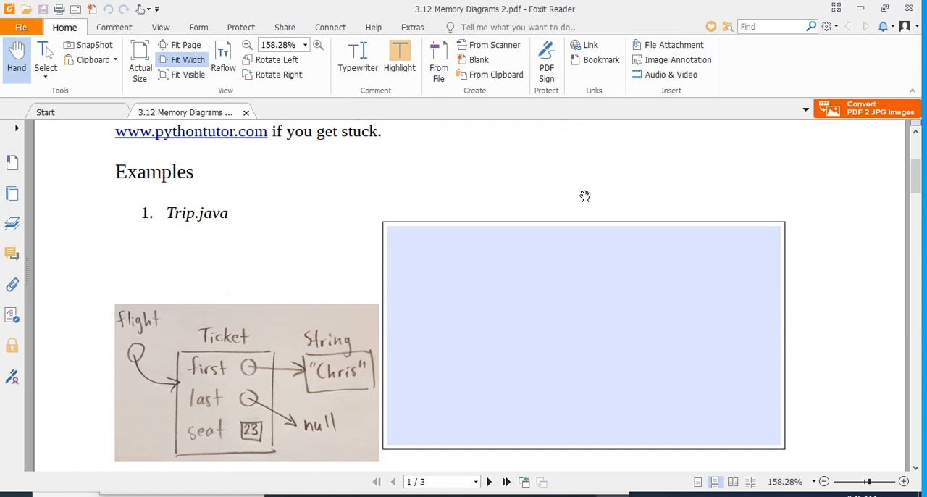
mouse_move(243, 333)
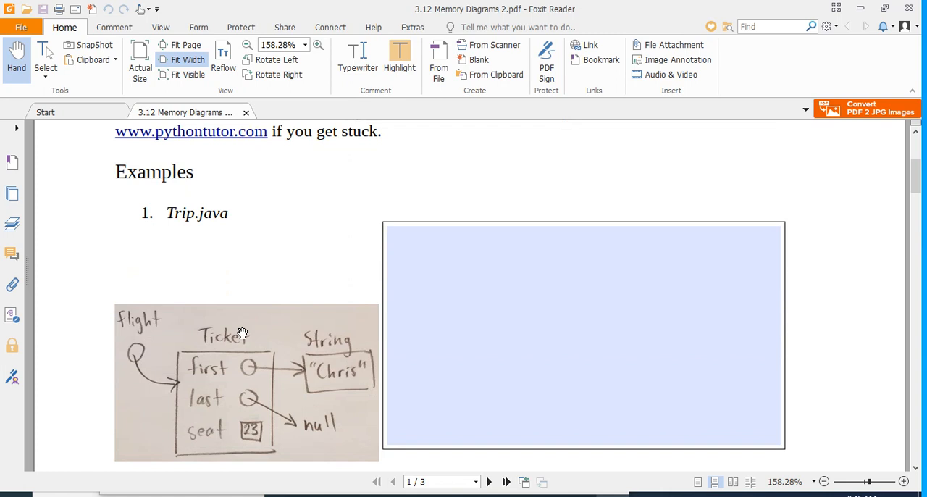
mouse_move(212, 380)
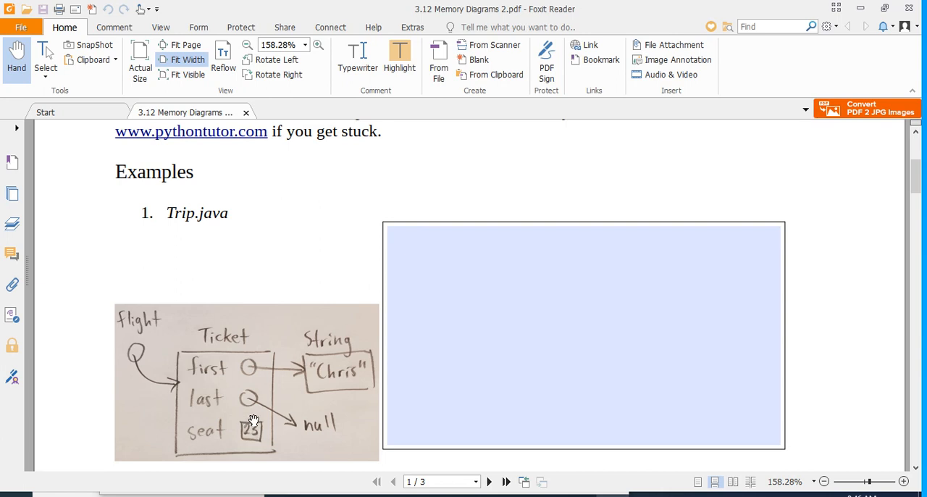
mouse_move(255, 399)
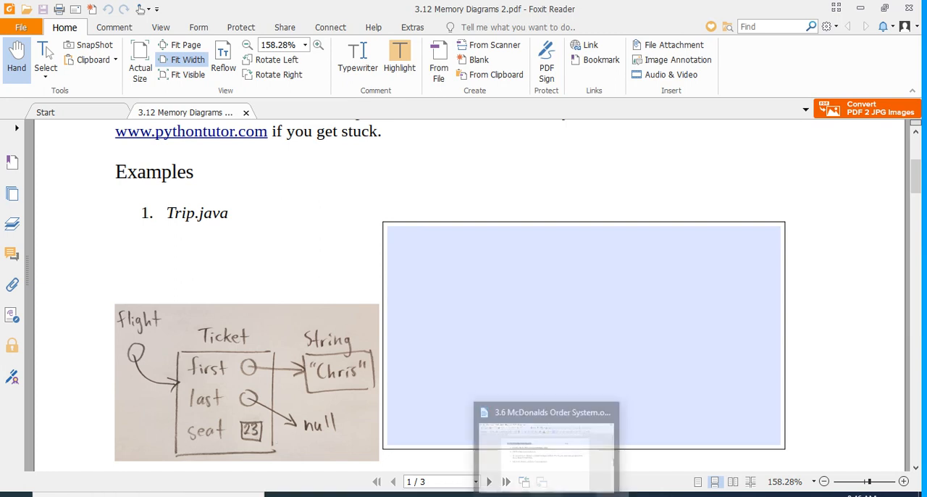
mouse_move(629, 478)
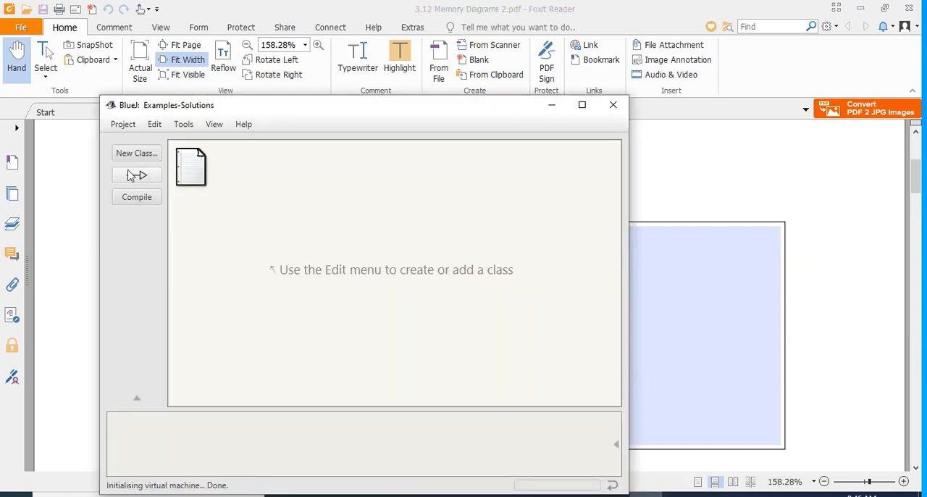
Create a class named Ticket, cancelling one false start before confirming.
click(136, 153)
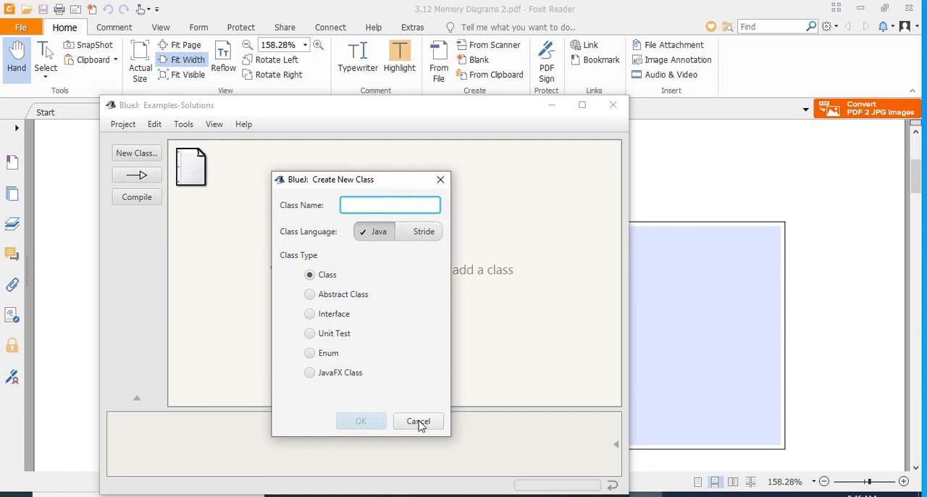
click(418, 421)
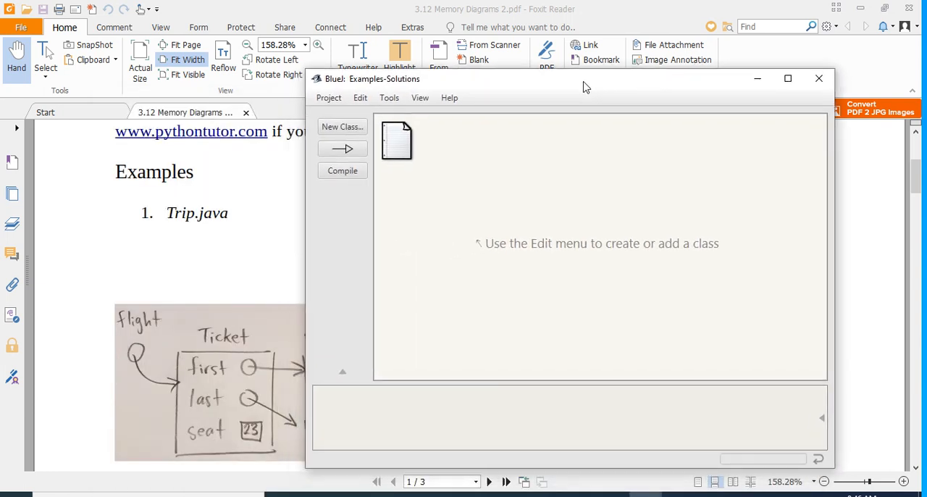
click(342, 126)
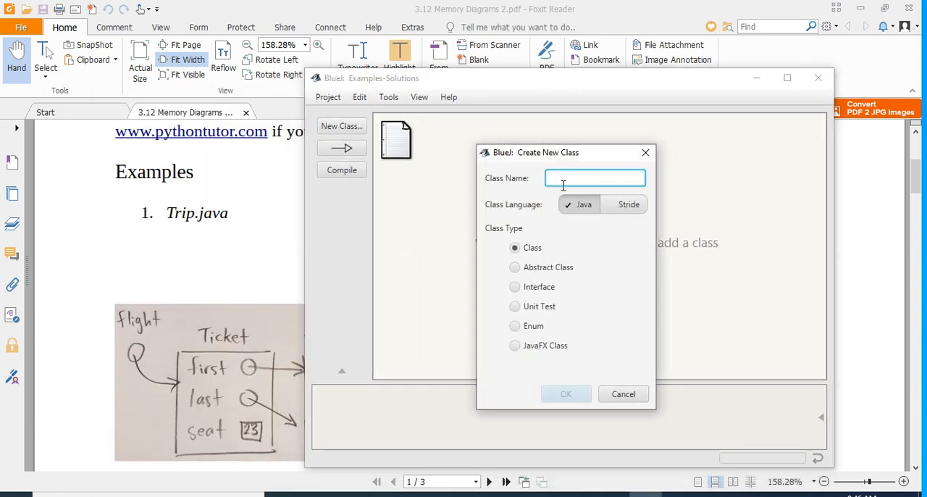
text(Tickey)
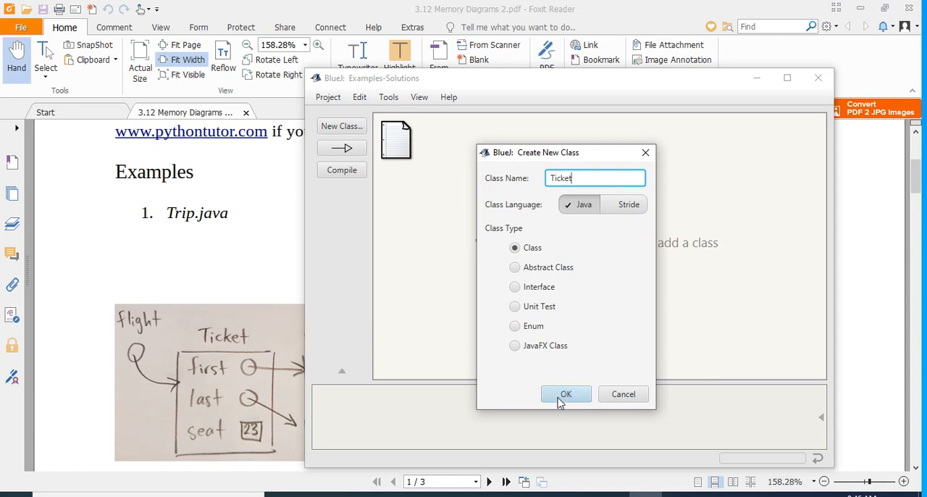
click(566, 393)
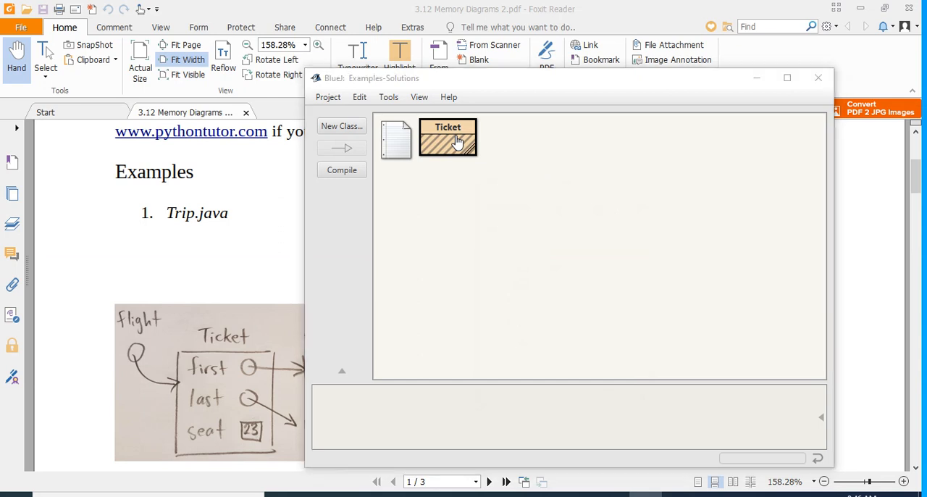
Replace Ticket's template code with fields String first, String last and int seat.
double_click(447, 138)
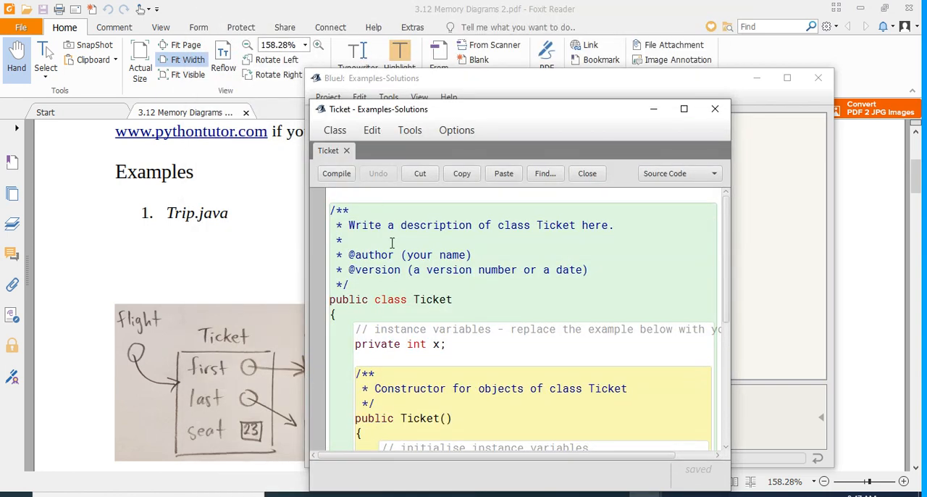
drag(329, 210, 350, 284)
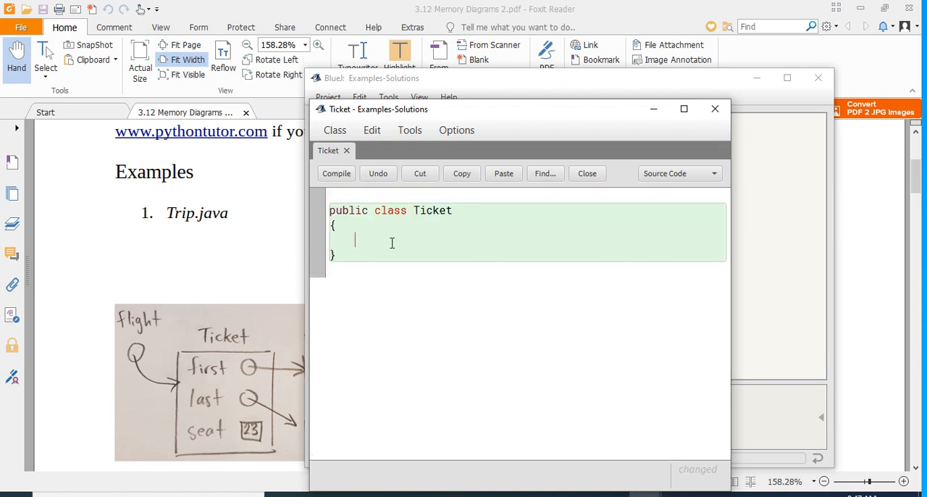
text(Strin)
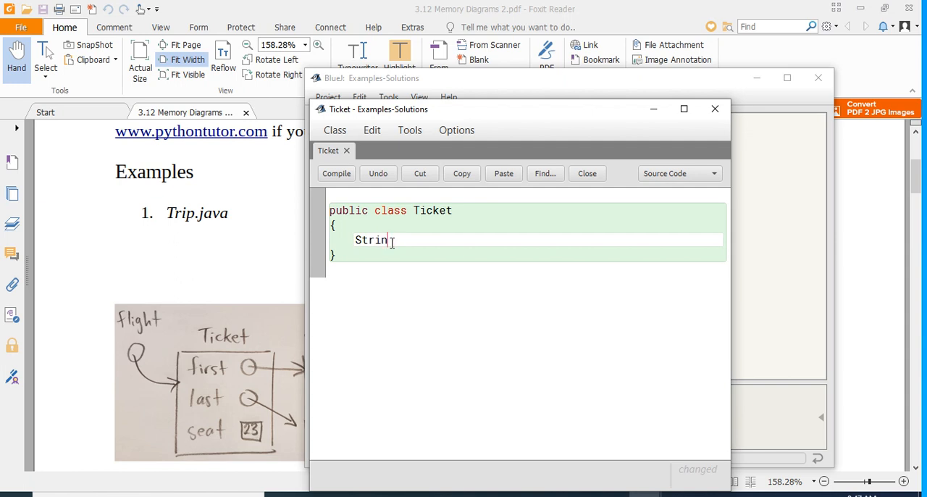
text(g first;)
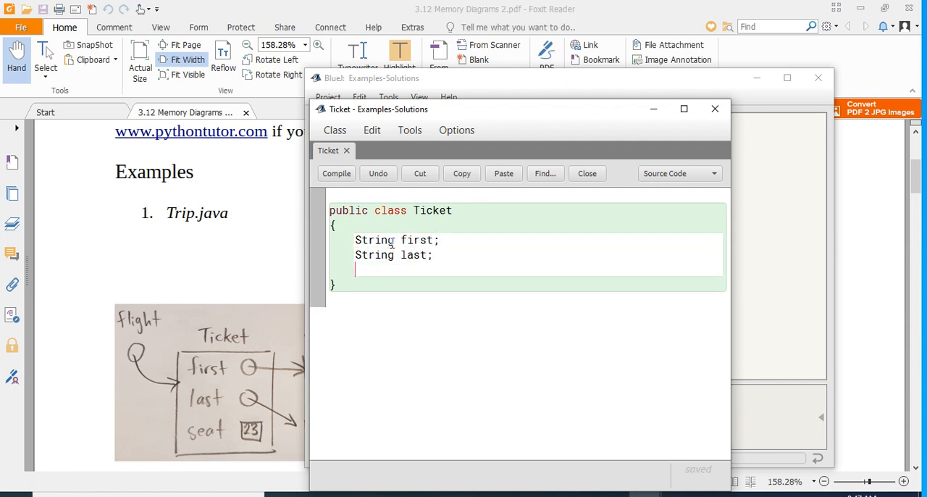
text(int)
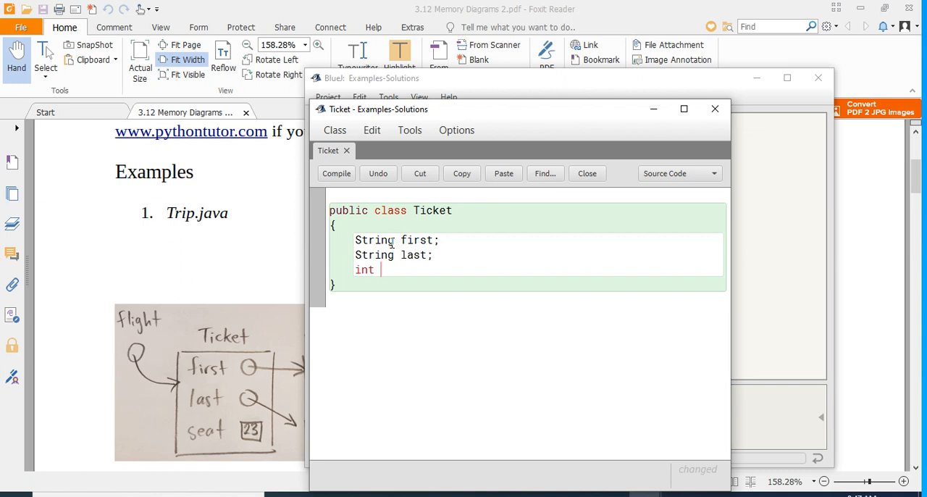
text(seat)
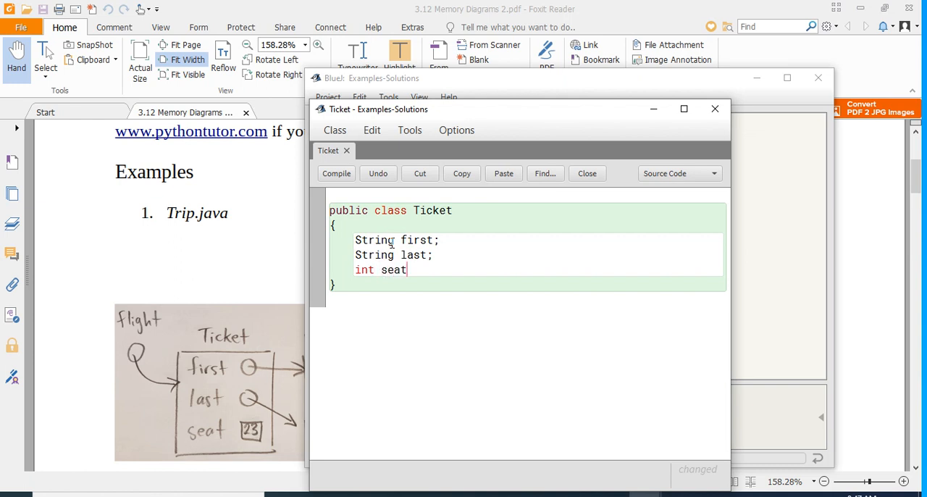
text(;)
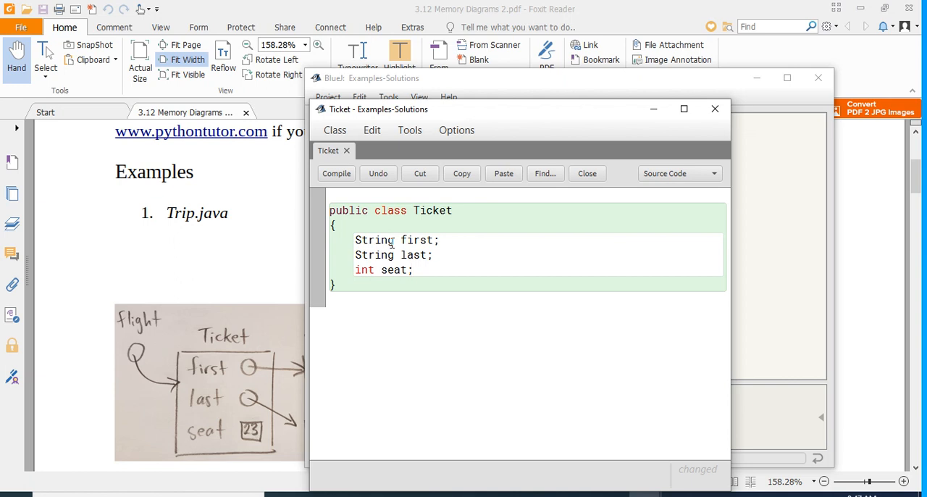
mouse_move(771, 365)
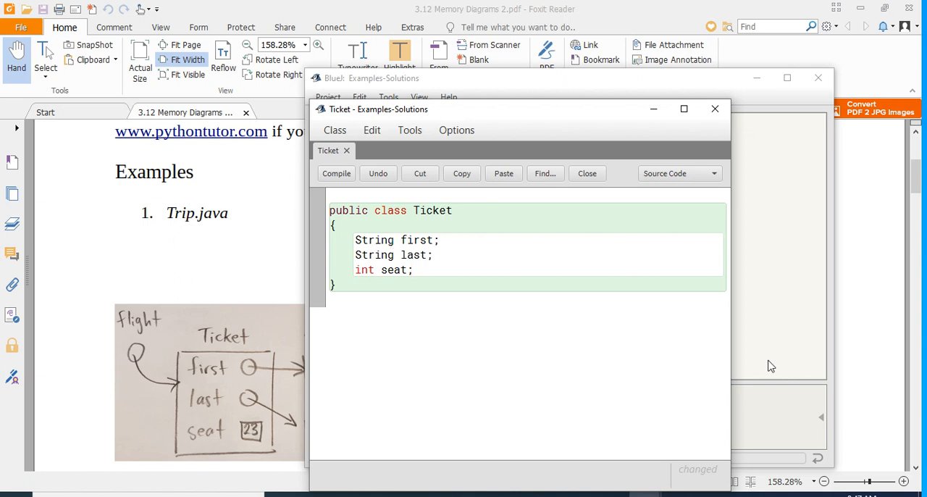
Close the Ticket editor and create a new class named Trip.
click(587, 173)
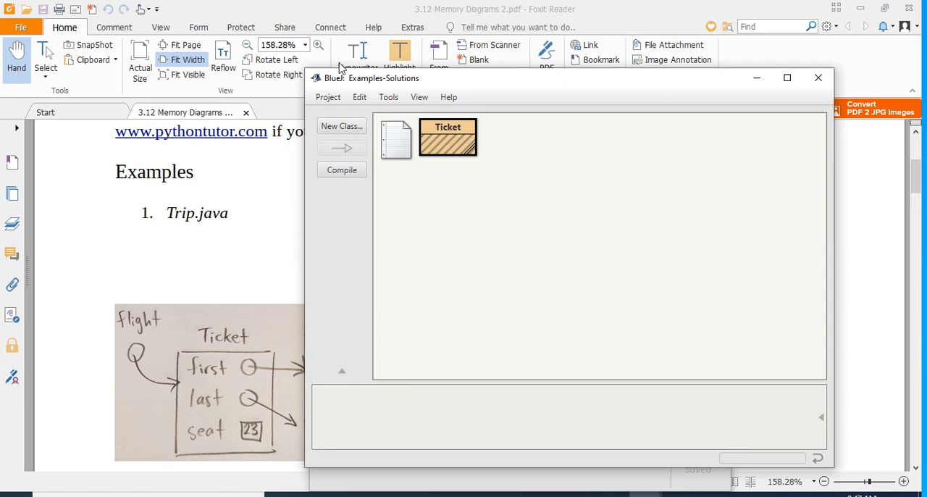
mouse_move(331, 138)
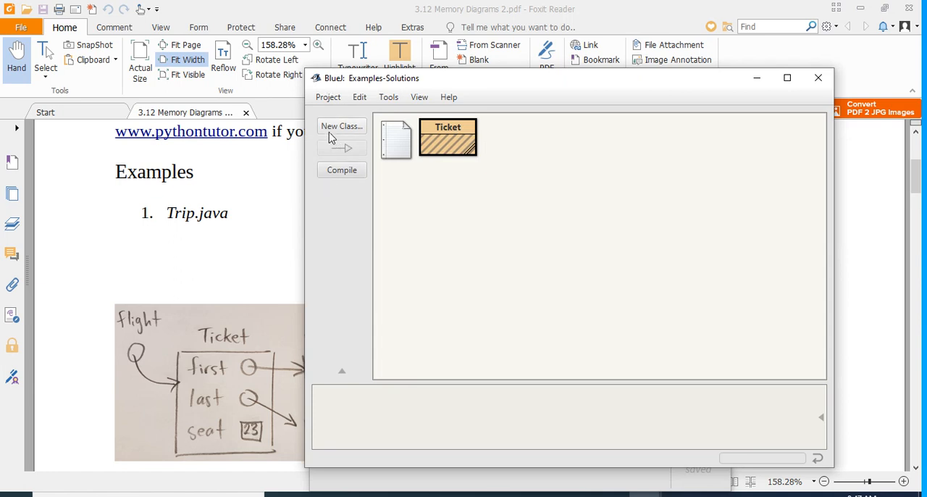
click(341, 126)
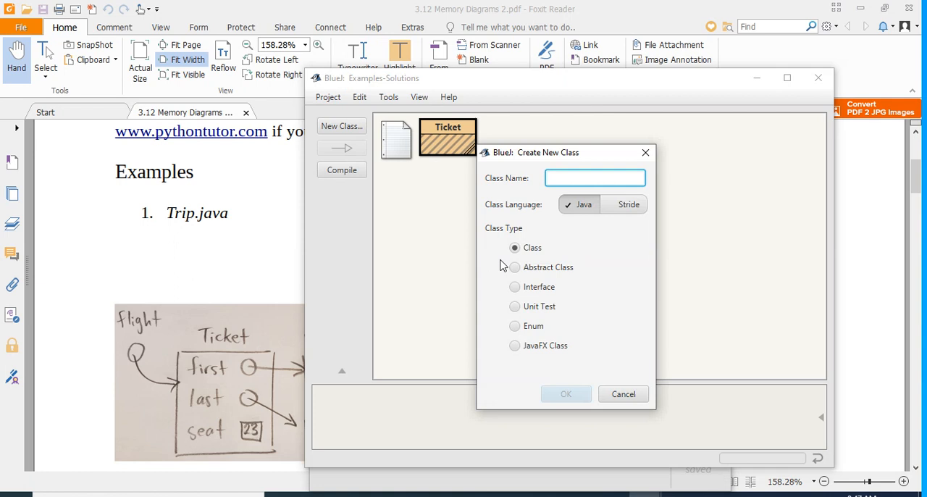
text(Trip)
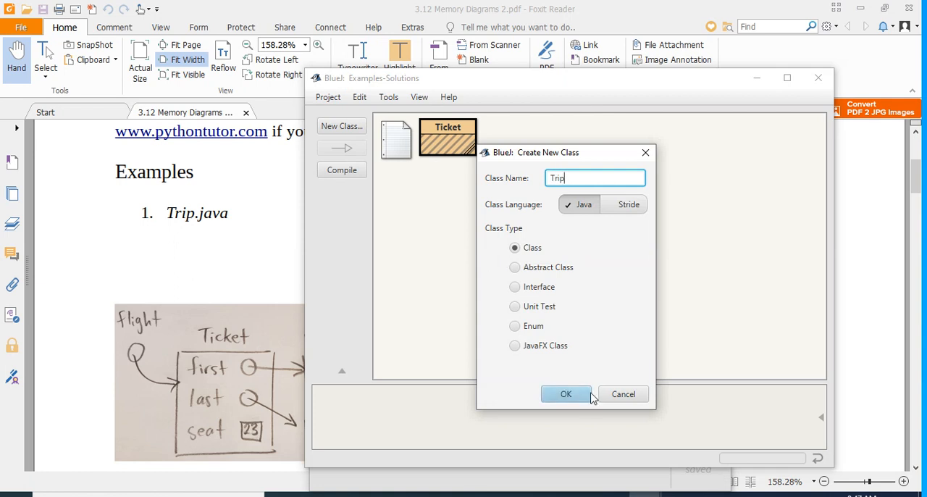
mouse_move(507, 382)
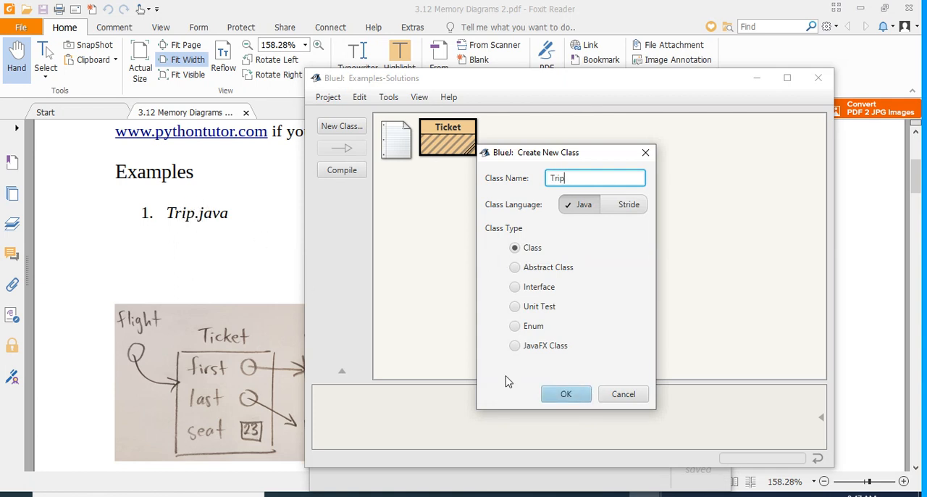
click(566, 393)
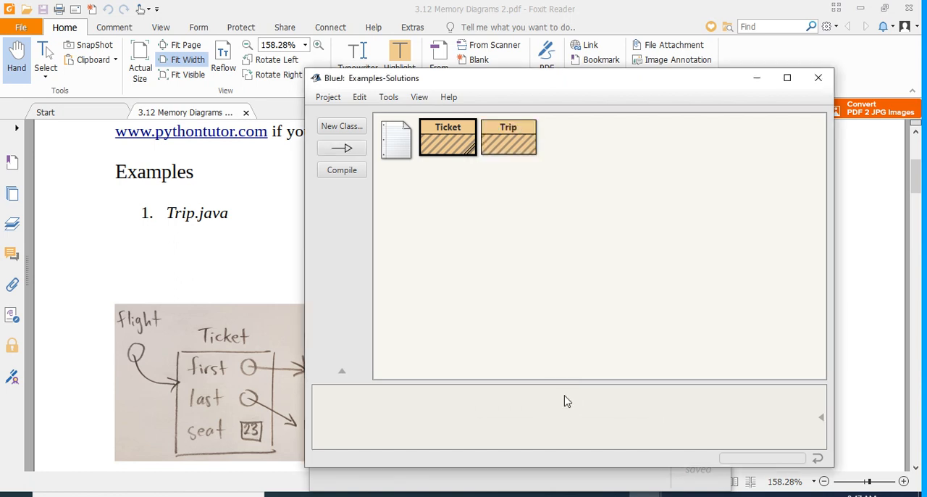
In Trip's source, write the public static void main(String[] args) header.
double_click(447, 138)
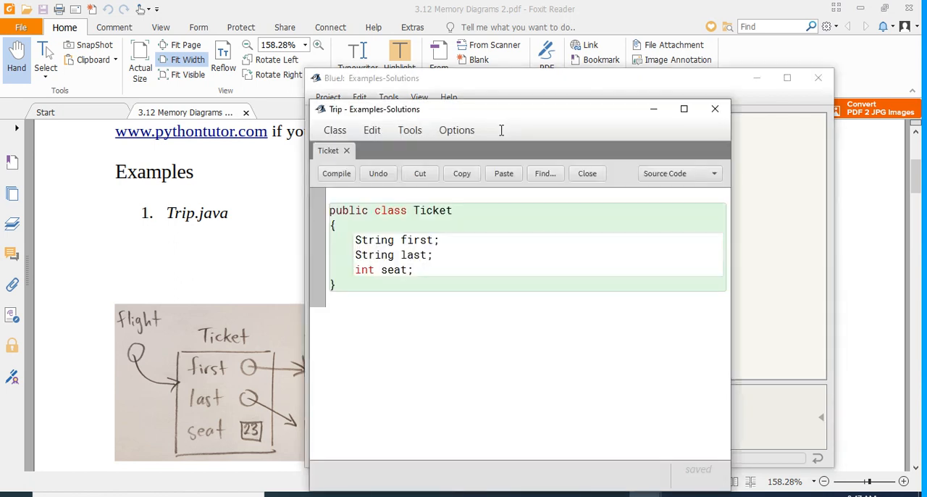
click(368, 150)
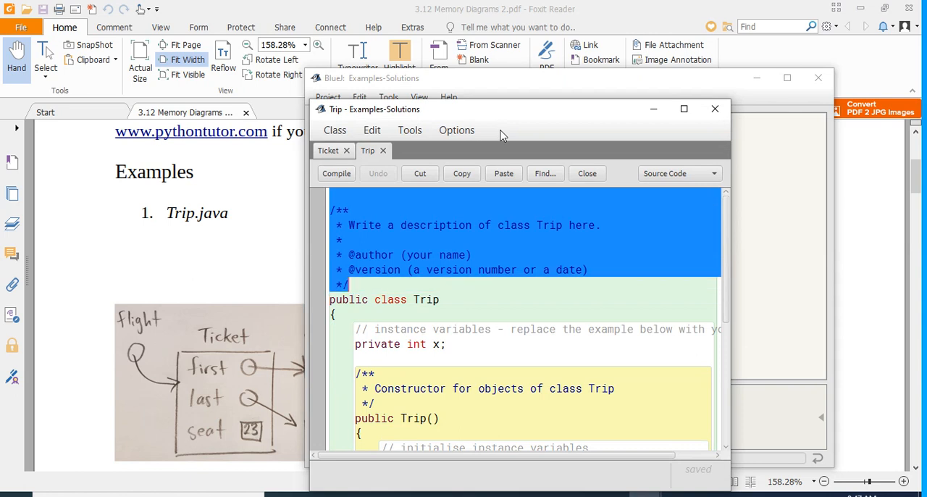
scroll(down, 3)
text(publi)
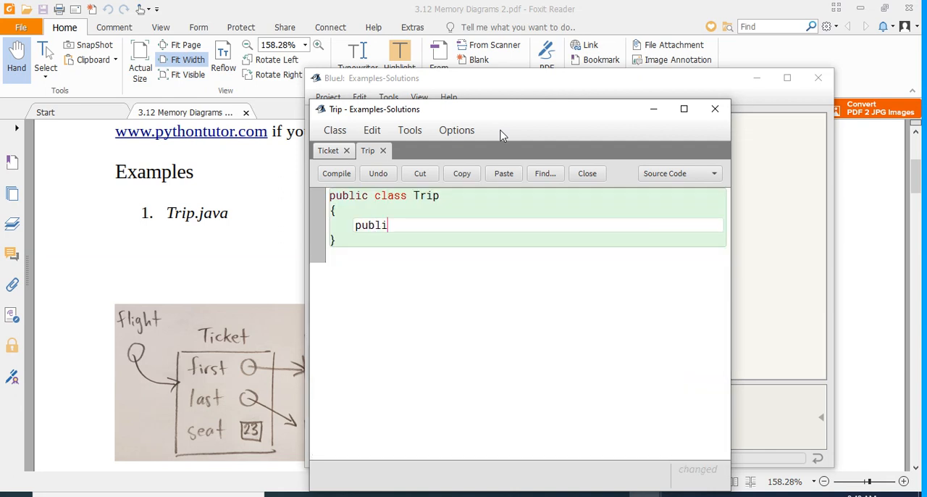
text(c static voi)
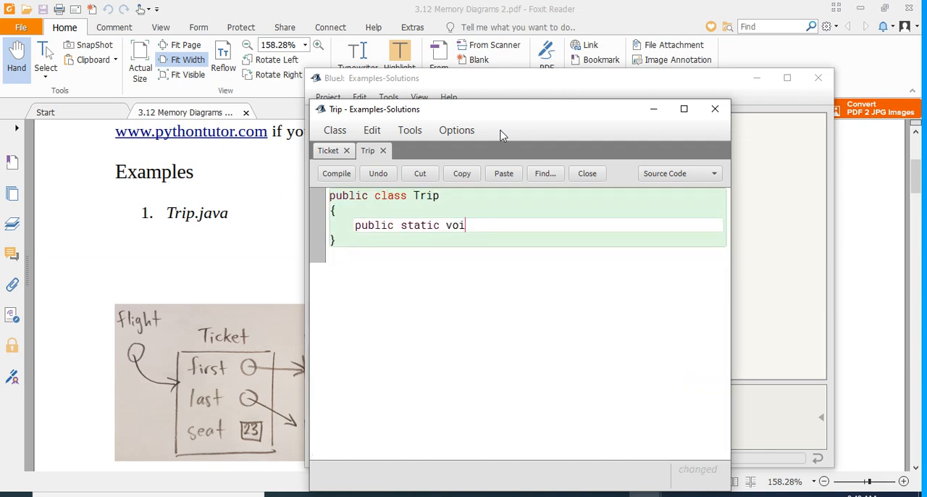
text(d main (S)
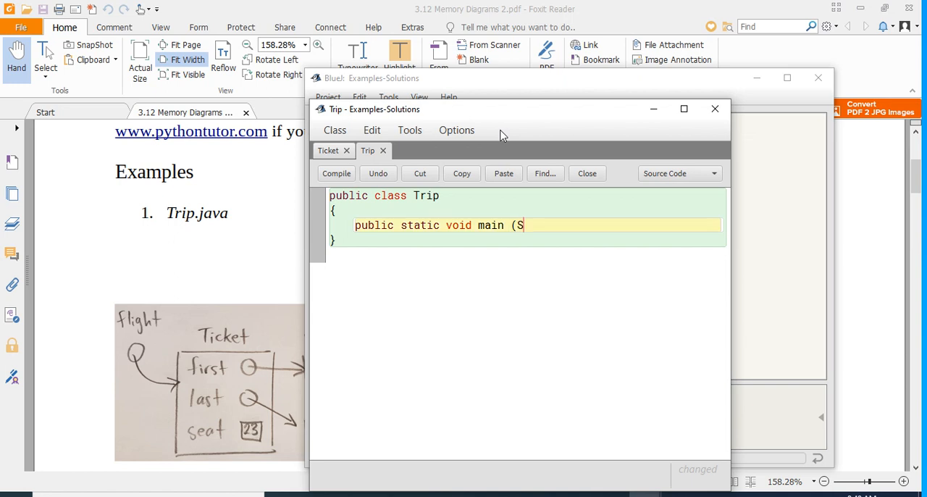
text(tring)
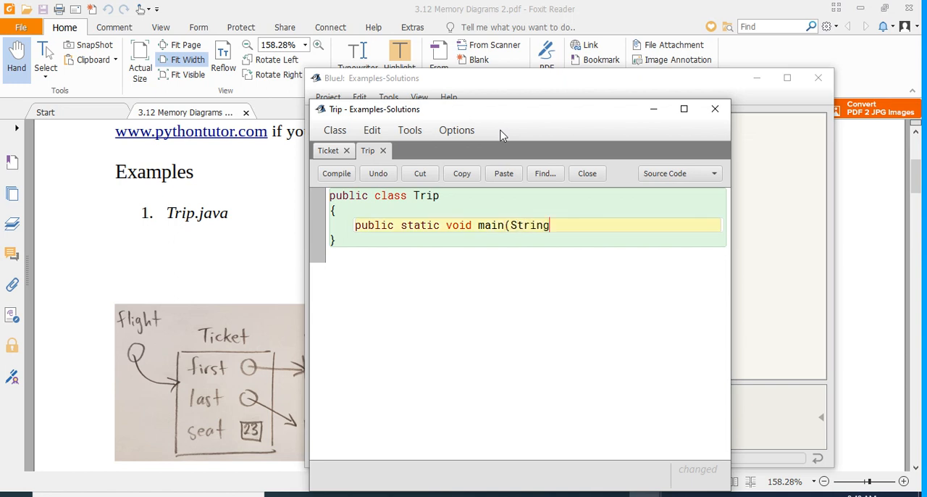
text([] args))
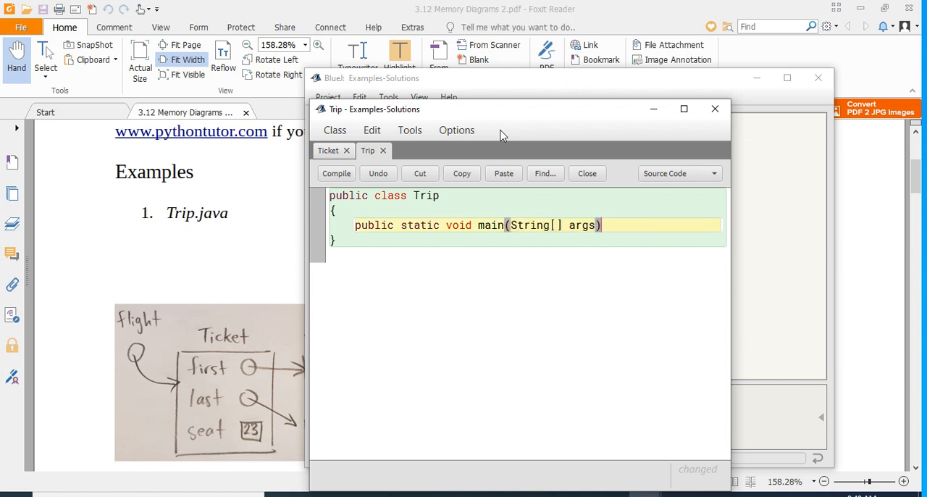
text({)
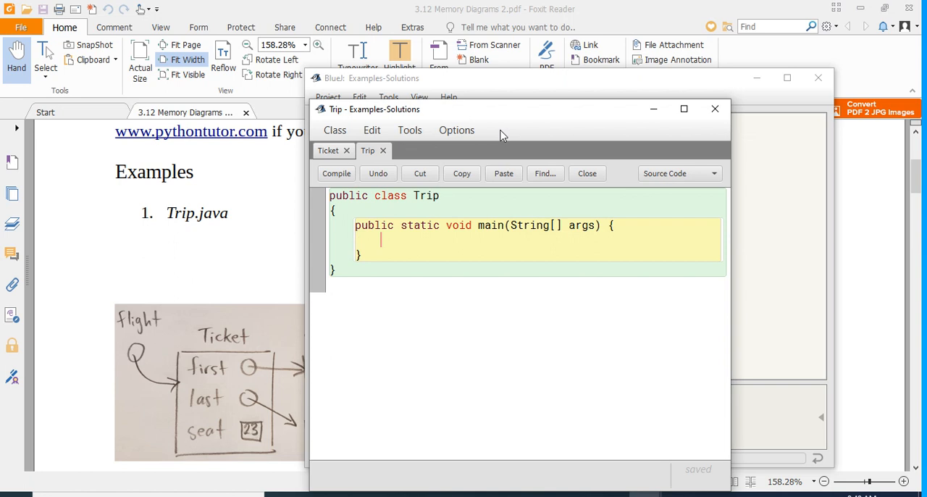
Declare Ticket flight = new Ticket(); inside main.
text(Tic)
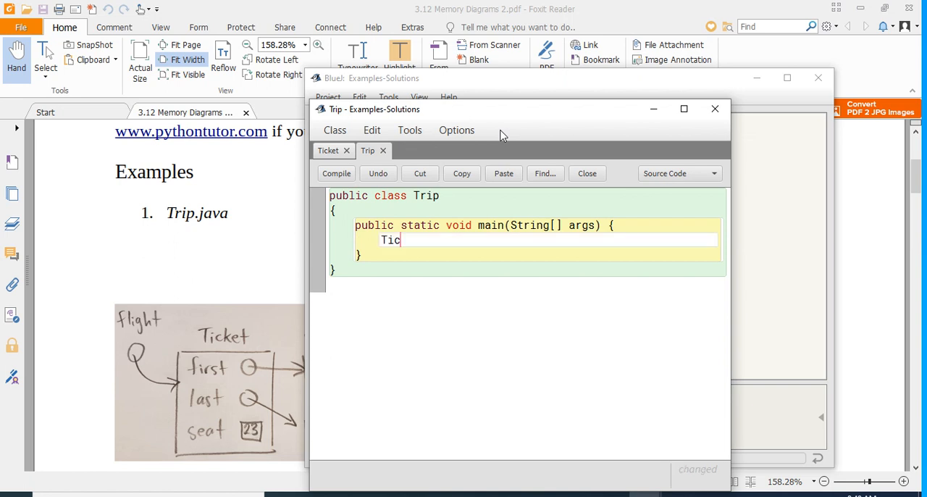
text(ket)
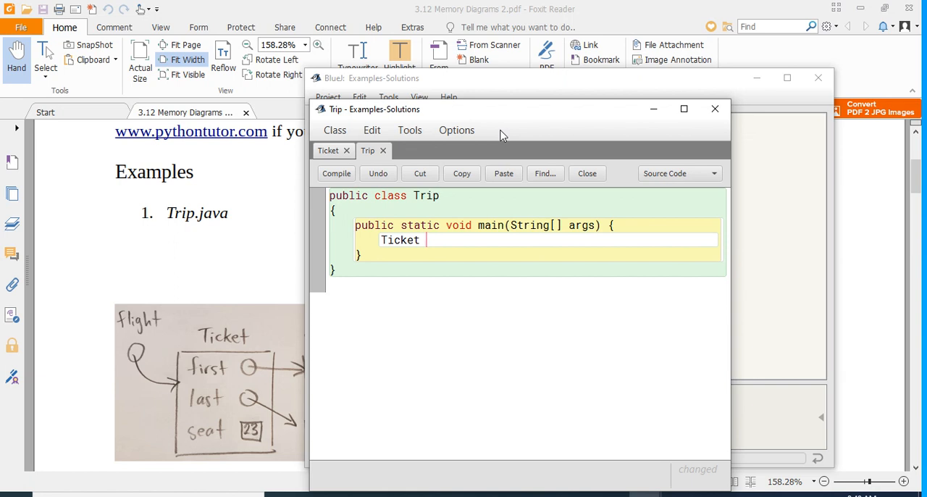
text(flight)
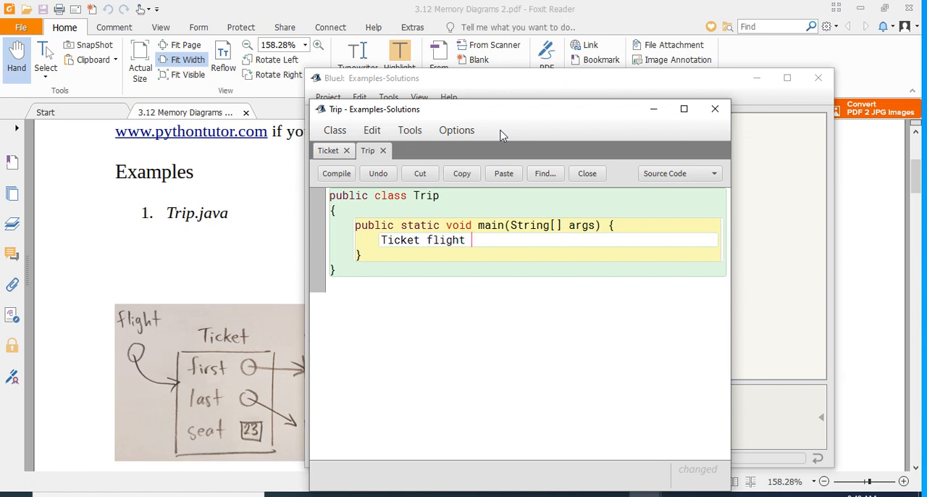
text(= Tick)
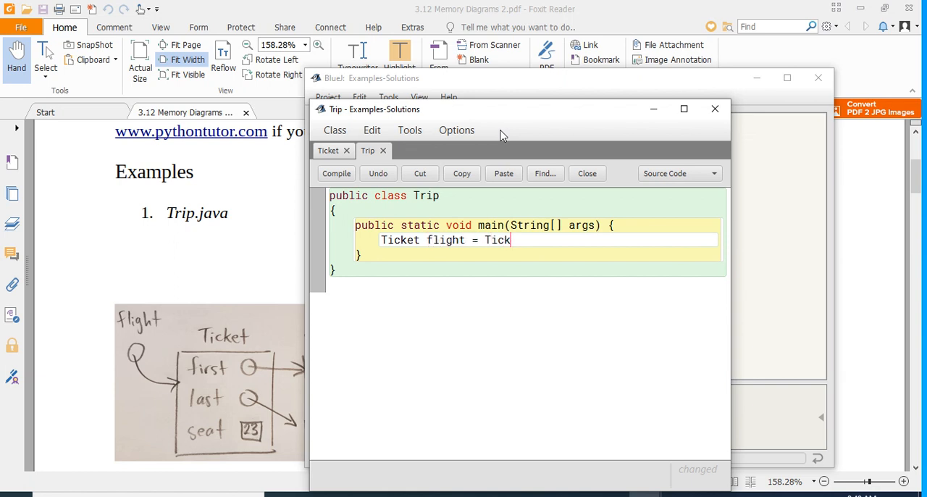
text(et();)
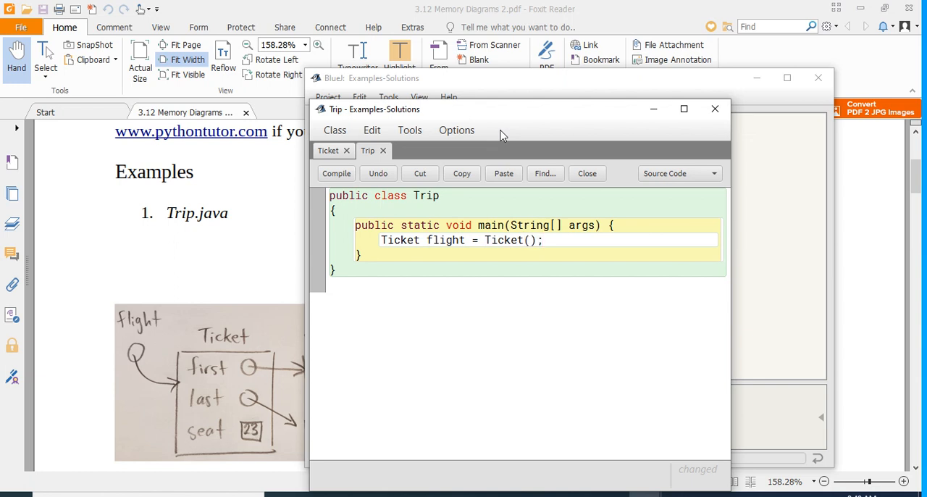
Set flight.first to "Chris" and start assigning flight.seat = 23.
text(flight)
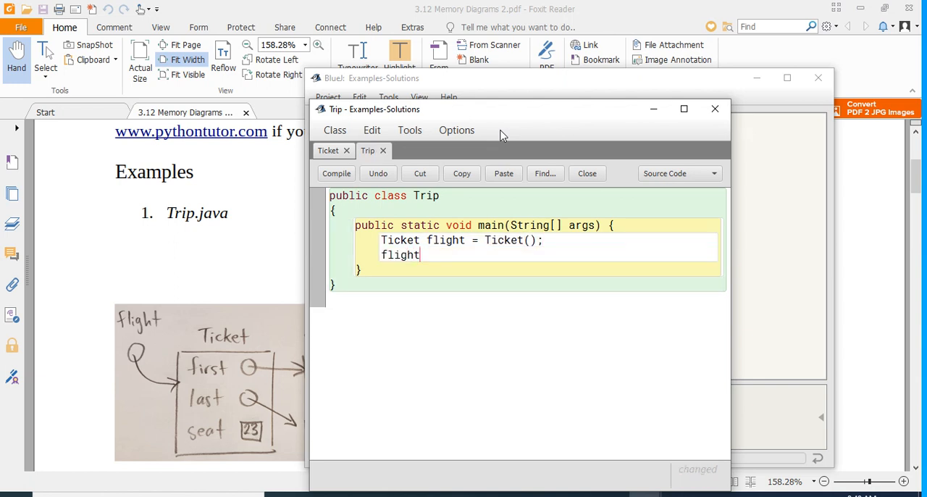
text(.first =)
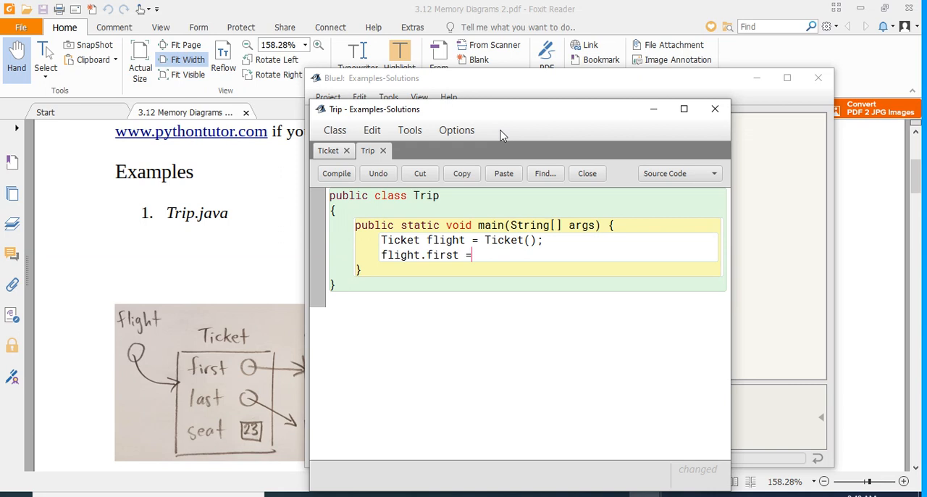
mouse_move(198, 264)
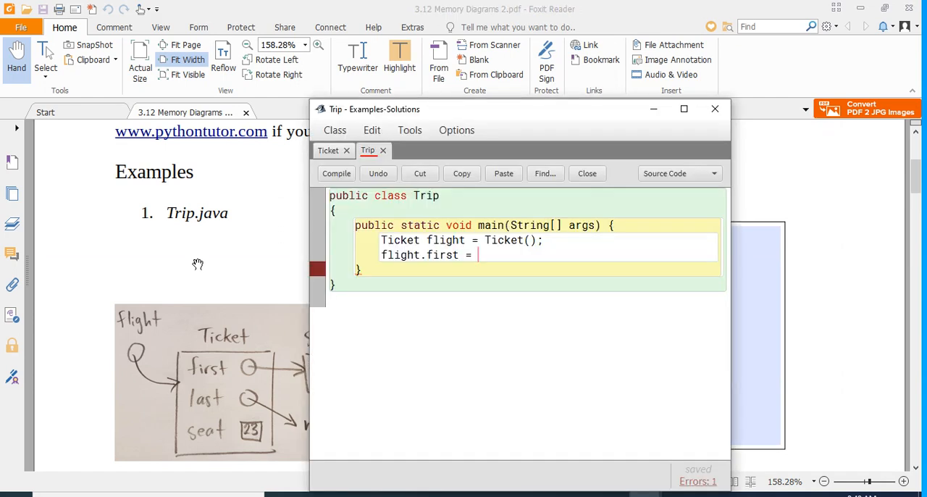
text("Chris)
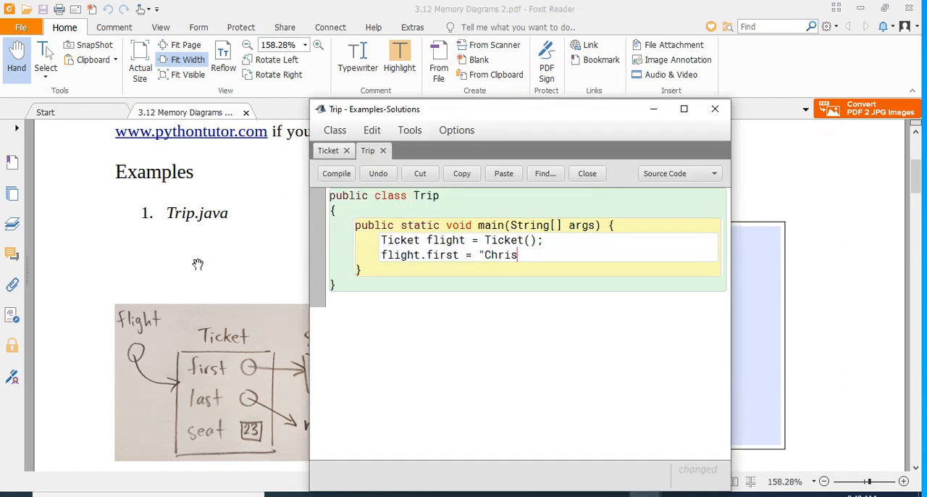
text(";)
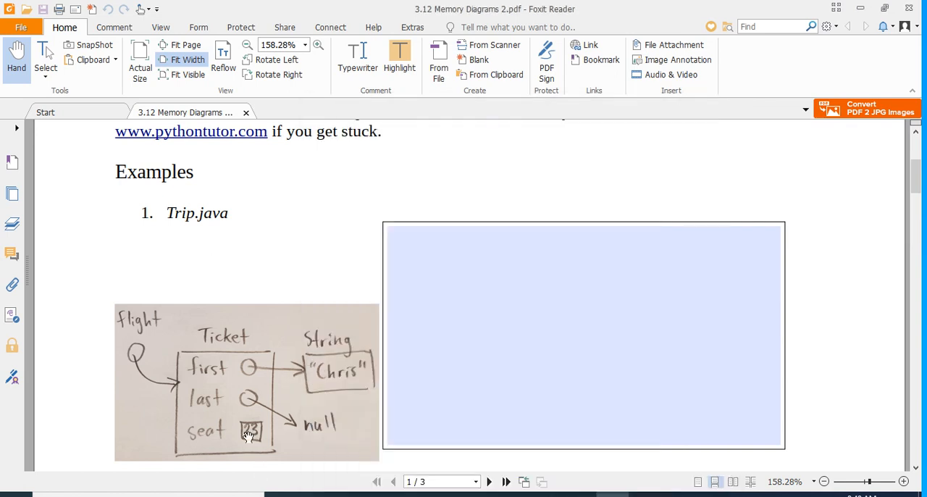
mouse_move(320, 435)
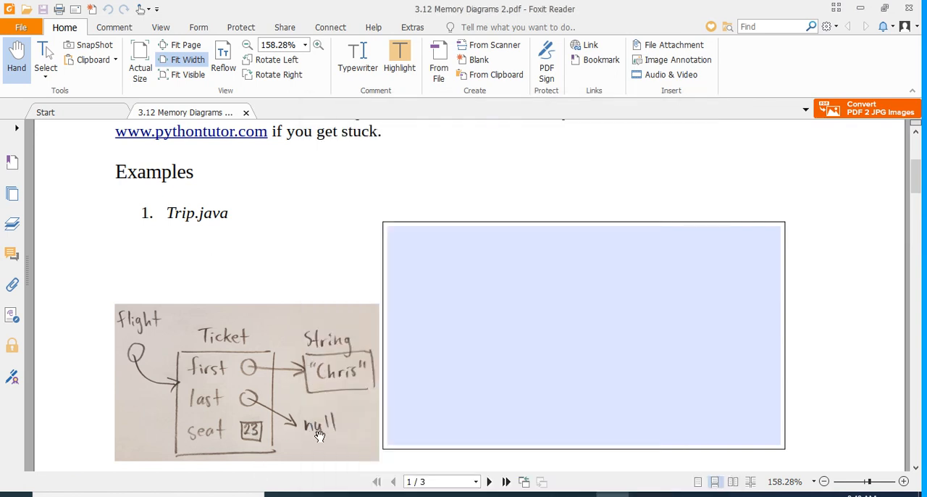
mouse_move(280, 406)
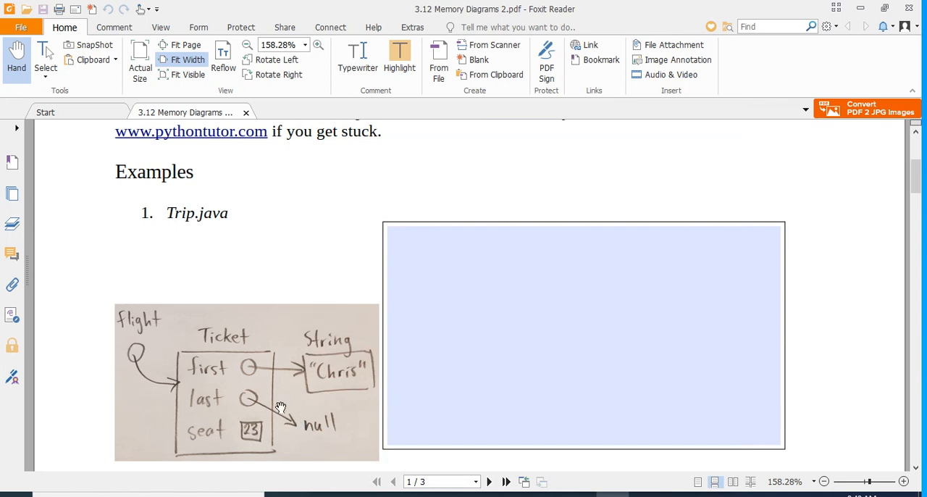
mouse_move(278, 238)
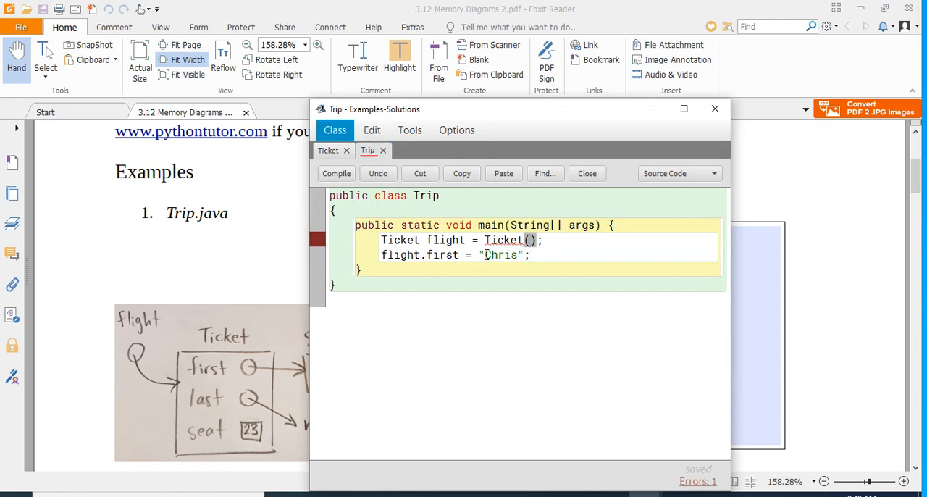
text(new)
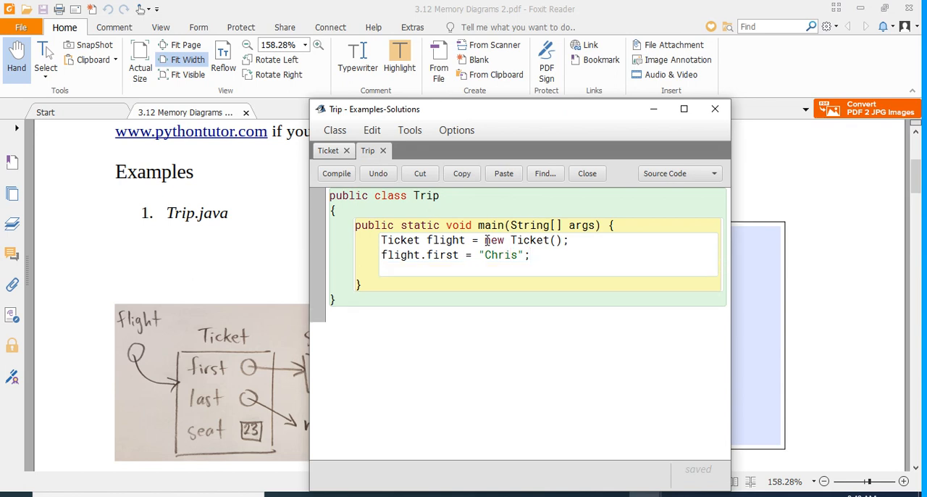
text(flight.seat =)
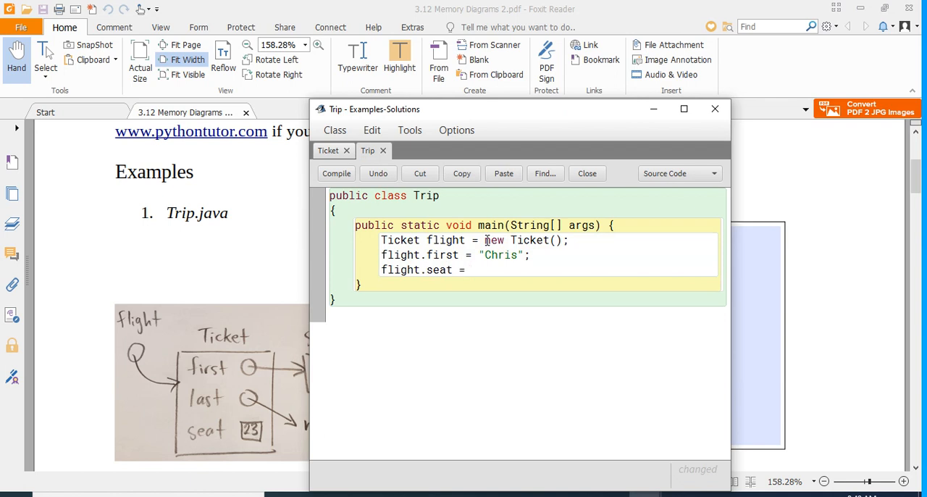
text(23)
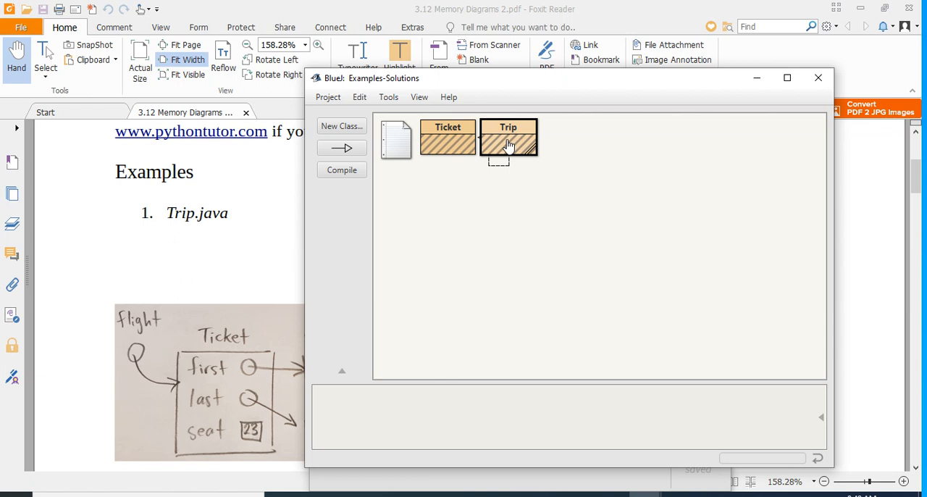
Move Trip below Ticket, compile it, and reopen its source.
drag(508, 142, 529, 185)
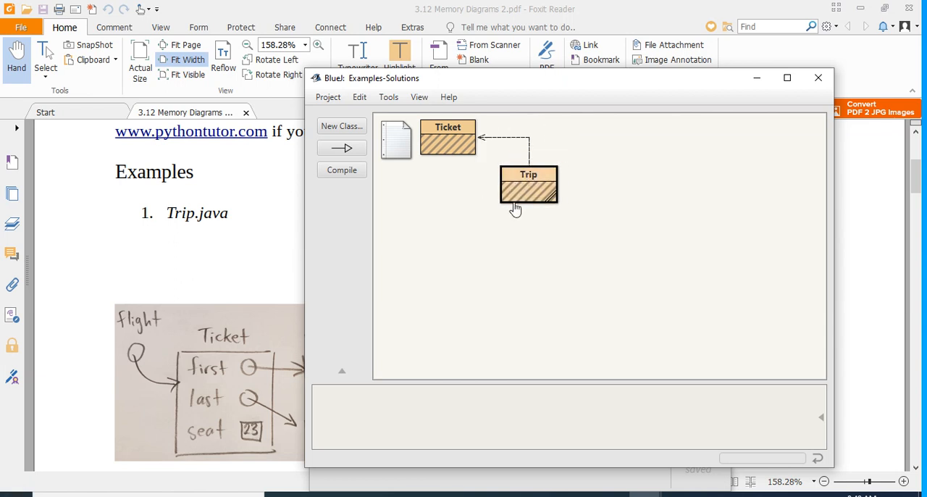
right_click(529, 185)
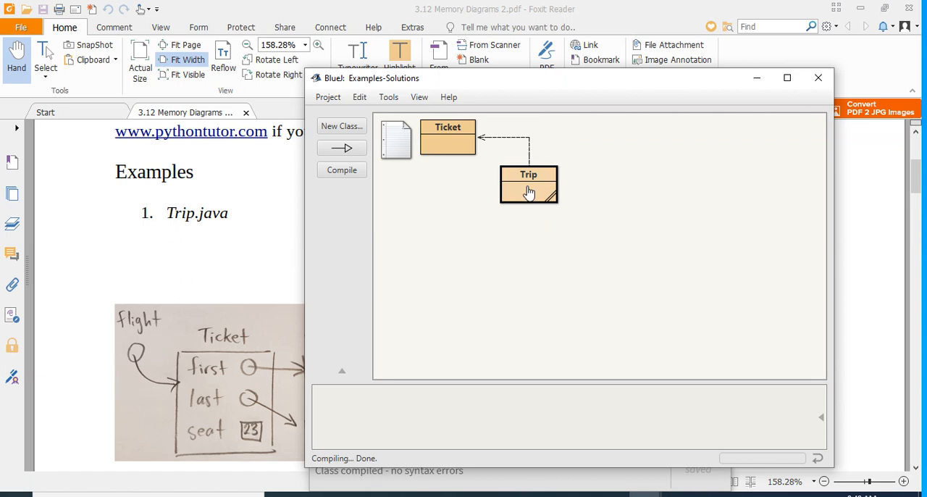
right_click(529, 181)
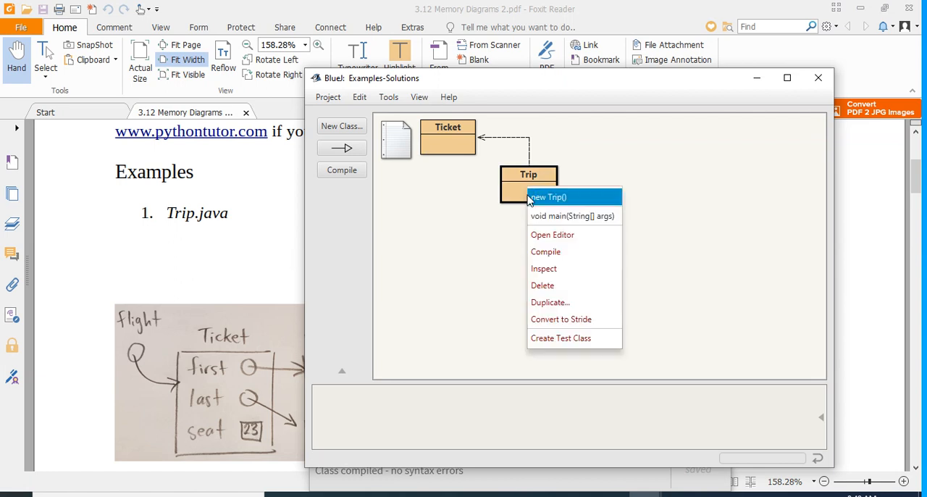
click(572, 216)
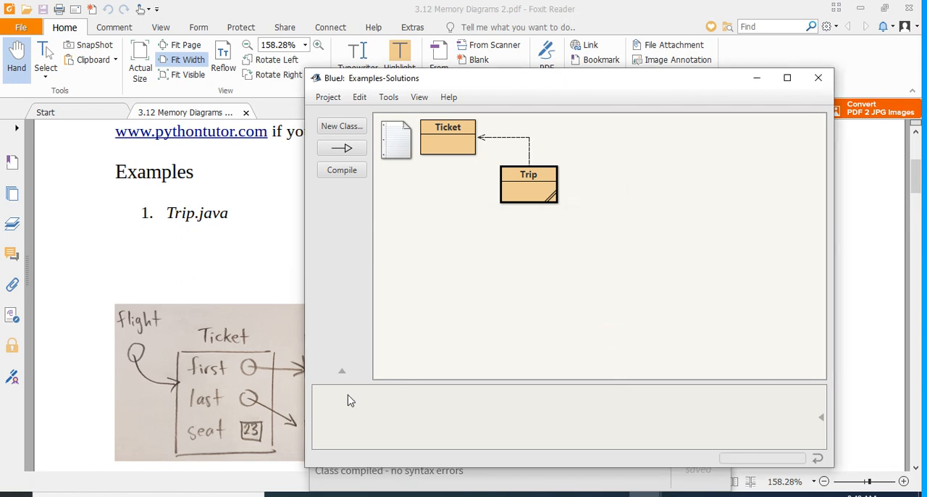
mouse_move(556, 249)
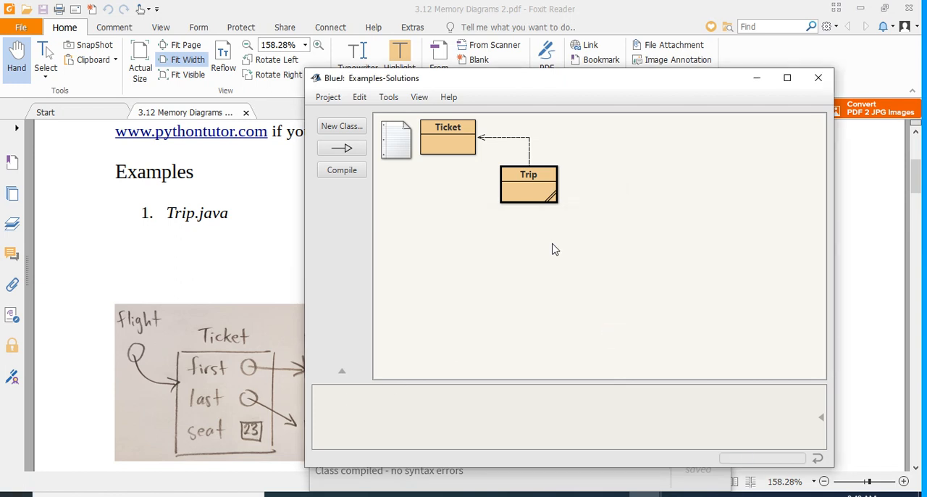
double_click(529, 183)
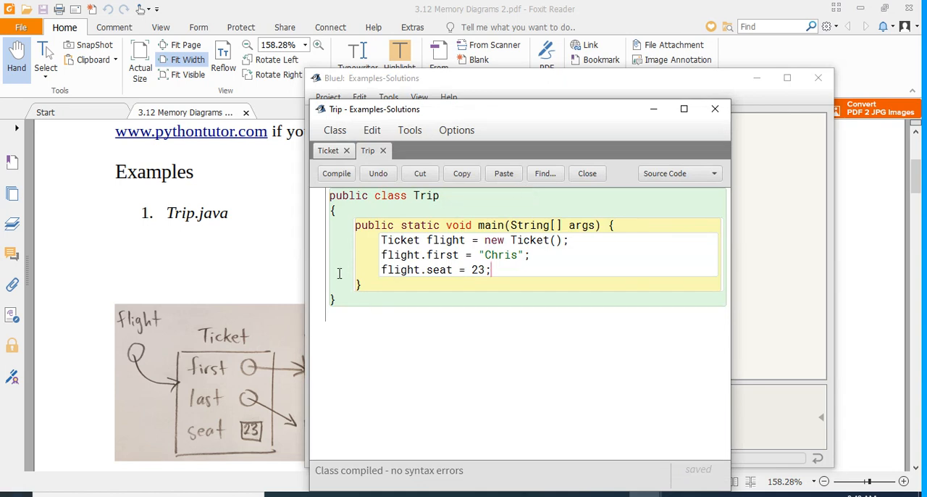
Set a breakpoint on the flight.seat line and run Trip's main with no arguments.
click(319, 270)
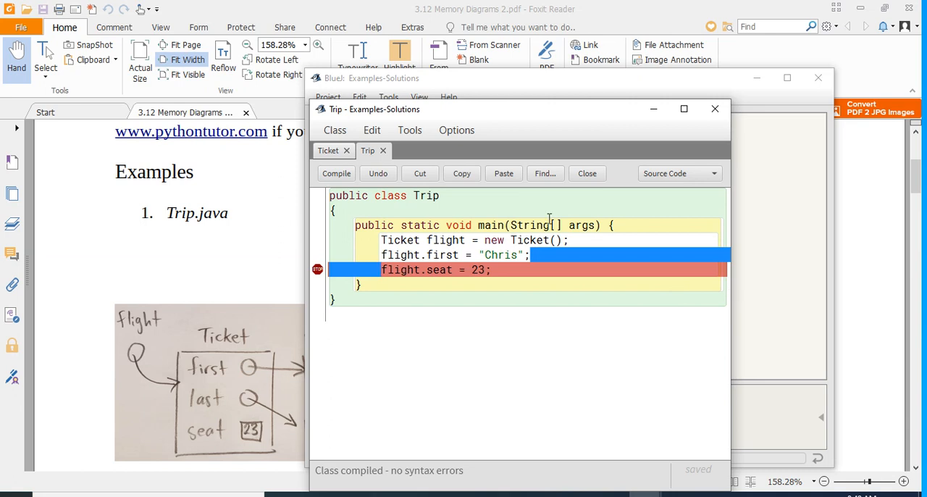
click(586, 173)
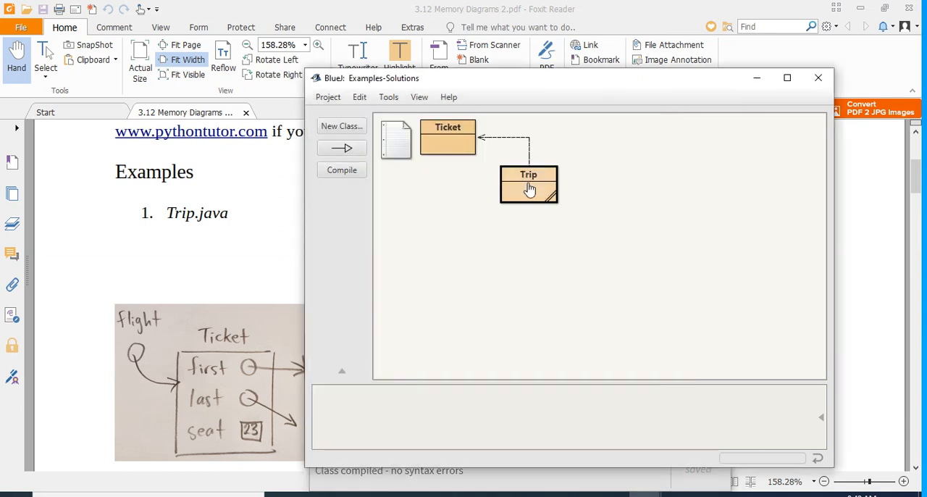
click(528, 184)
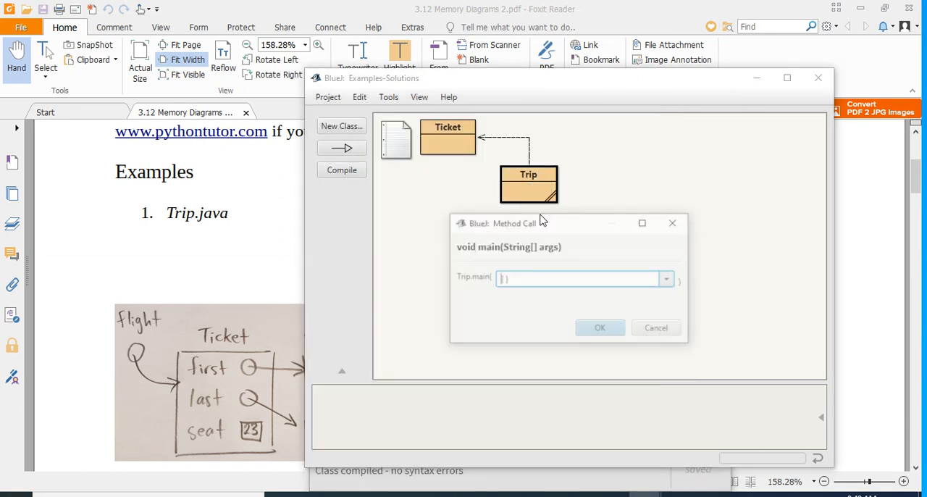
click(600, 327)
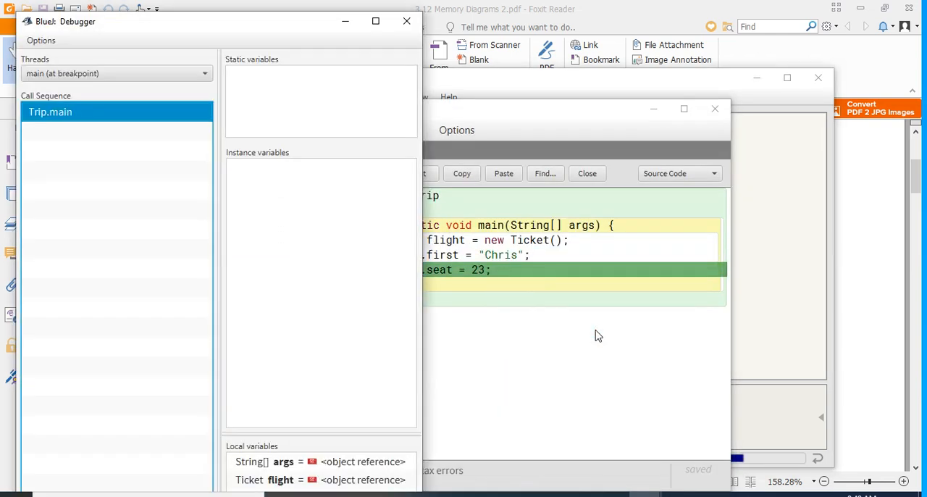
mouse_move(293, 13)
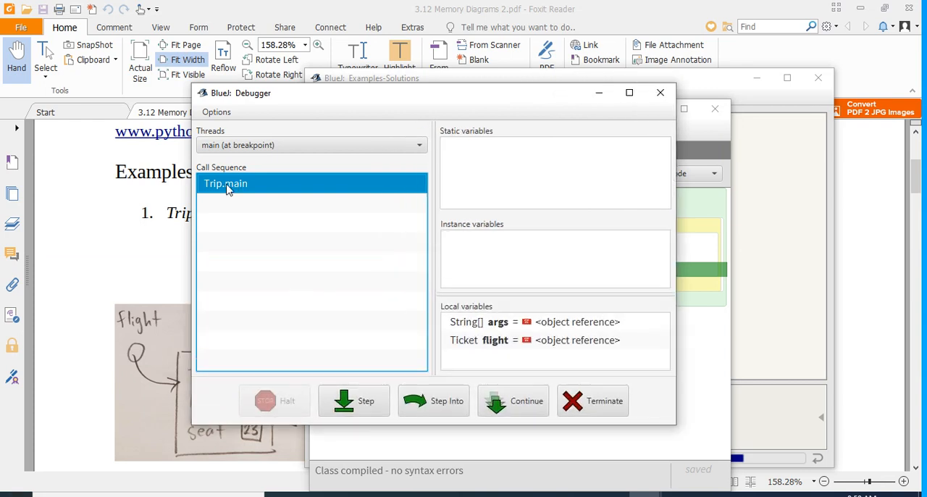
Inspect flight (first "Chris", last null, seat 0), then close the Ticket inspector.
click(495, 339)
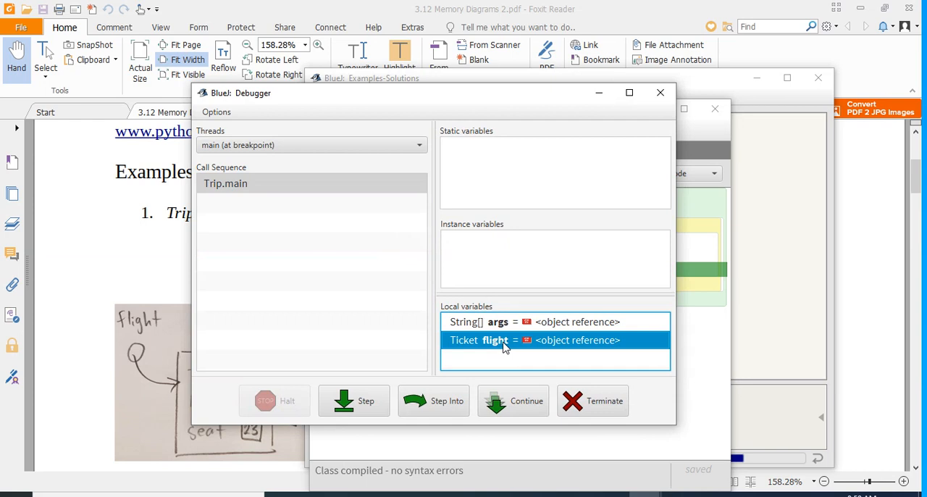
double_click(496, 339)
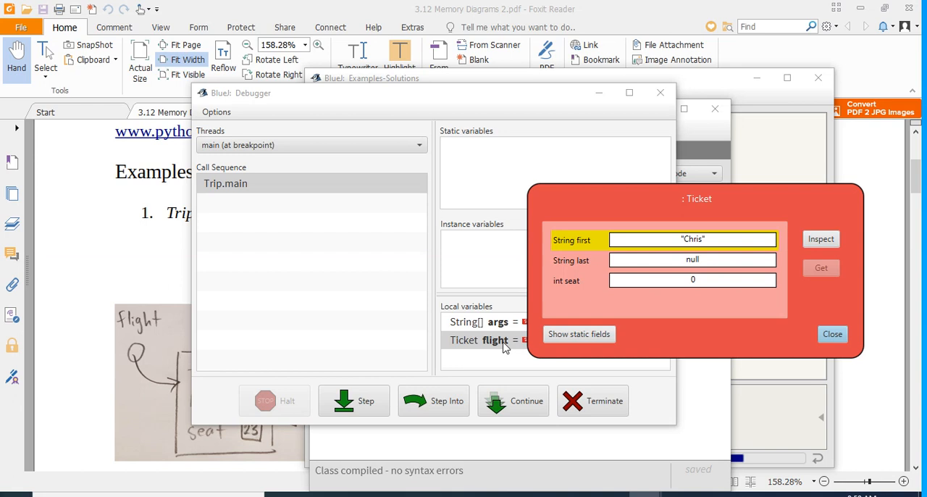
mouse_move(662, 294)
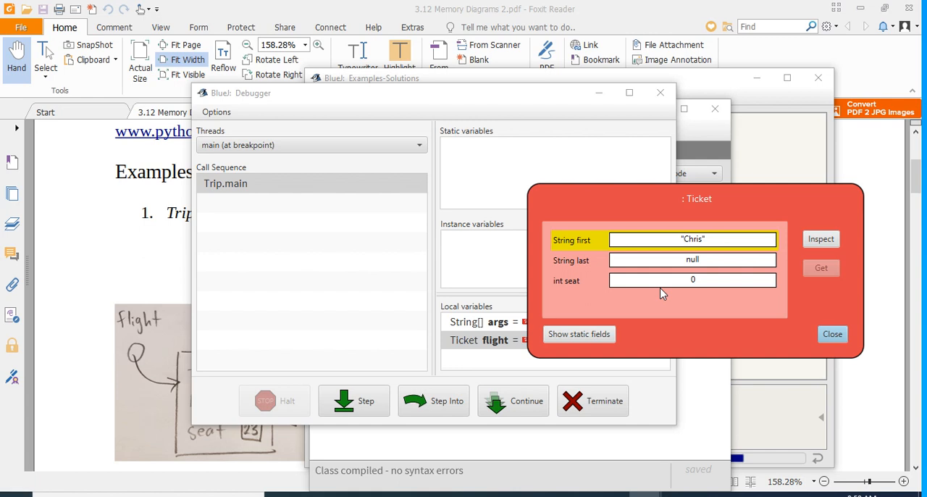
mouse_move(631, 358)
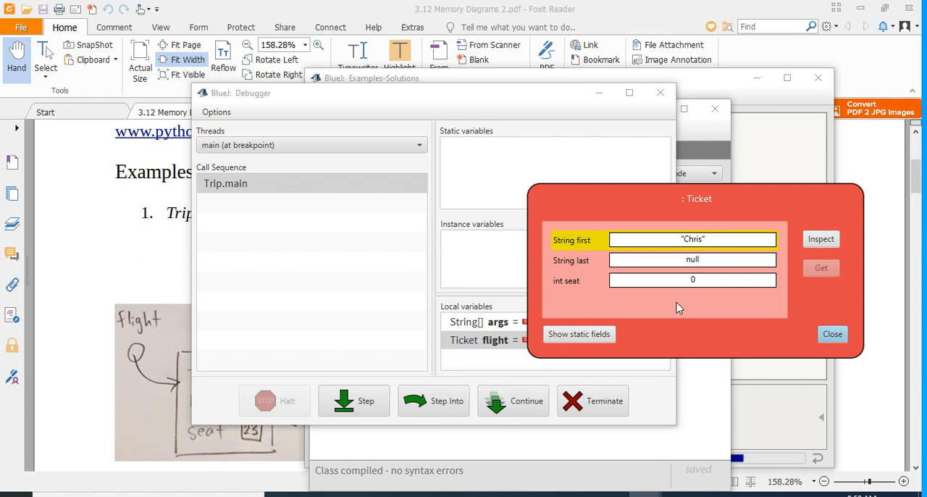
mouse_move(155, 426)
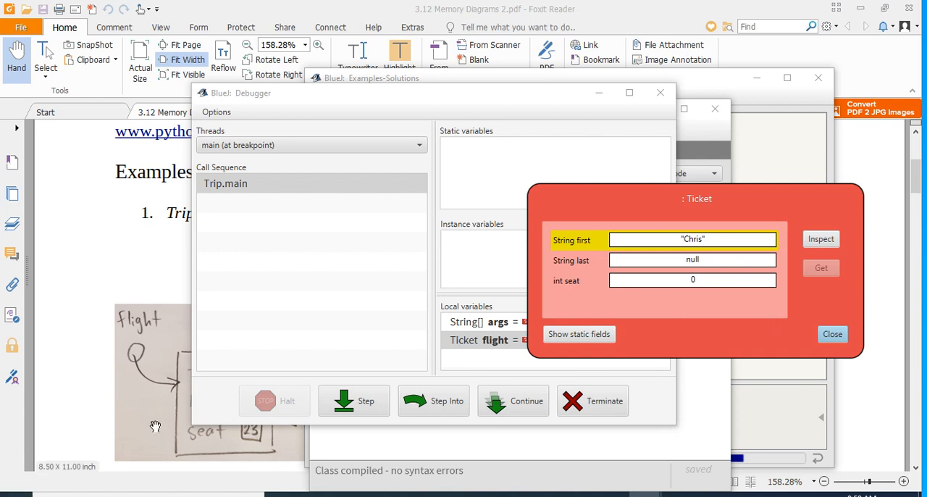
mouse_move(155, 399)
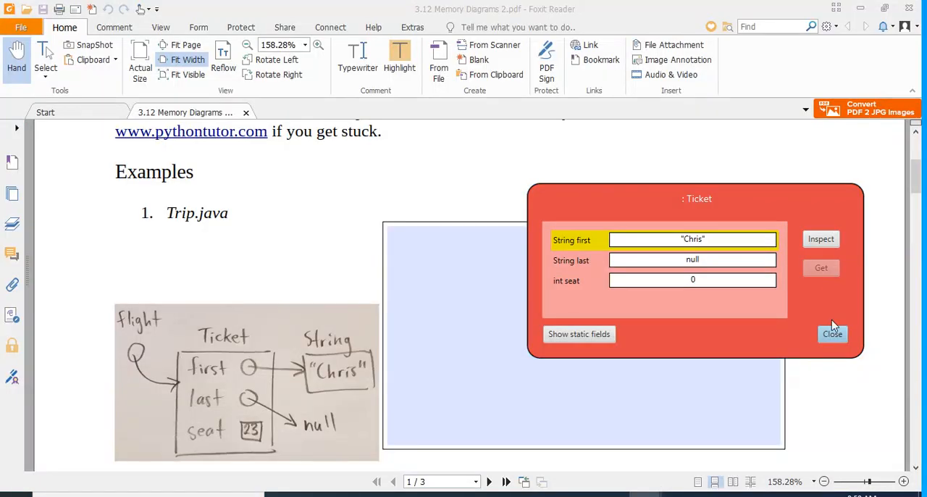
click(832, 334)
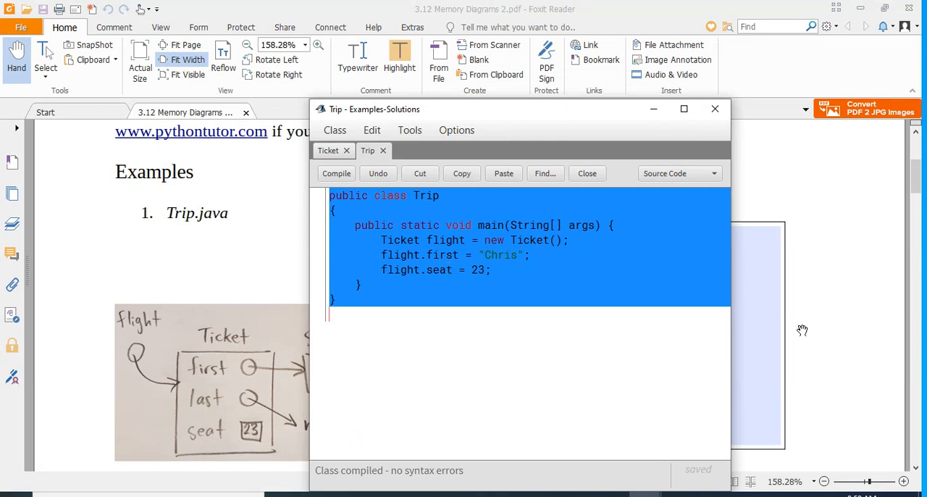
Paste the Trip and Ticket code into the Trip.java answer box, then scroll to Buddies.java.
click(587, 173)
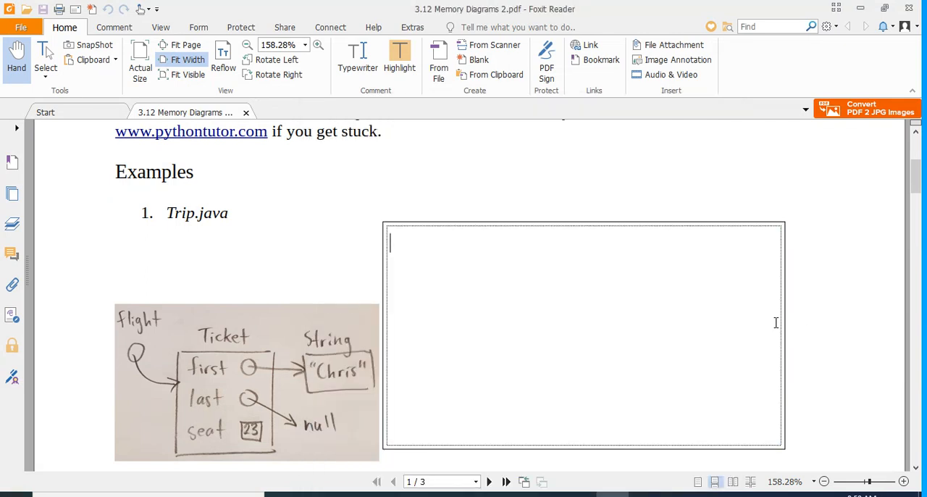
text(public class Trip)
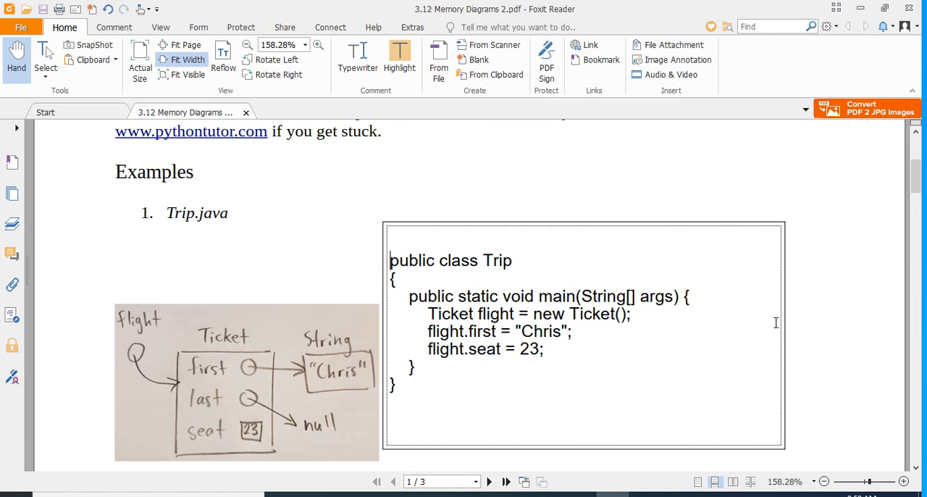
click(389, 241)
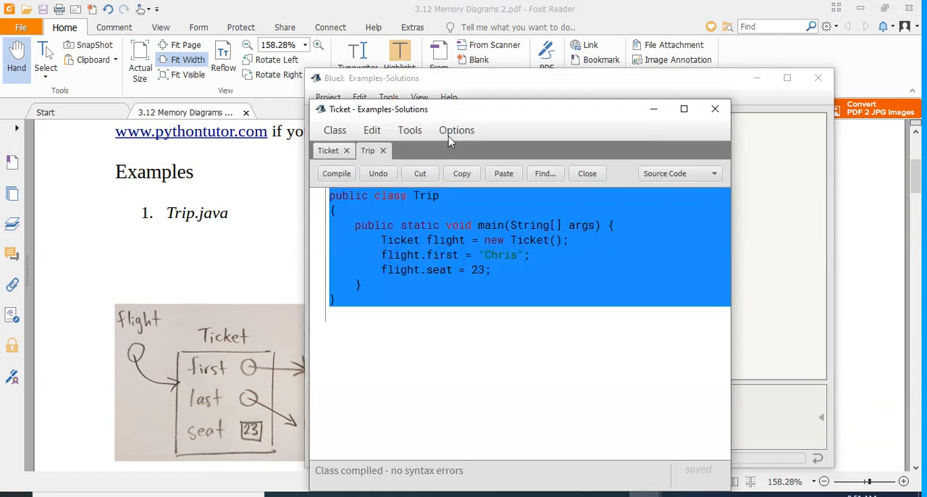
click(327, 150)
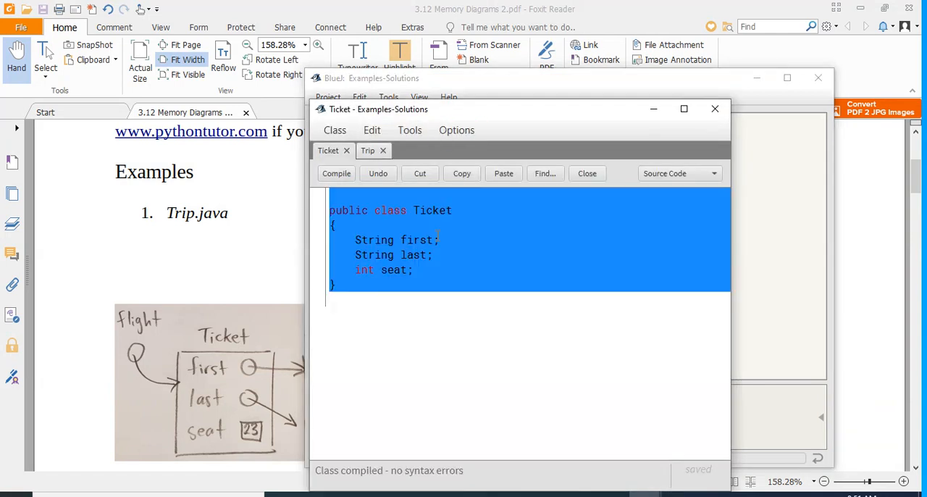
click(714, 108)
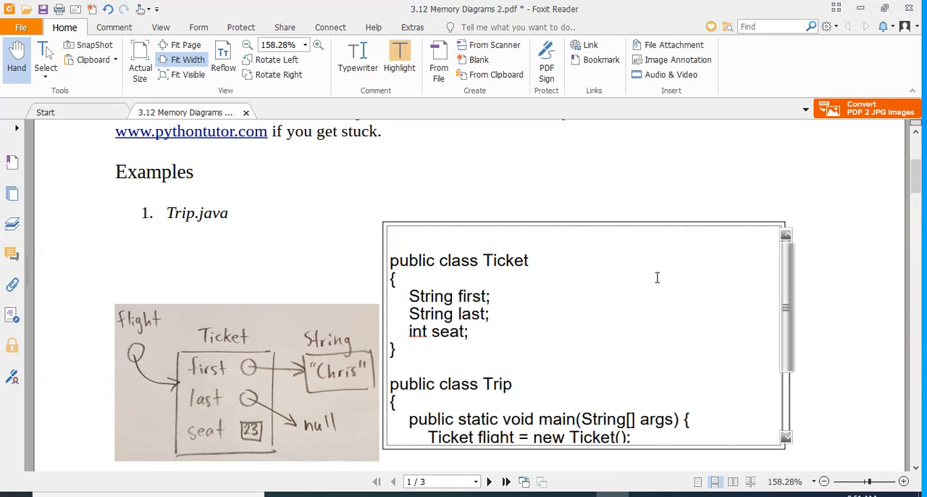
scroll(down, 3)
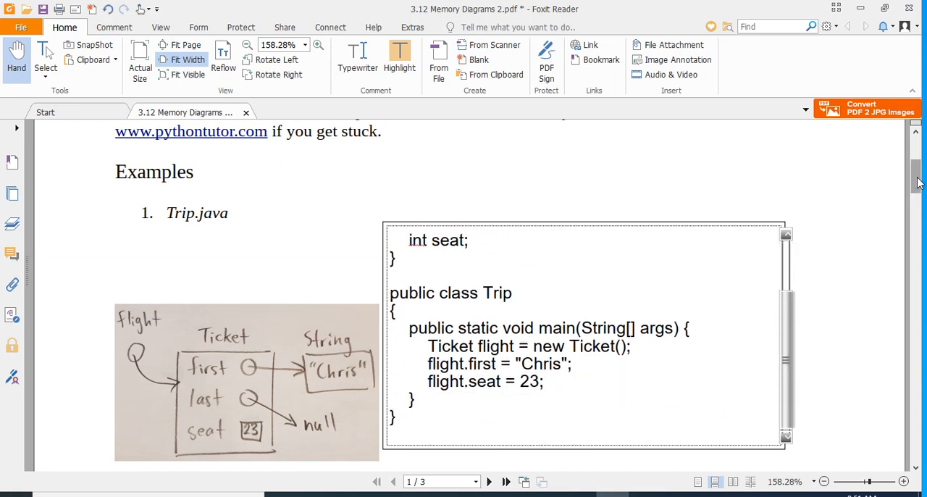
scroll(down, 3)
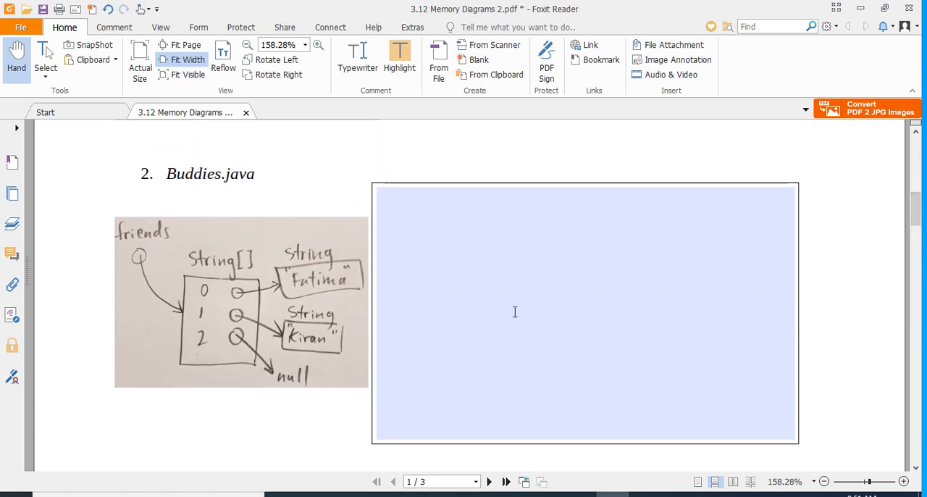
mouse_move(193, 237)
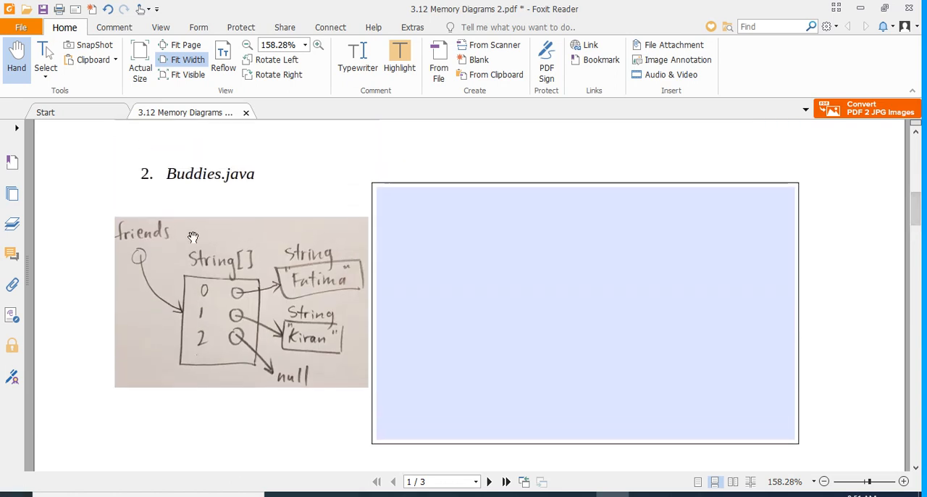
mouse_move(187, 319)
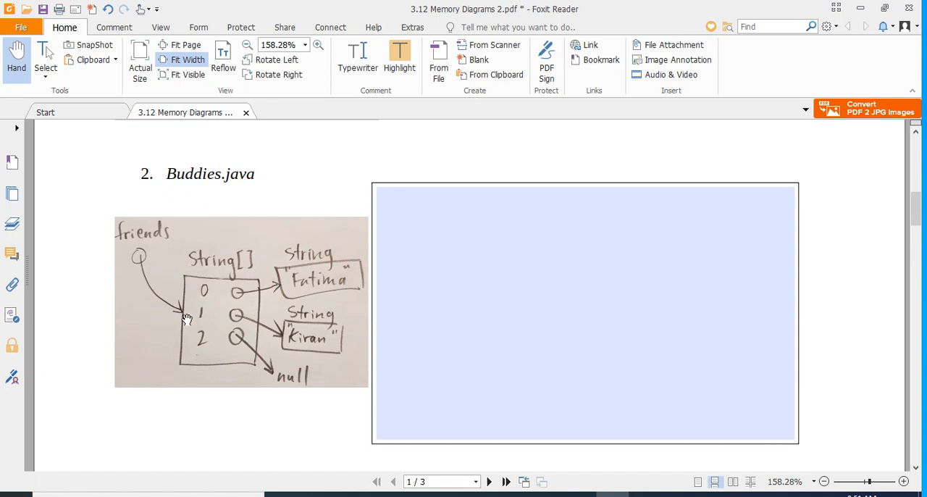
mouse_move(247, 366)
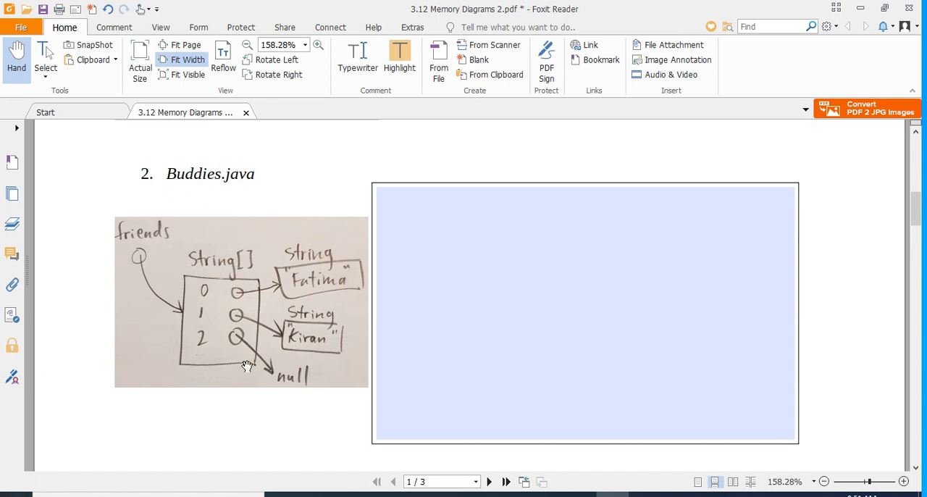
mouse_move(187, 277)
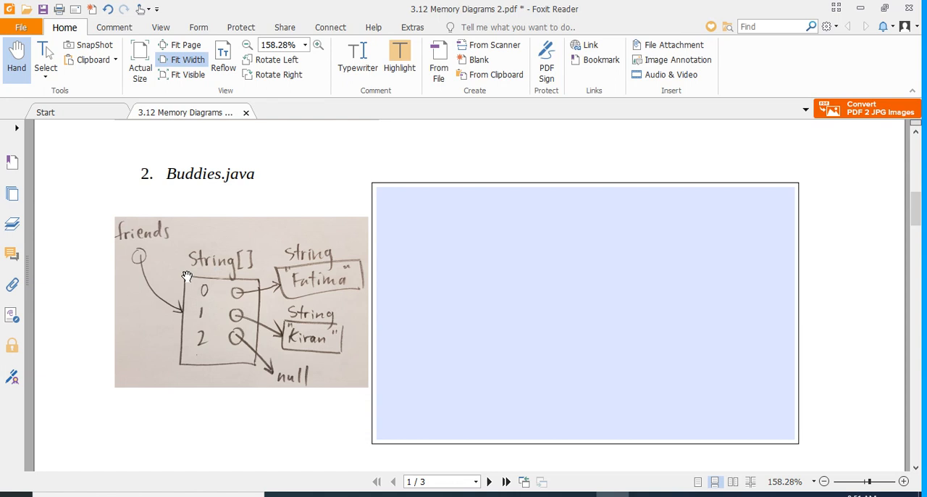
mouse_move(238, 291)
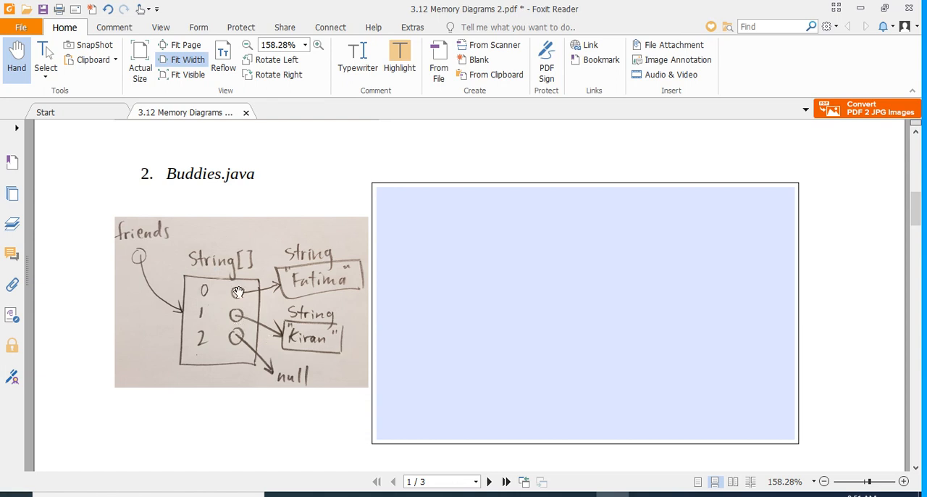
mouse_move(243, 299)
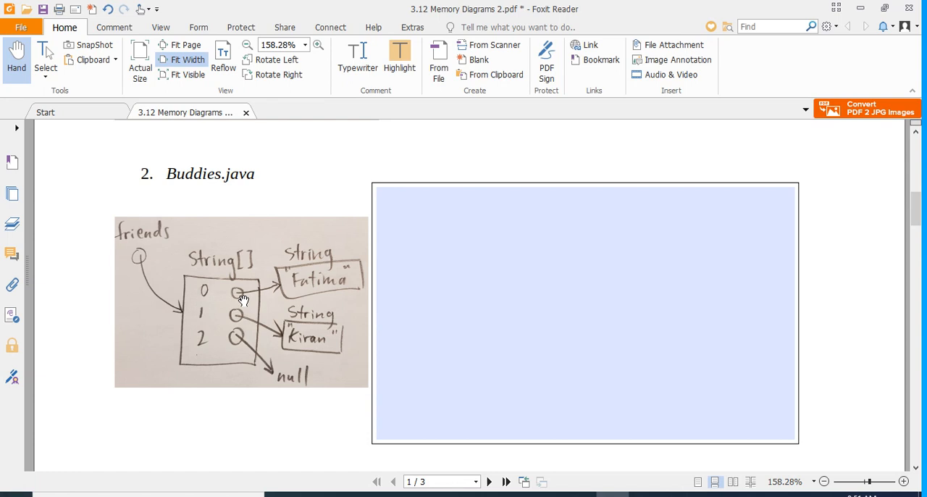
mouse_move(247, 312)
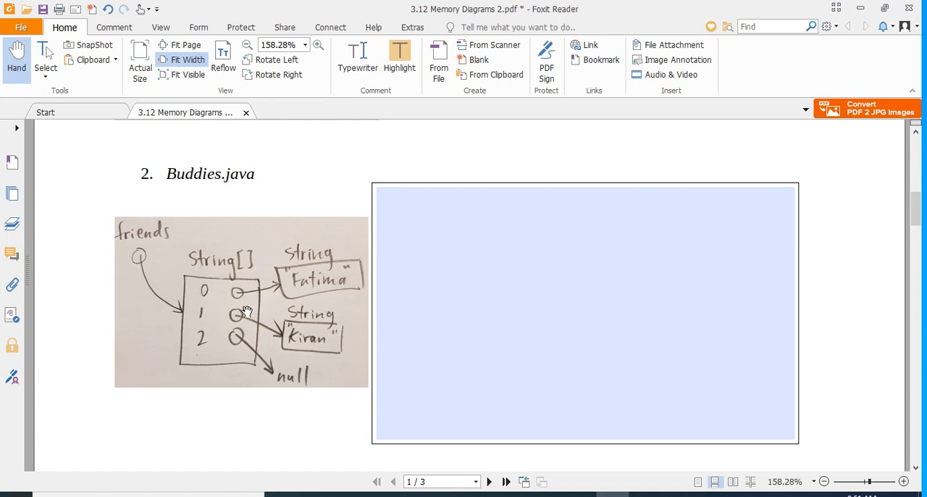
mouse_move(293, 339)
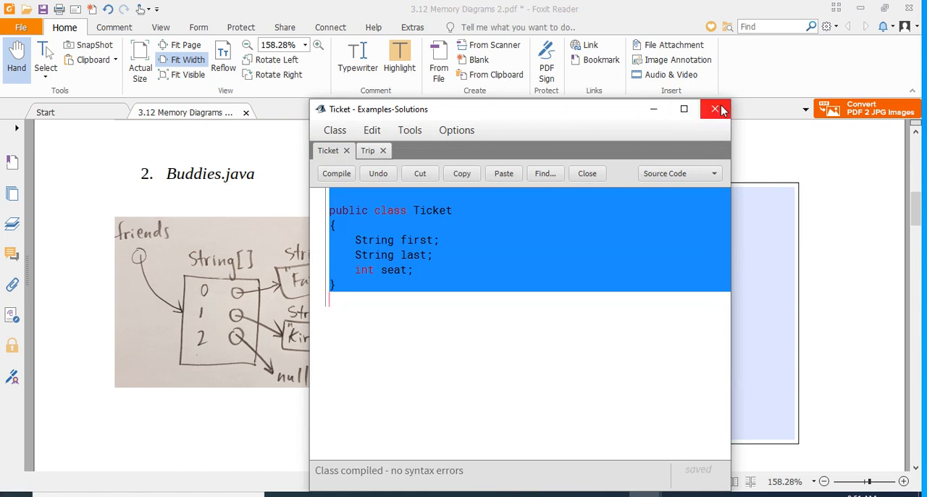
Close the editor, create a Buddies class, and drag it below Ticket.
click(715, 109)
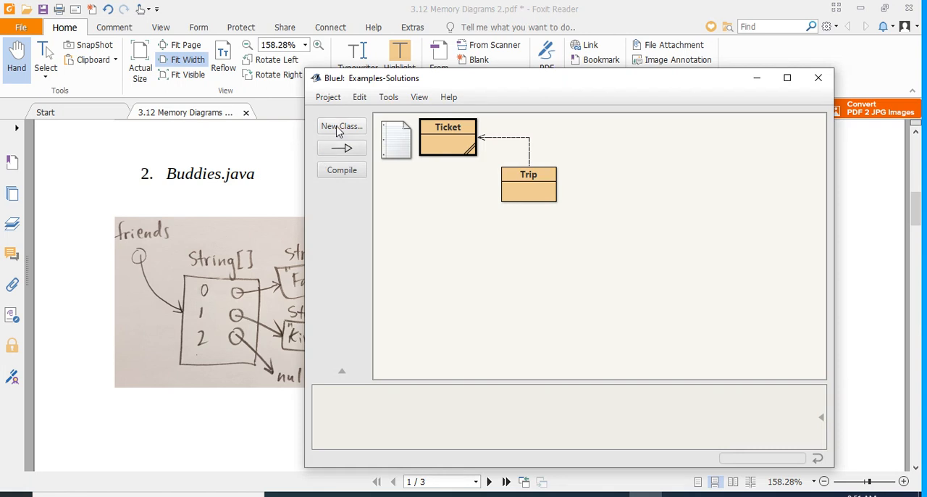
click(341, 126)
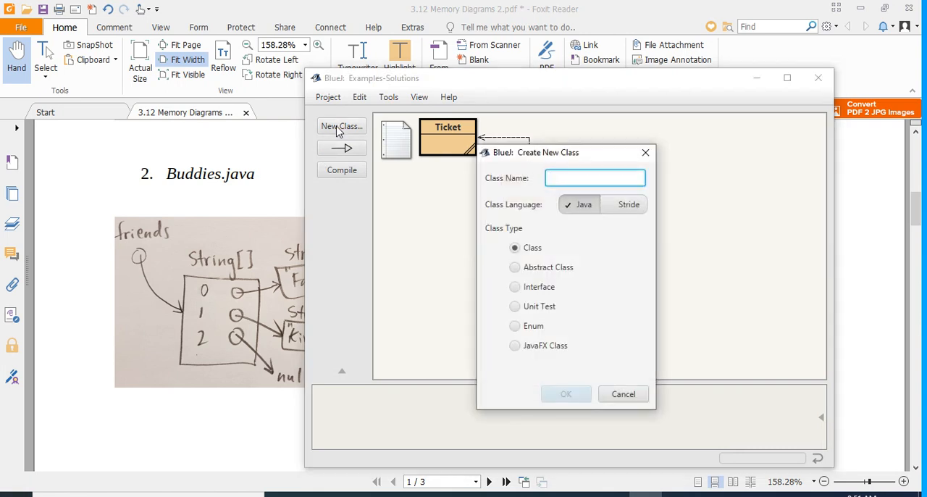
text(Buddi)
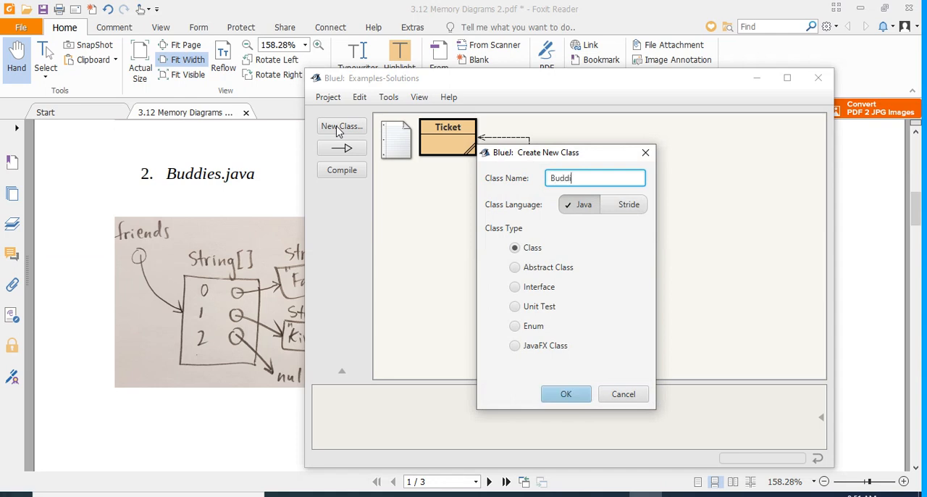
text(es)
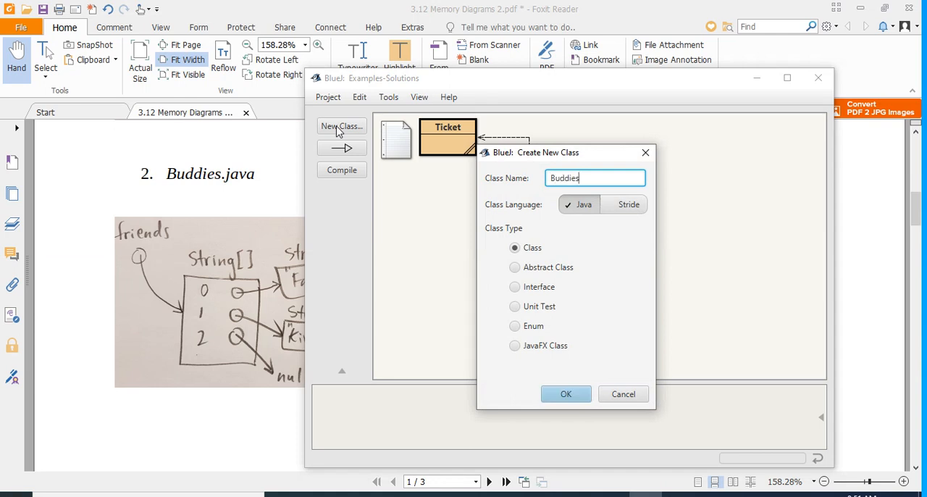
mouse_move(468, 351)
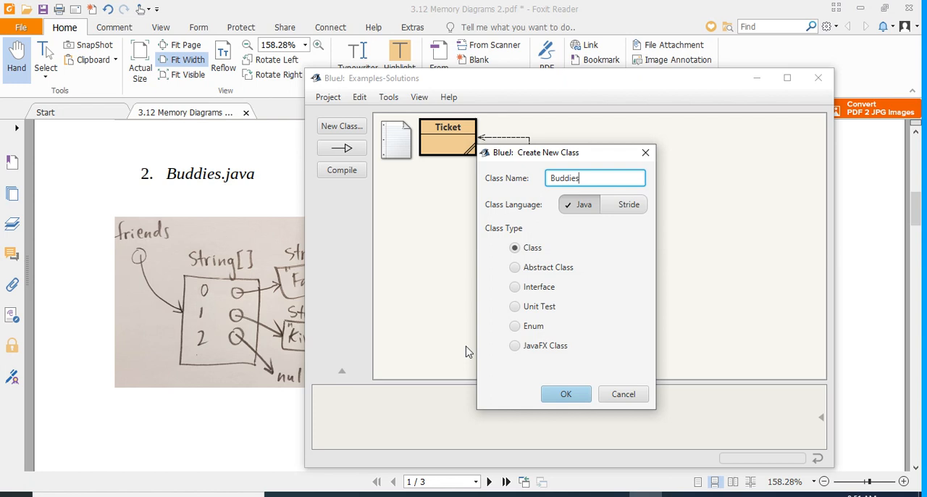
click(566, 393)
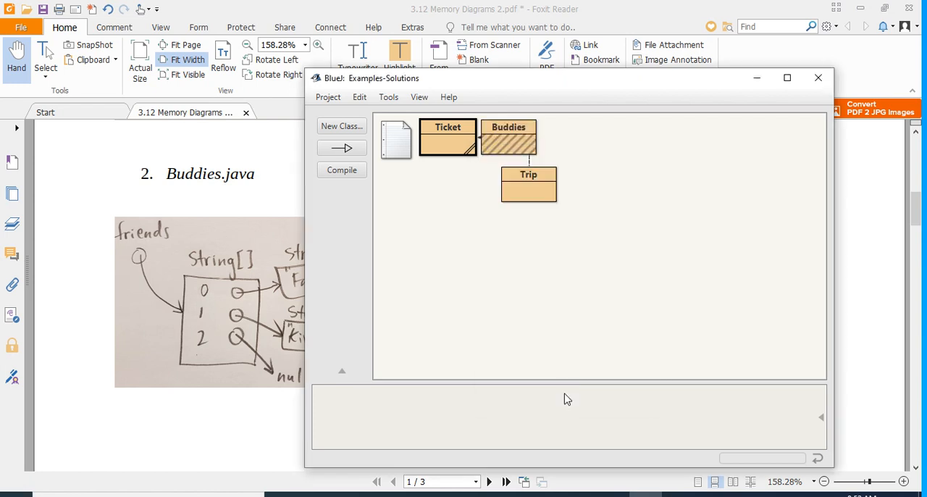
drag(508, 137, 447, 300)
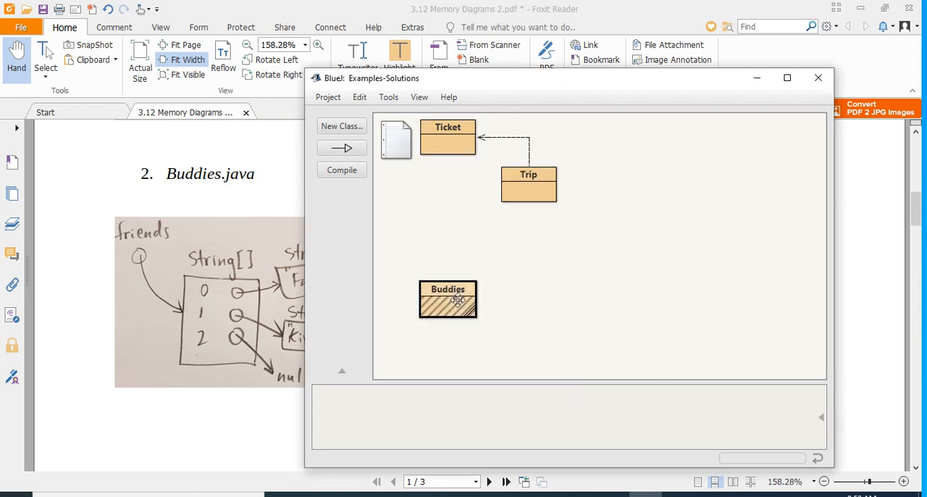
drag(448, 299, 434, 279)
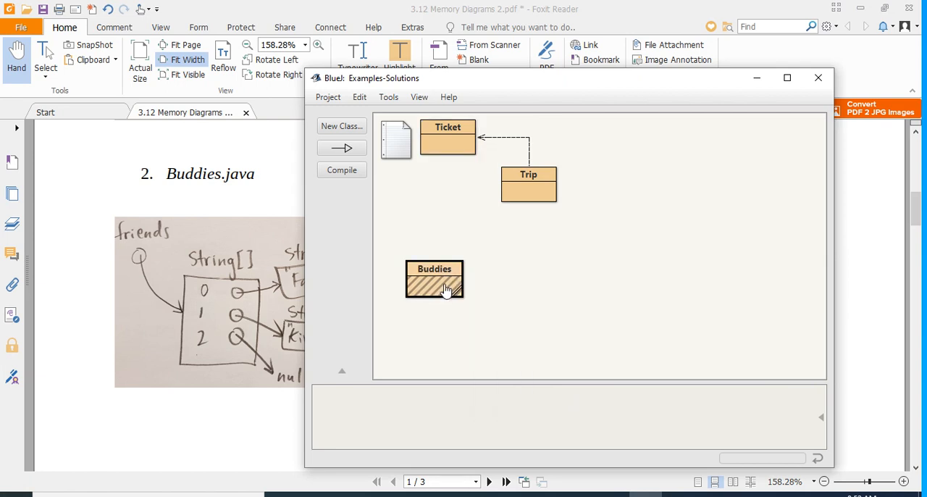
Replace the Buddies template code with an empty public static void main(String[] args) method.
double_click(434, 279)
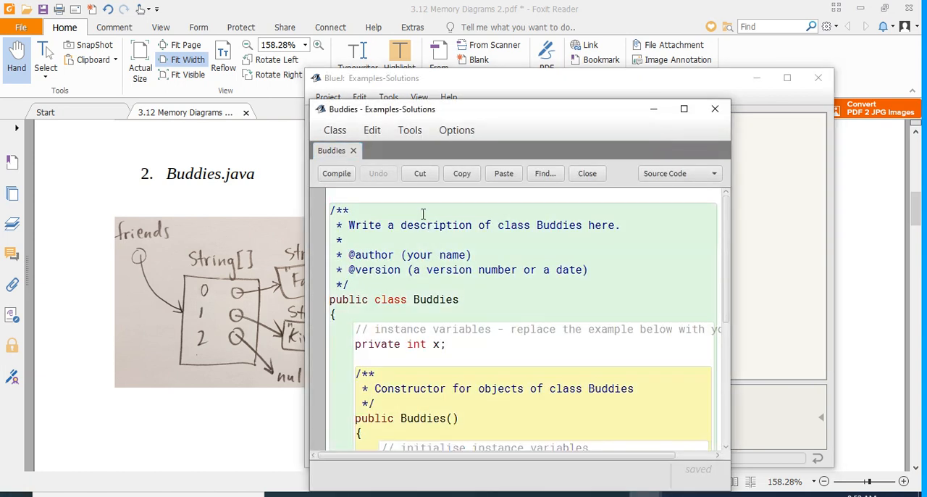
drag(330, 210, 347, 285)
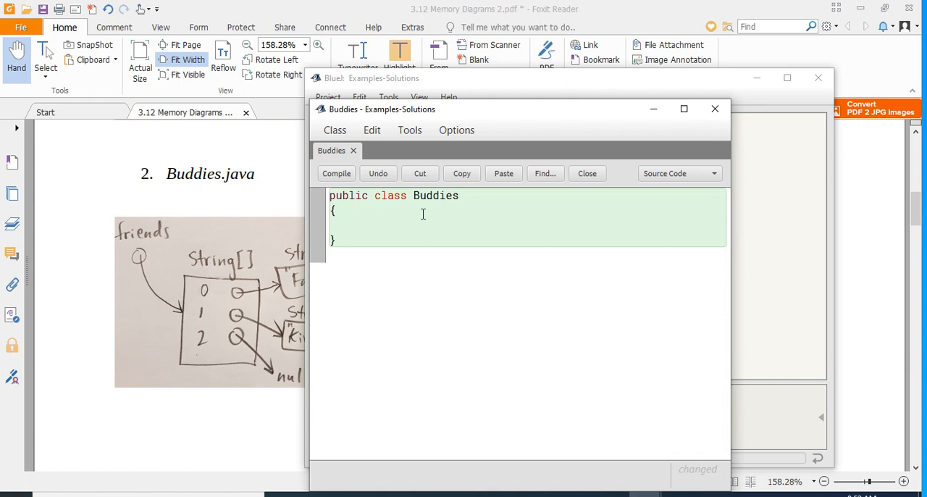
text(public static void main(S)
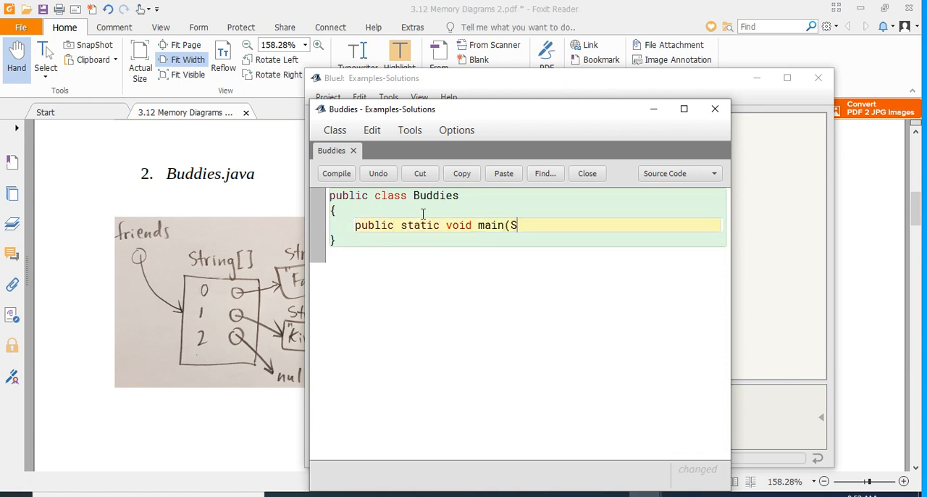
text(tring[] args) {)
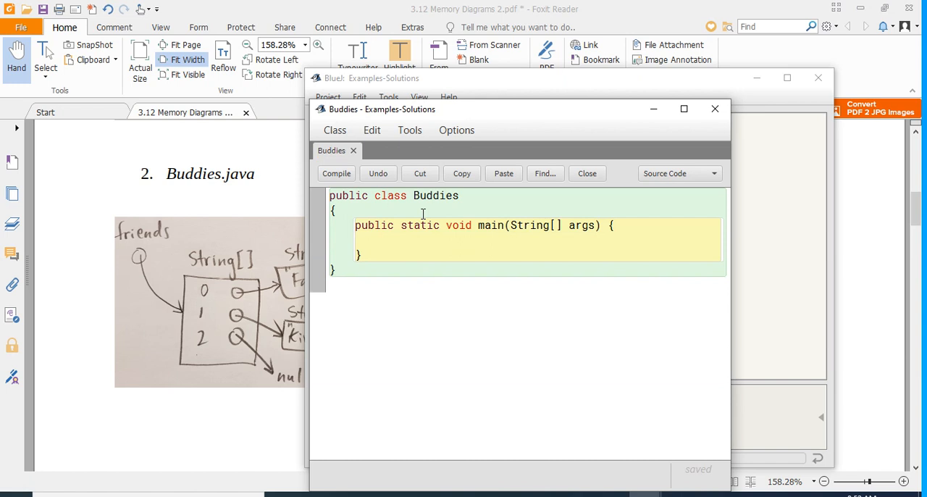
click(382, 240)
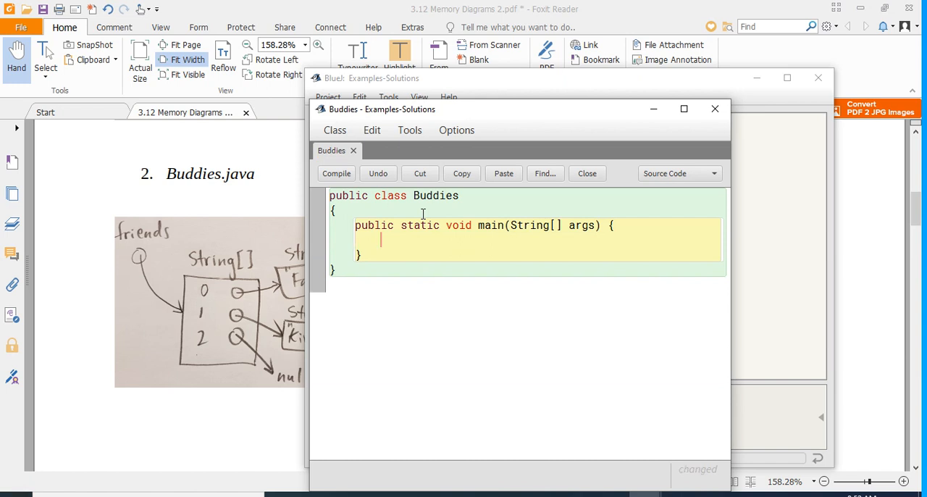
Declare String[] friends = {"Fatima", "Kiran", null}; inside main.
text(String[])
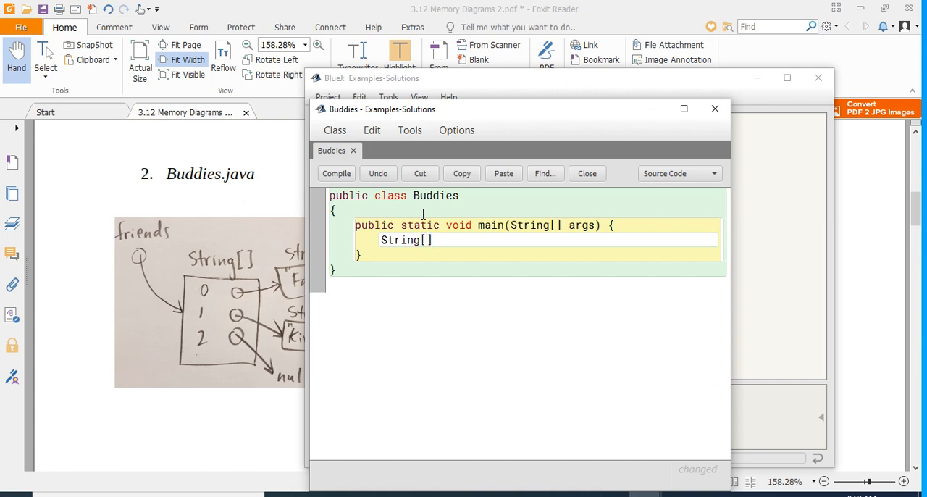
text(frin)
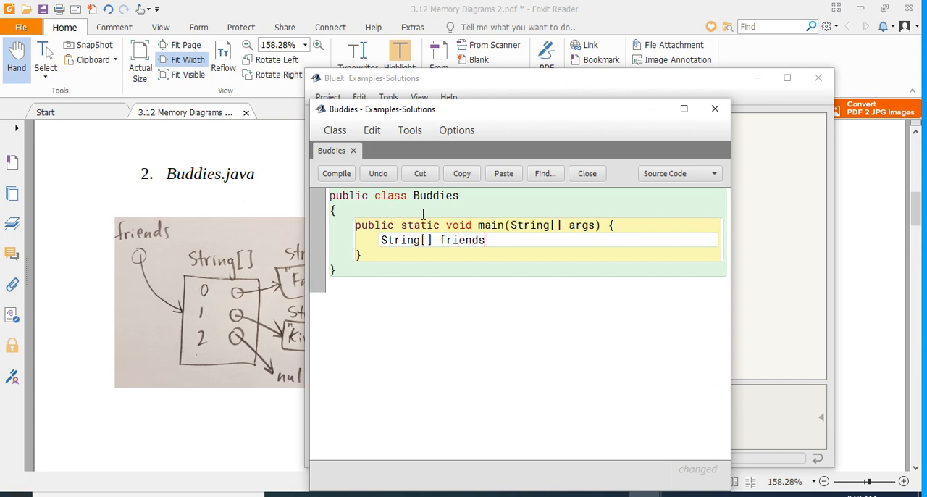
text(= {)
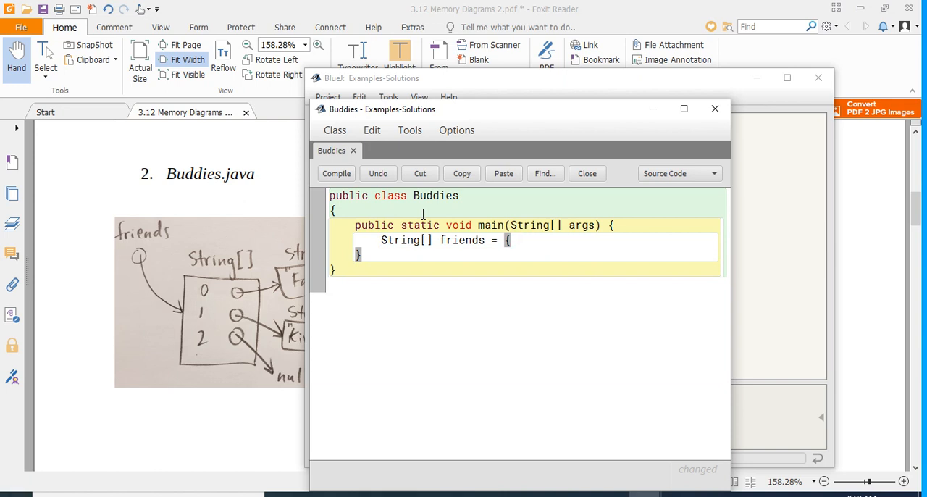
text(")
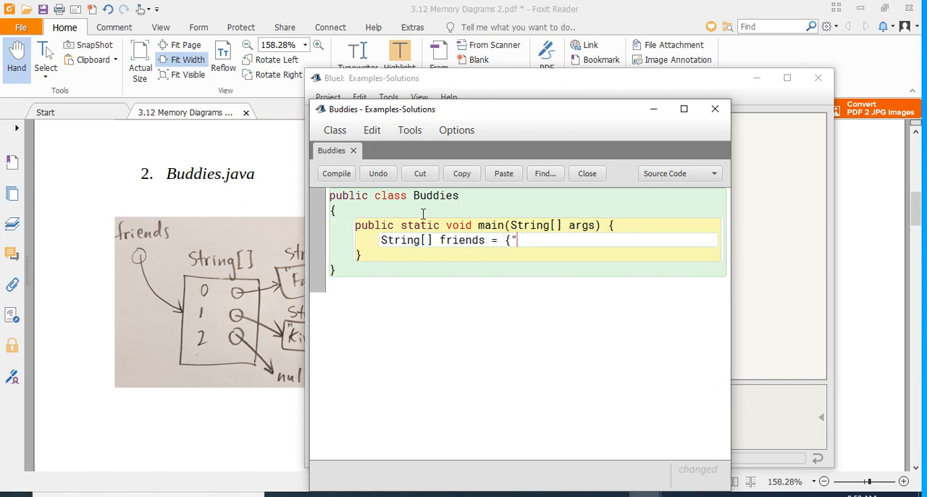
text(Fatima)
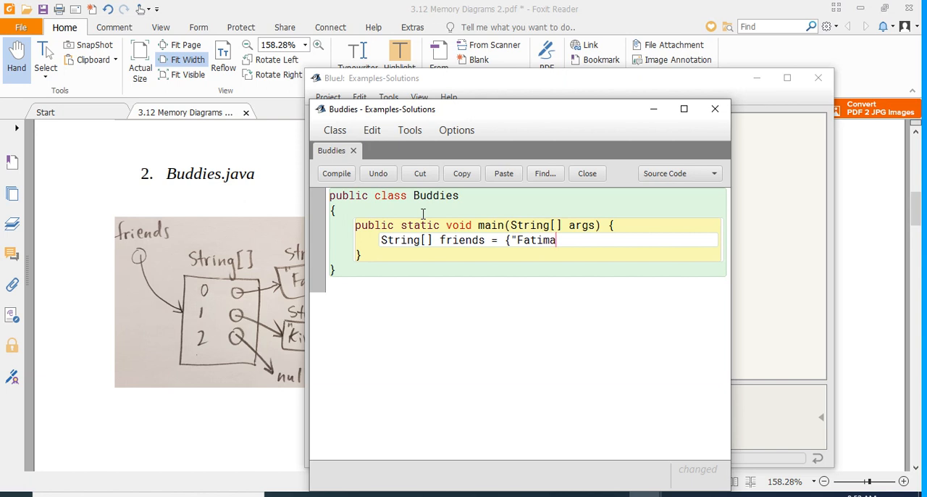
text(",)
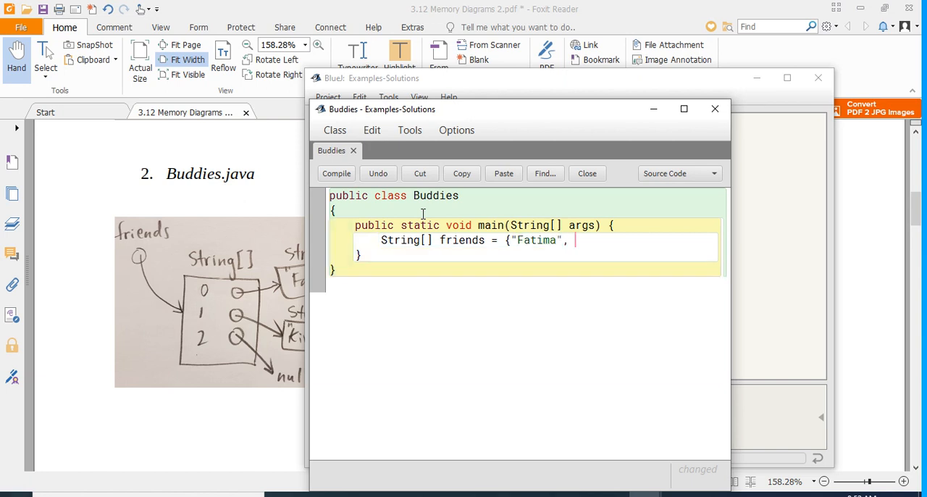
text("Kiran)
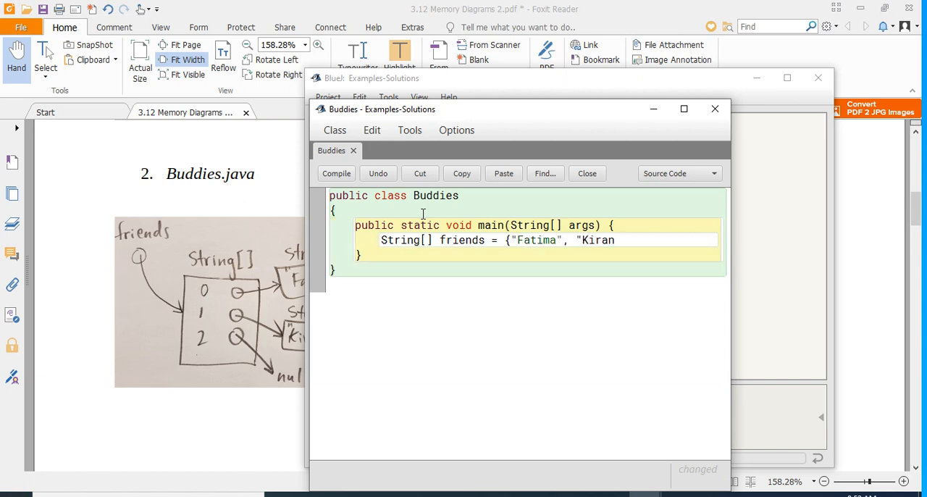
text(",)
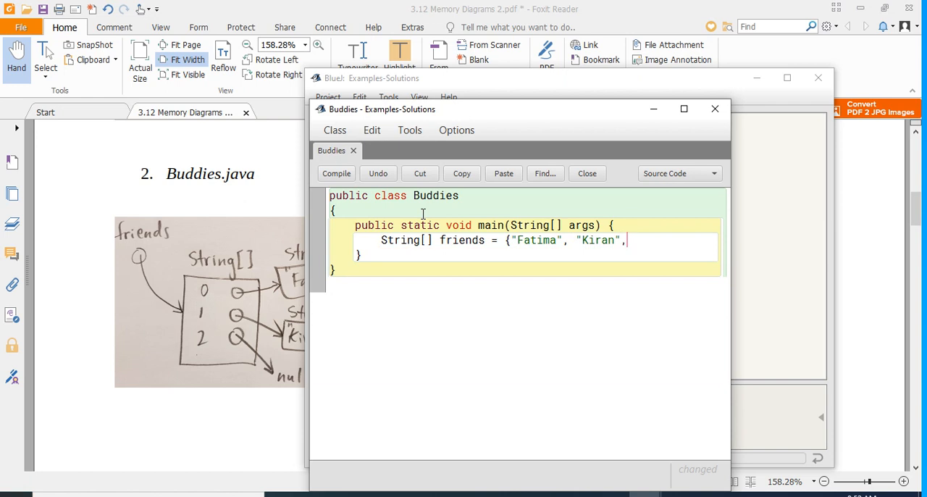
text(null})
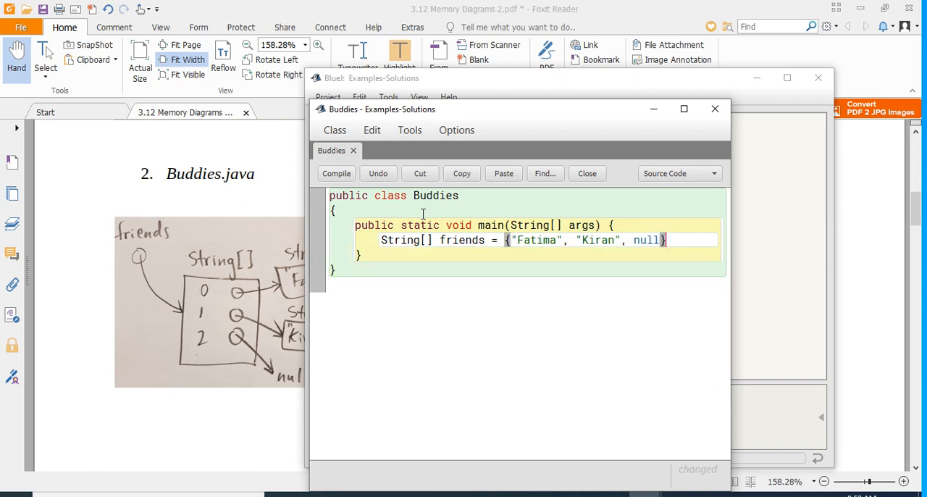
text(};)
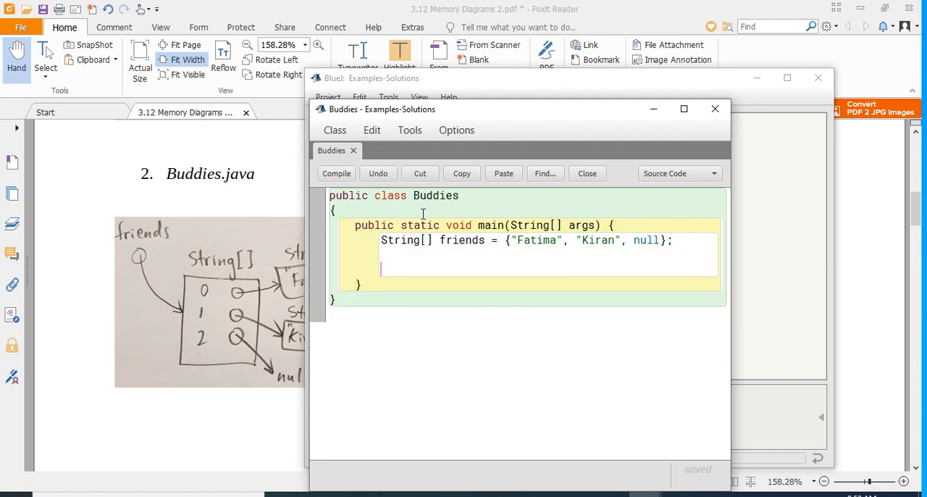
Add System.out.println(); below the friends array declaration.
text(Sy)
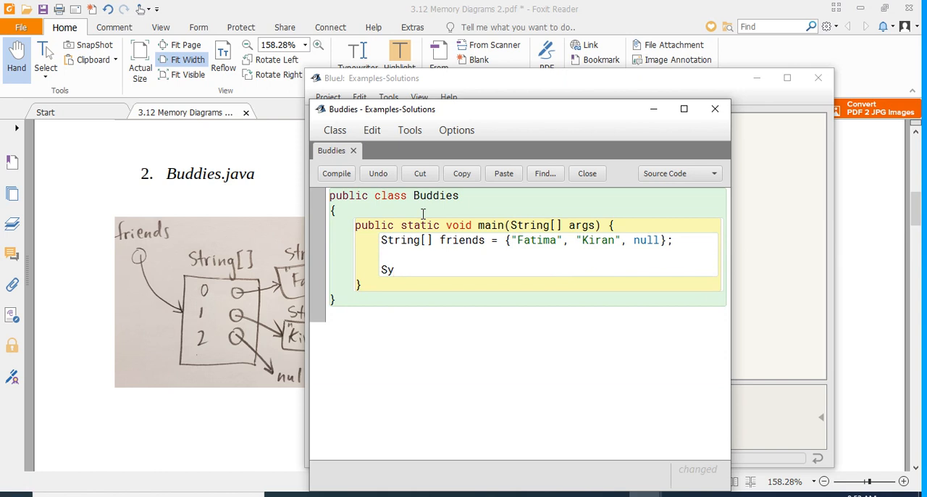
text(stem)
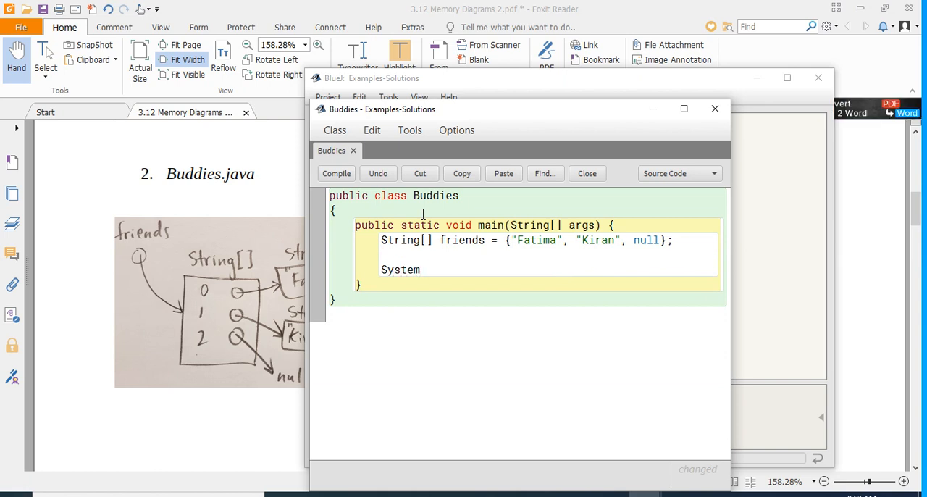
text(.out.prin)
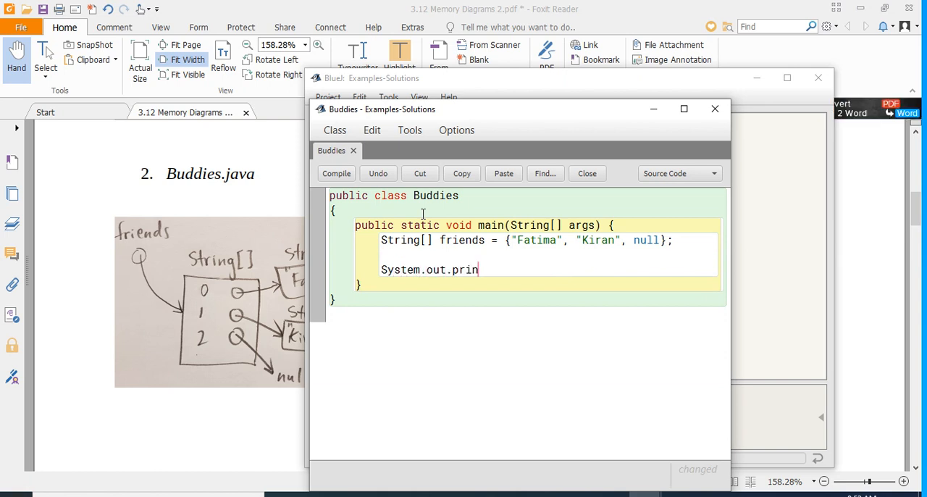
text(tln)
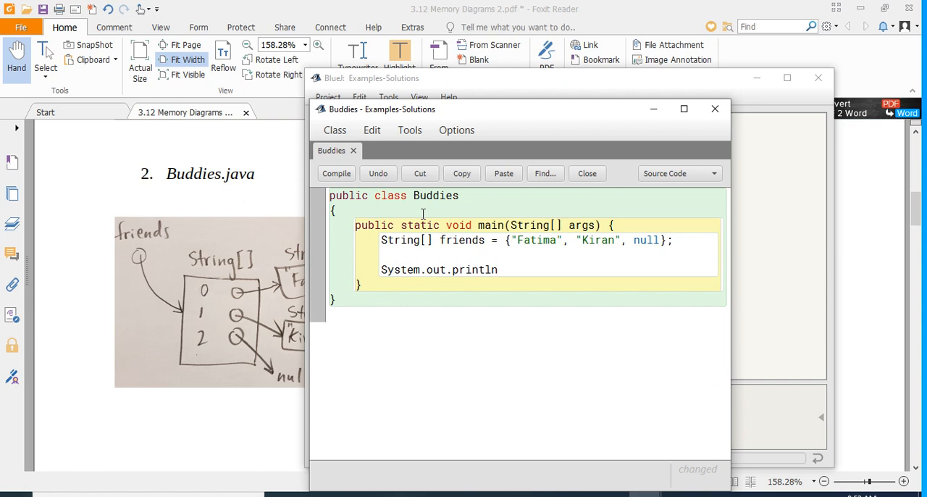
text(();)
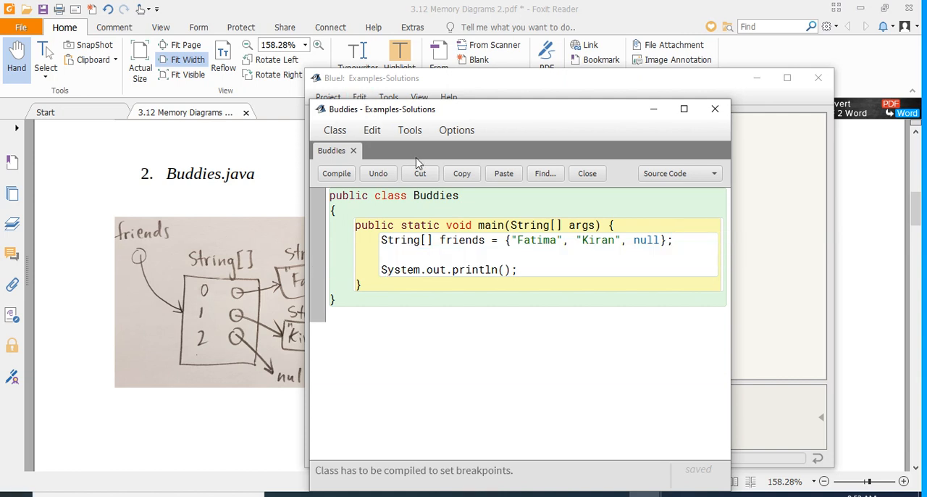
Try setting a breakpoint on the println line and browse the Class and Tools menus.
click(372, 129)
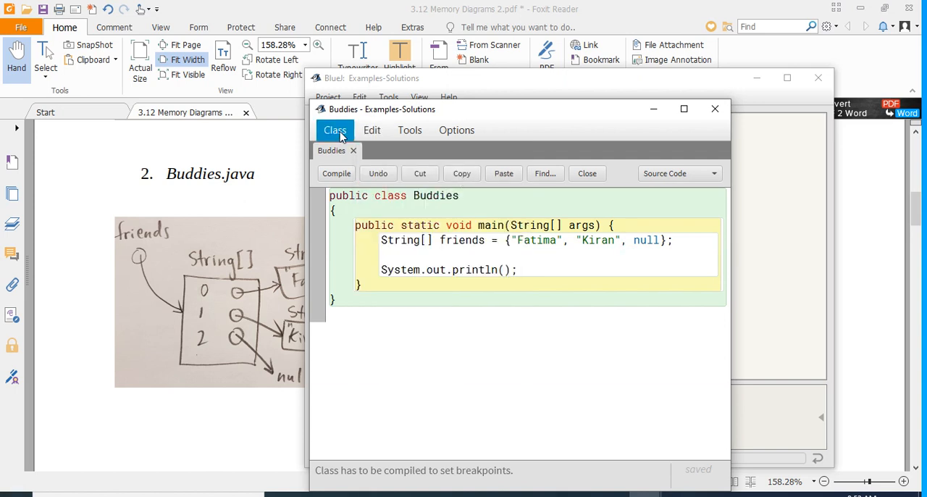
click(409, 130)
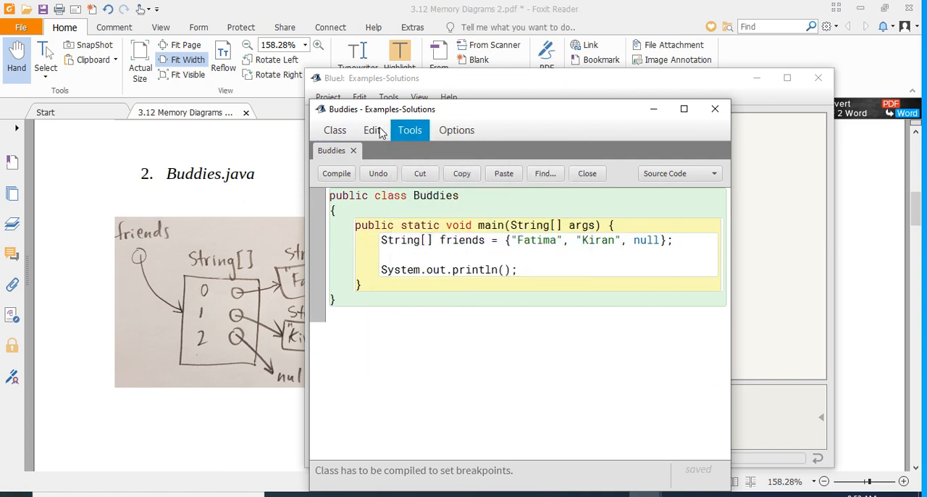
click(334, 130)
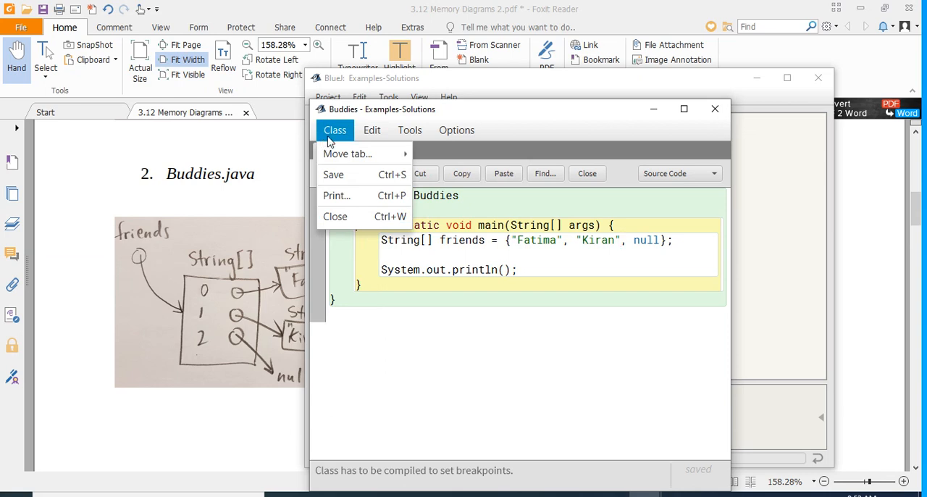
click(335, 129)
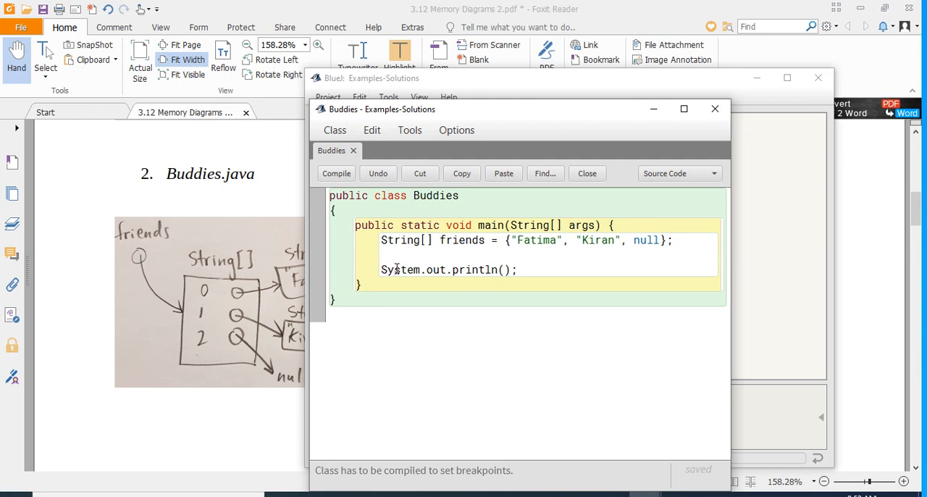
Compile the project, reopen the Buddies source, and bring up the Buddies class actions.
click(587, 173)
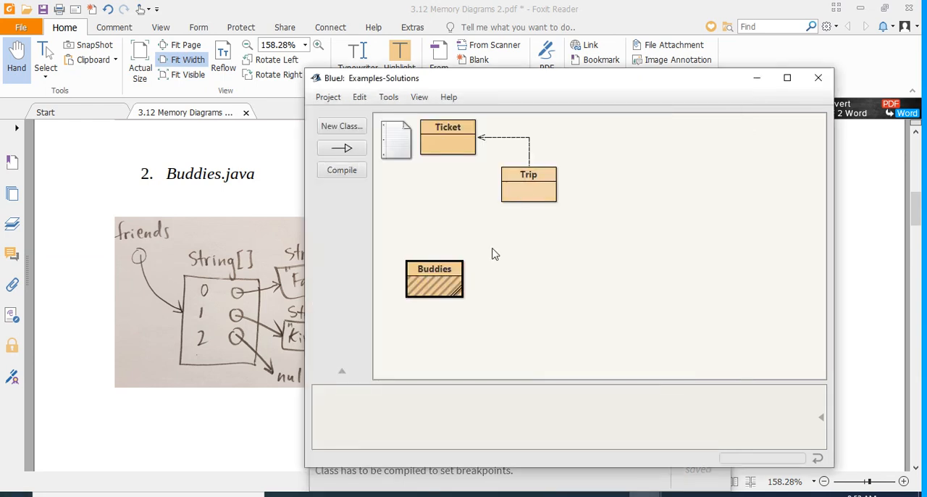
click(341, 170)
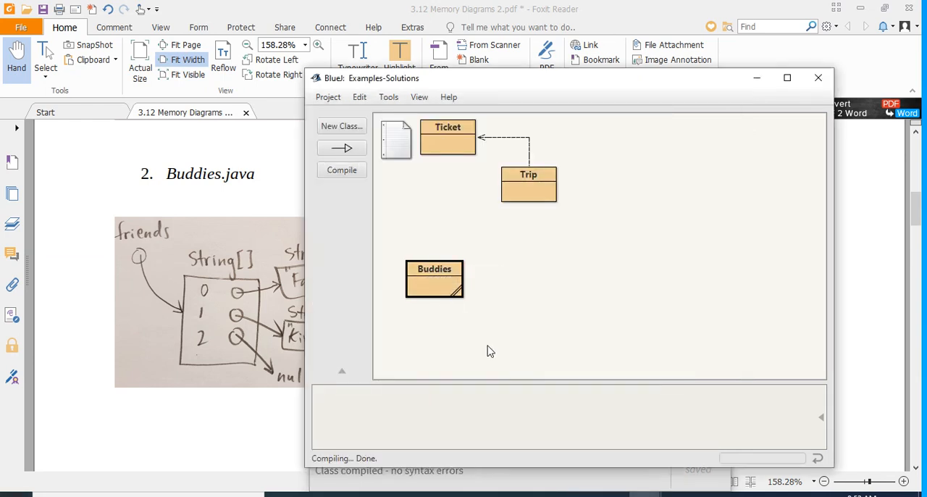
double_click(434, 279)
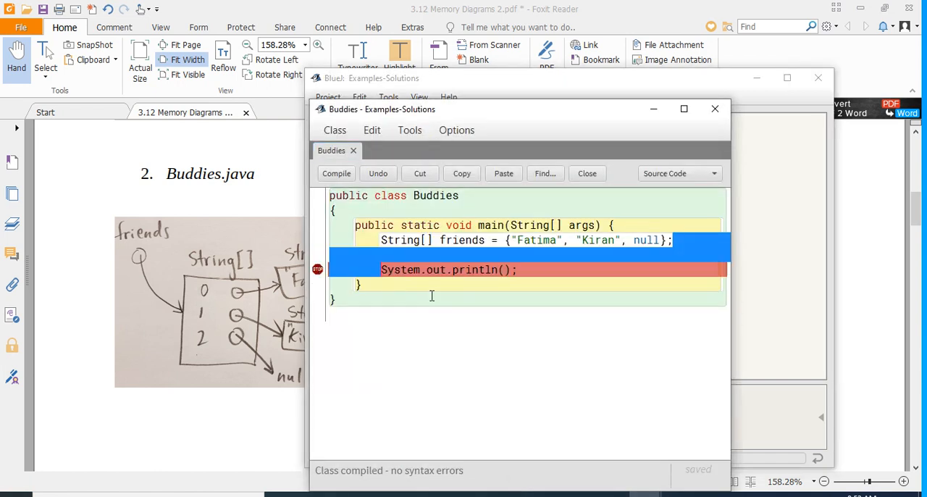
click(782, 292)
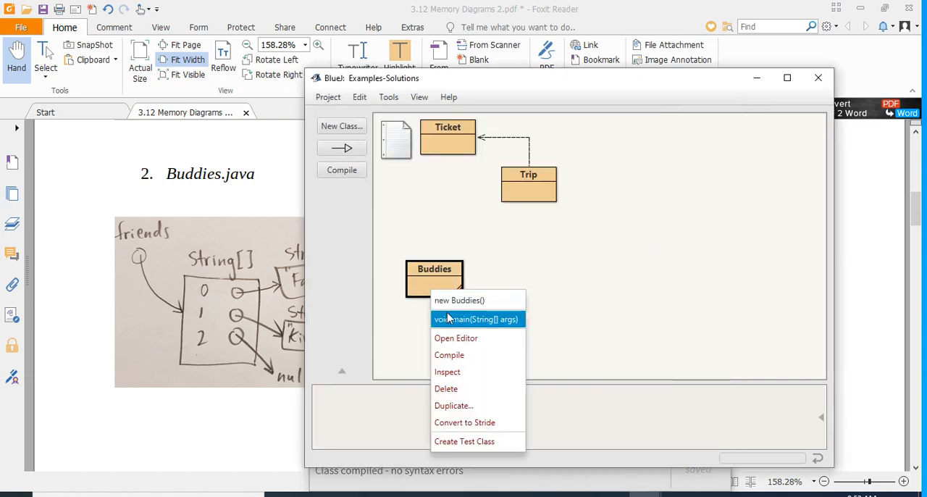
Run Buddies.main to the breakpoint, move the debugger up, and inspect the friends array.
click(476, 319)
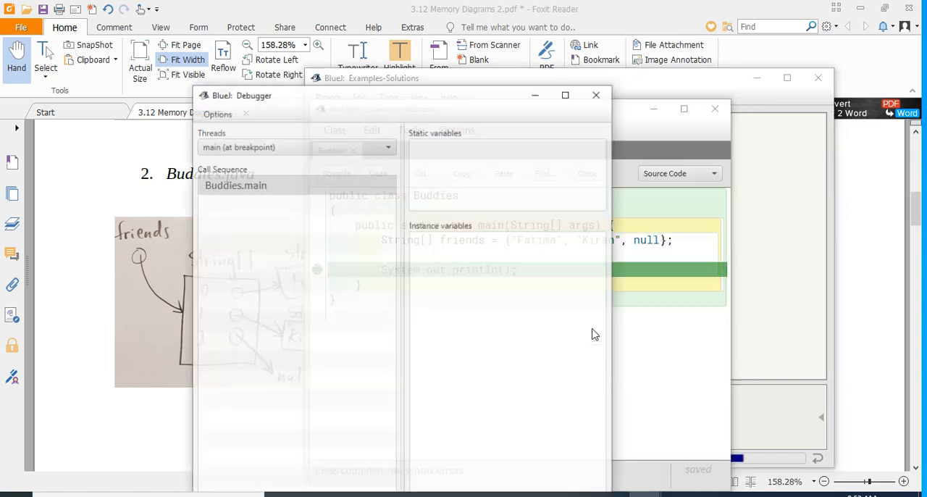
drag(241, 95, 253, 204)
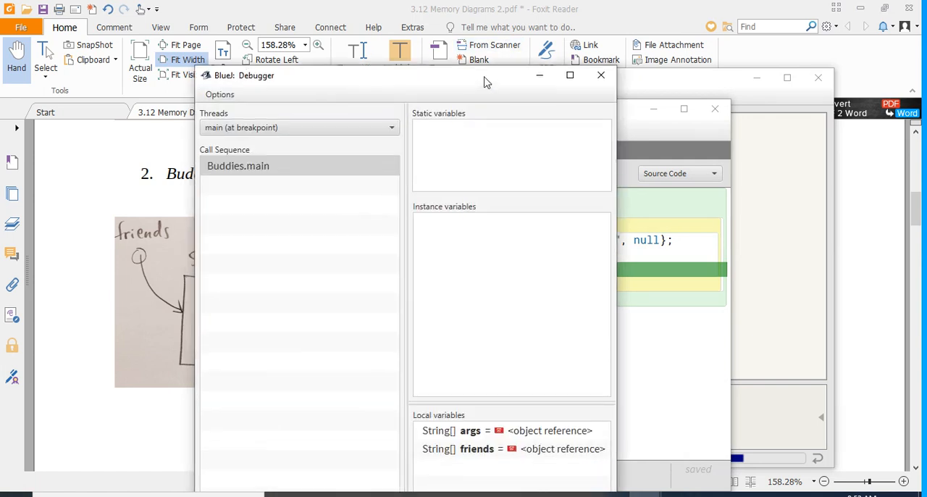
drag(486, 75, 485, 31)
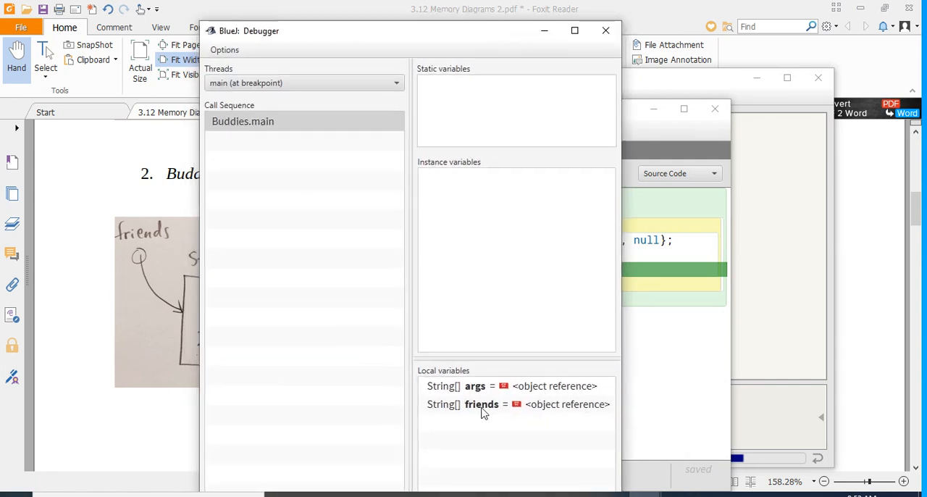
double_click(482, 405)
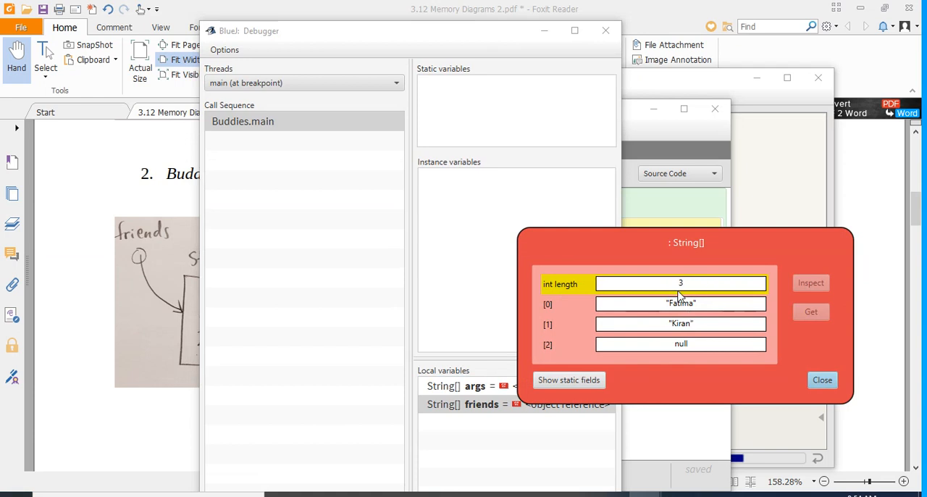
mouse_move(127, 293)
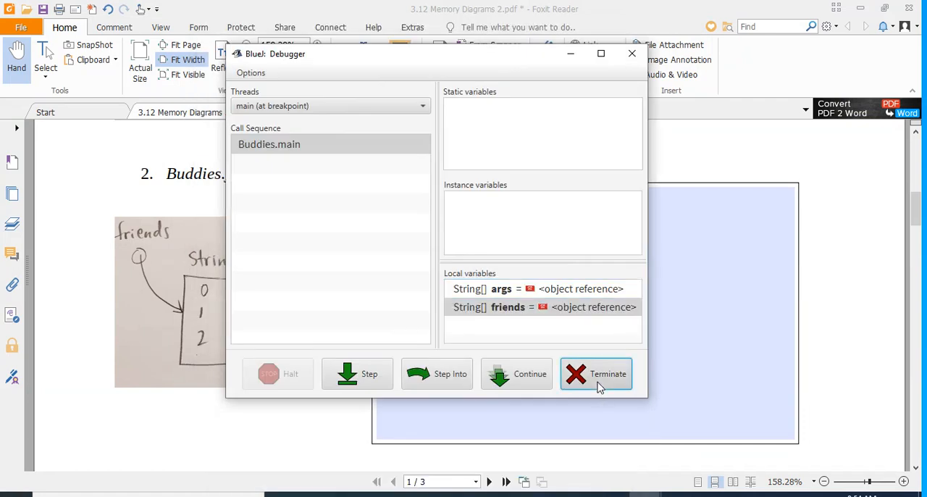
Stop the running program, close the Buddies source editor, then reopen Buddies.
click(607, 373)
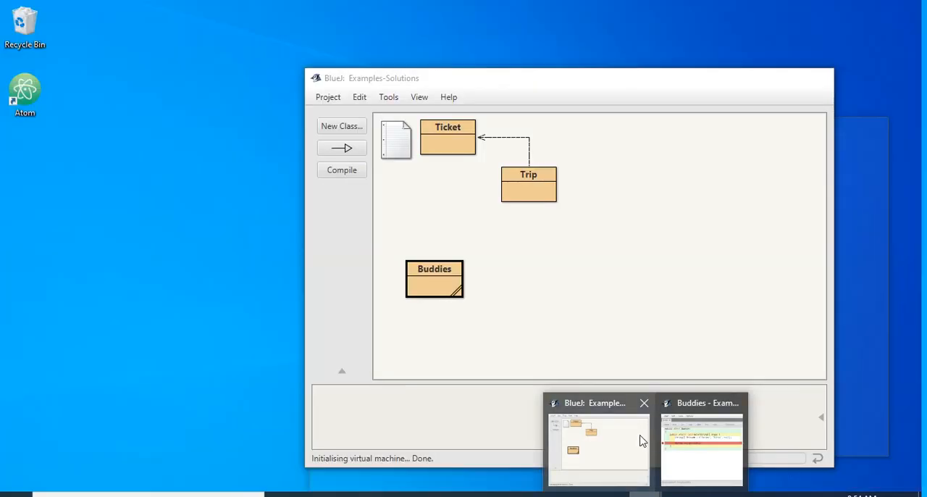
click(700, 435)
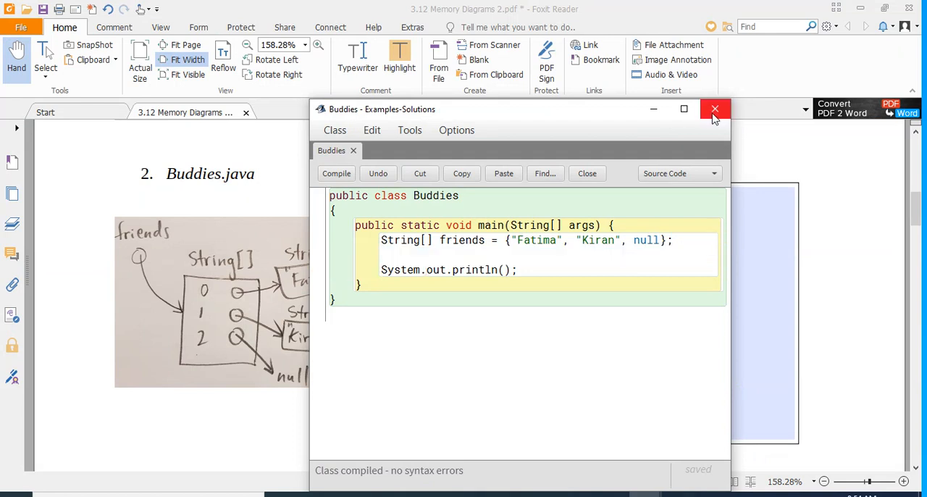
click(715, 109)
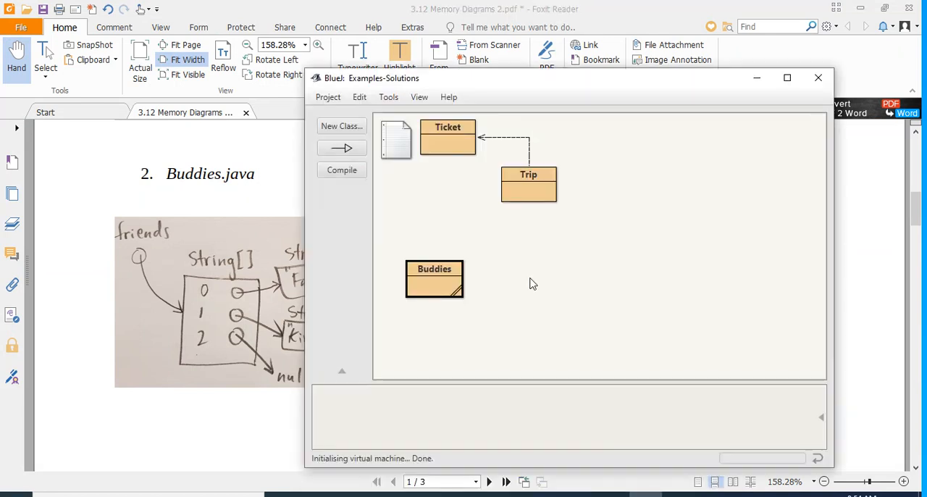
double_click(434, 279)
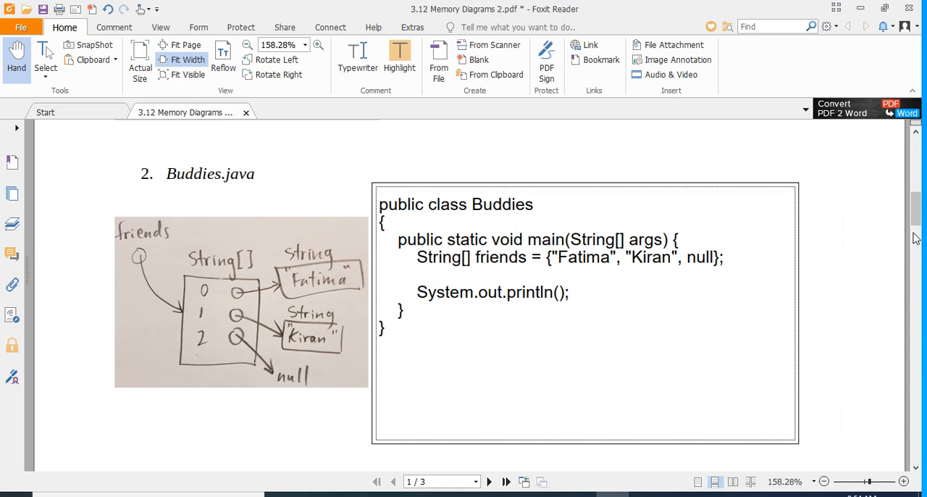
mouse_move(756, 378)
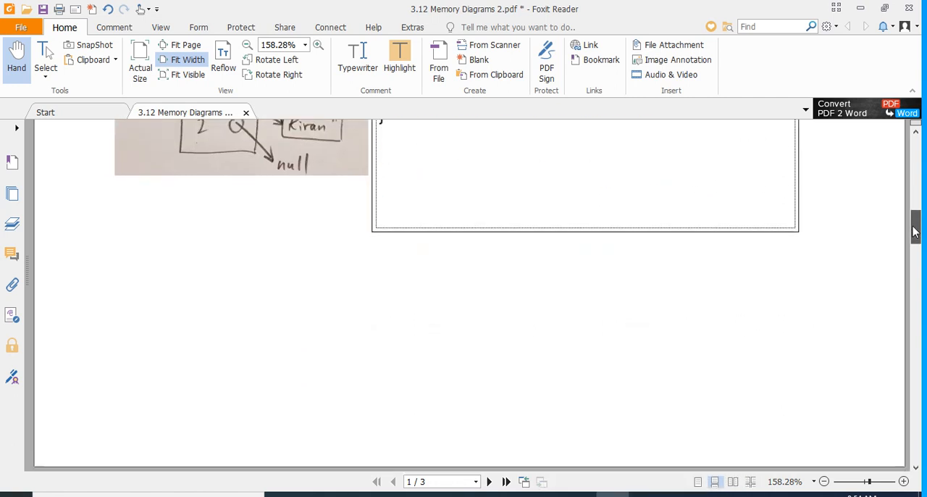
Scroll the worksheet PDF past the Buddies.java diagram.
scroll(down, 3)
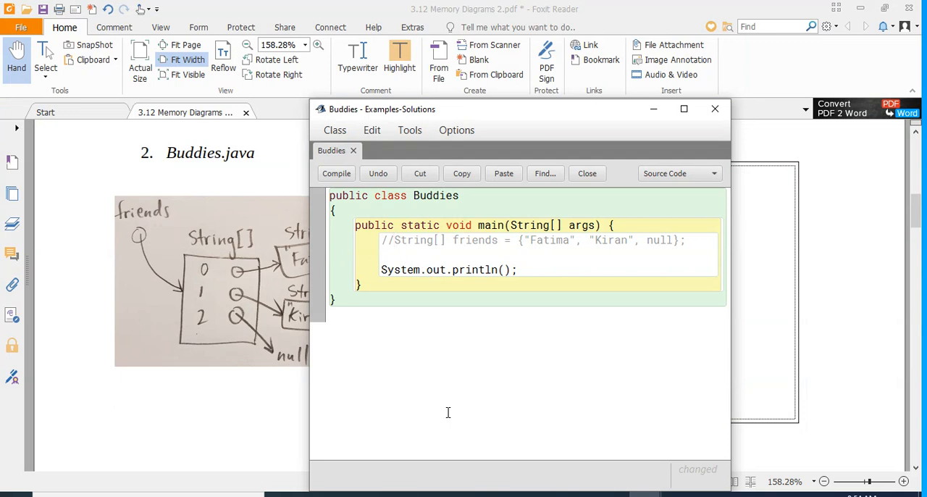
Redeclare friends as new String[3], assigning "Fatima" to index 0 and "Kiran" to index 1.
drag(397, 240, 487, 239)
text(String[] friends)
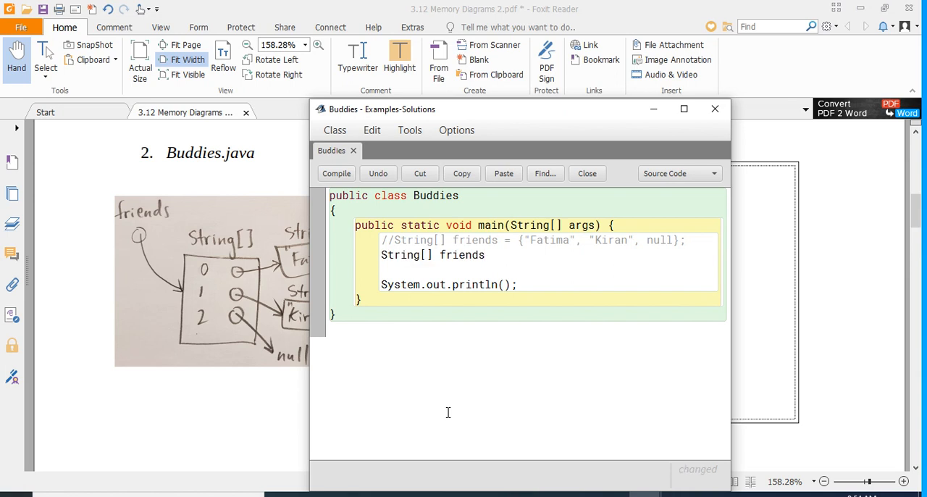
text(= new String)
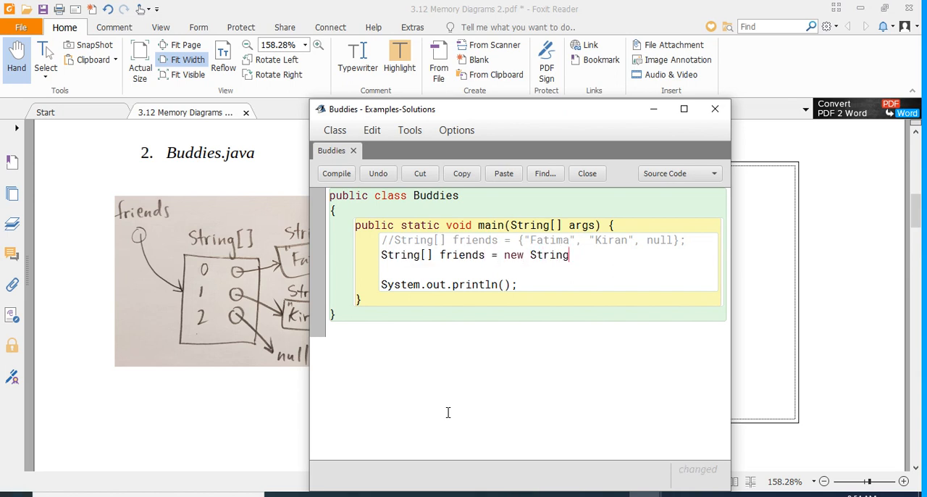
text([3];)
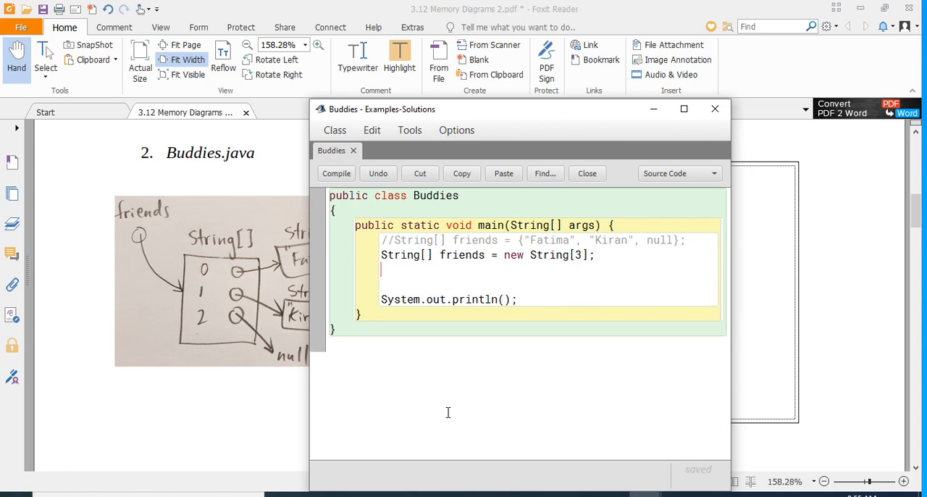
text(friends)
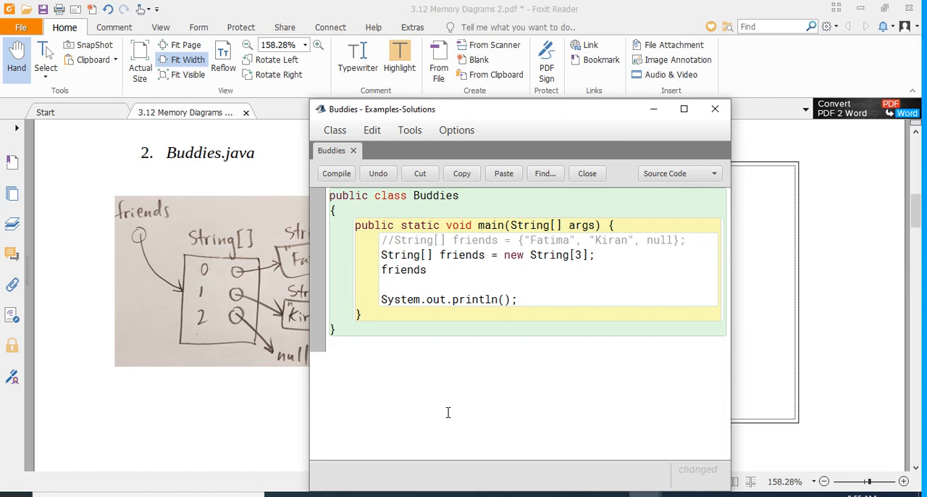
text([0] =)
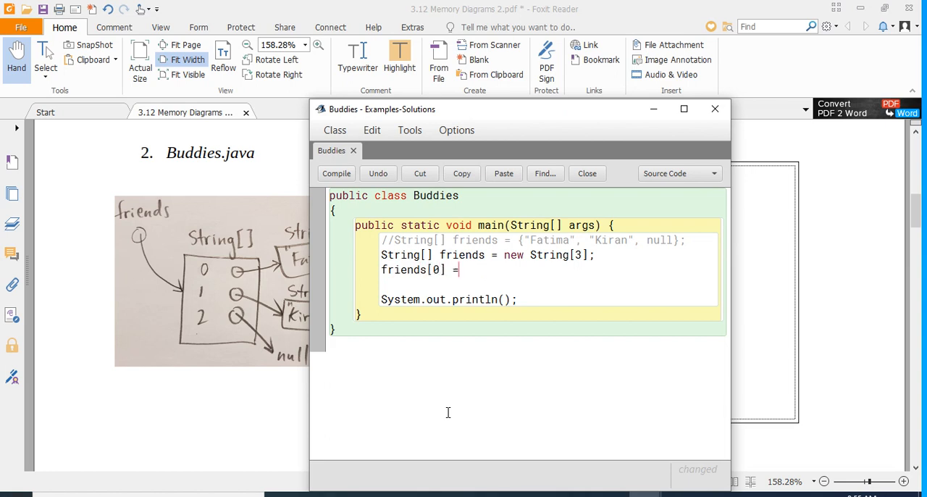
text("Fatima";)
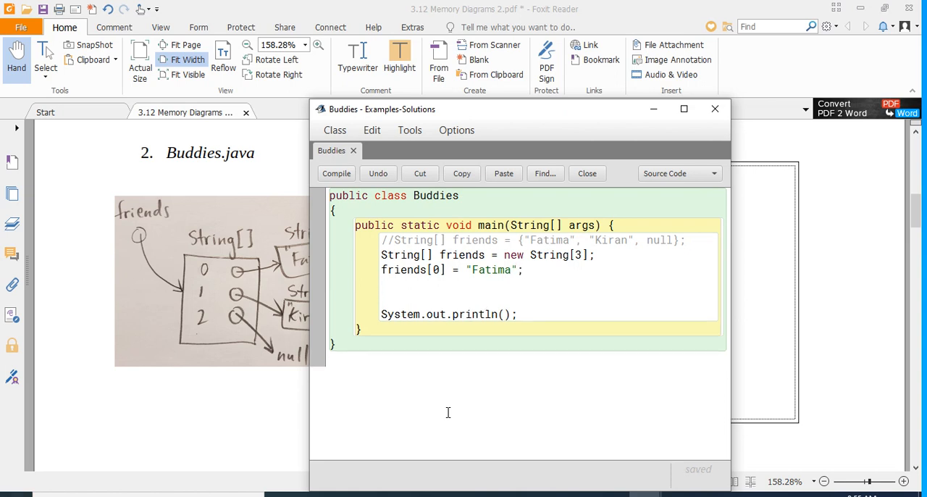
text(friends[1] =)
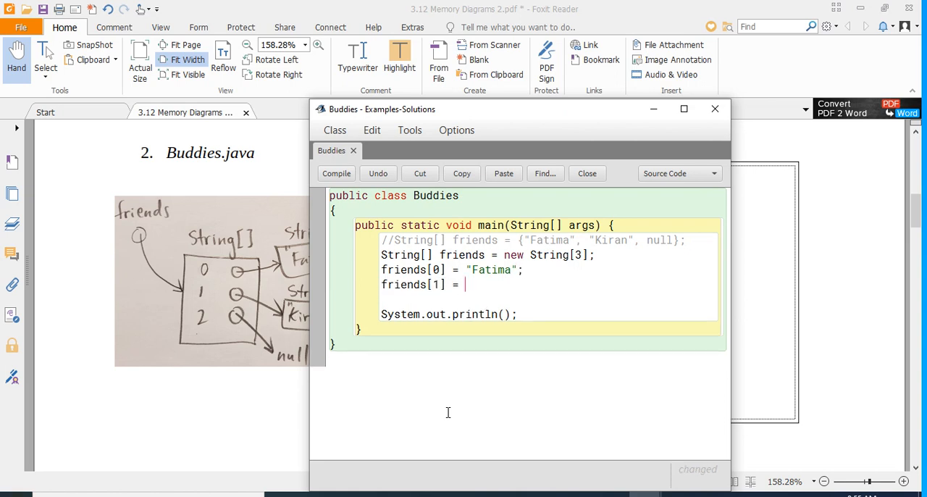
text("K)
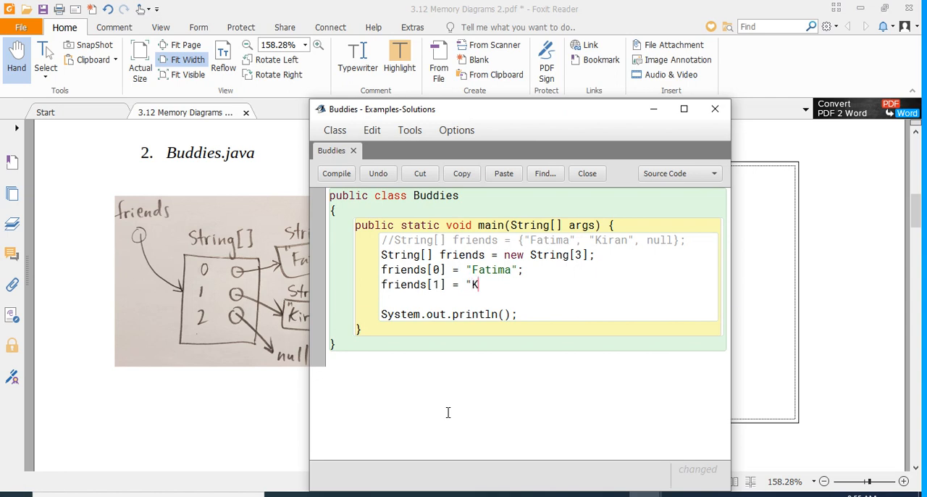
text(iran";)
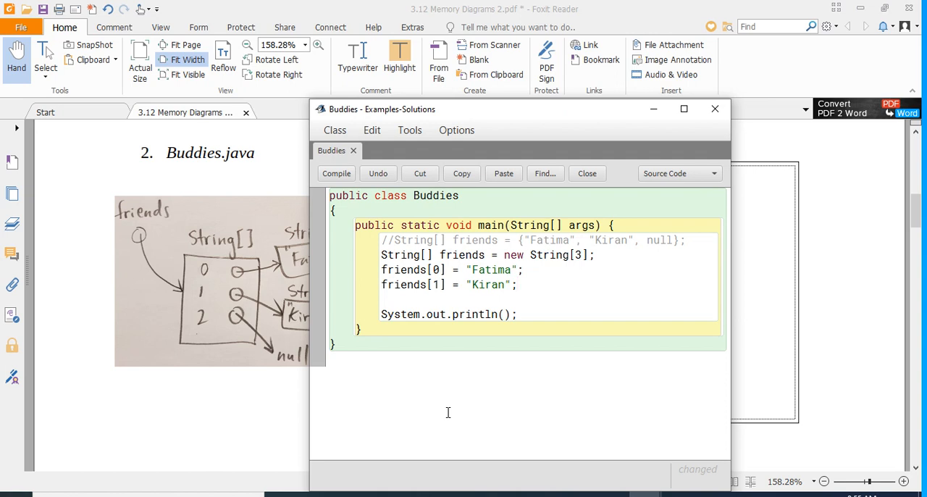
mouse_move(572, 406)
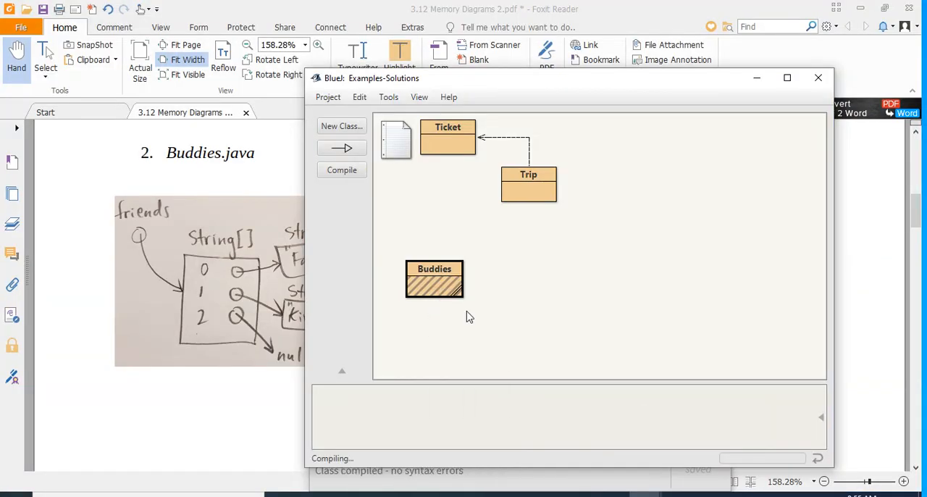
Breakpoint the println line, run main, inspect friends (Fatima, Kiran, null), then terminate.
double_click(434, 279)
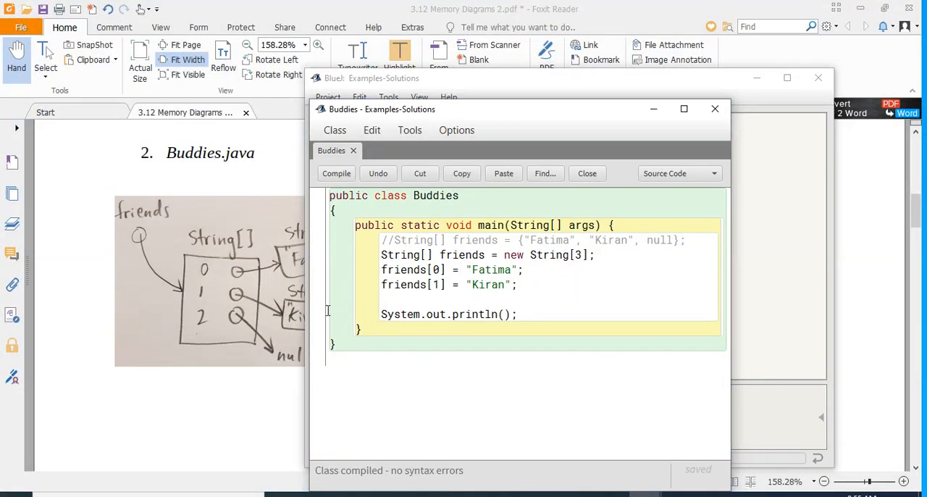
click(318, 314)
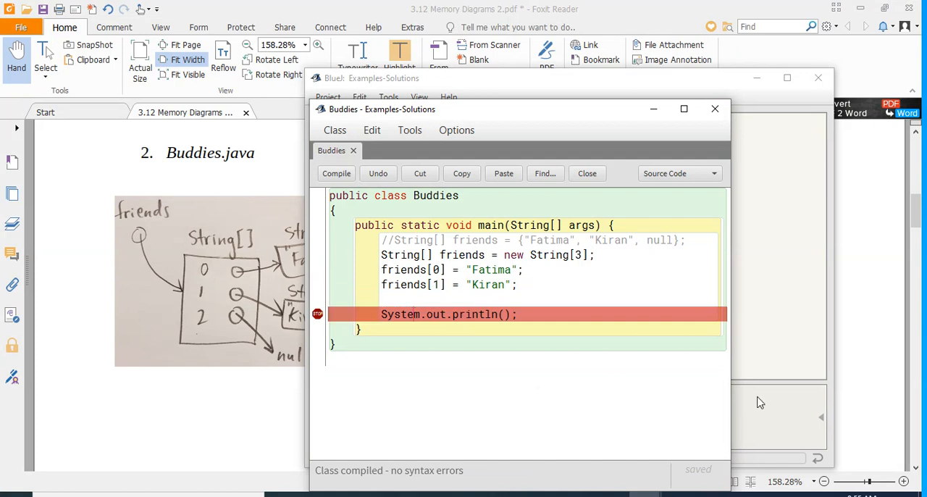
right_click(434, 279)
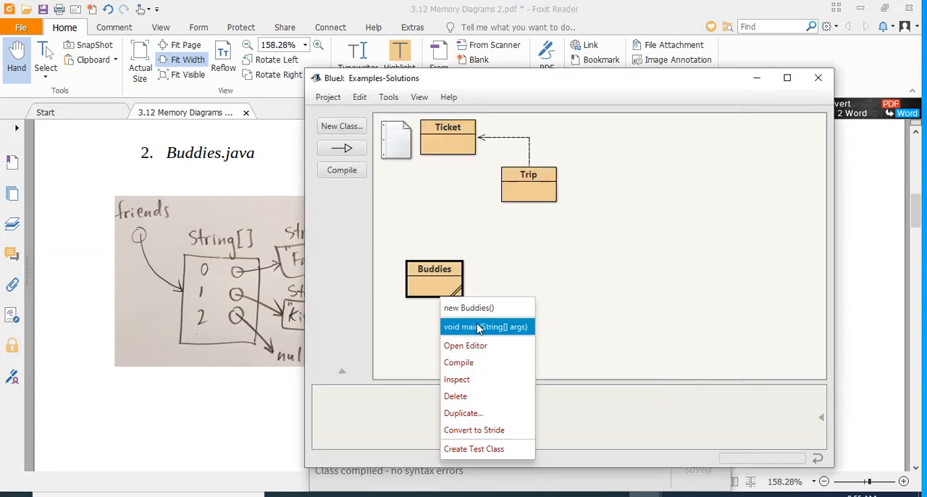
click(485, 327)
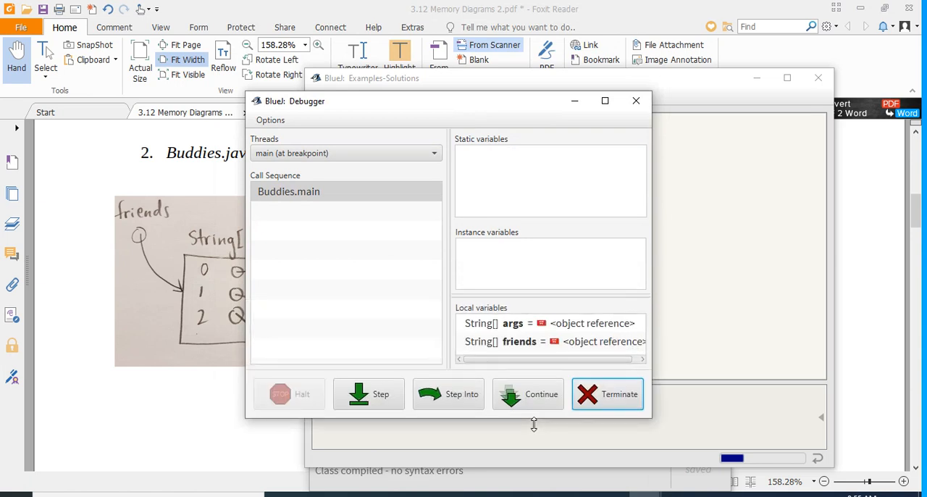
click(520, 345)
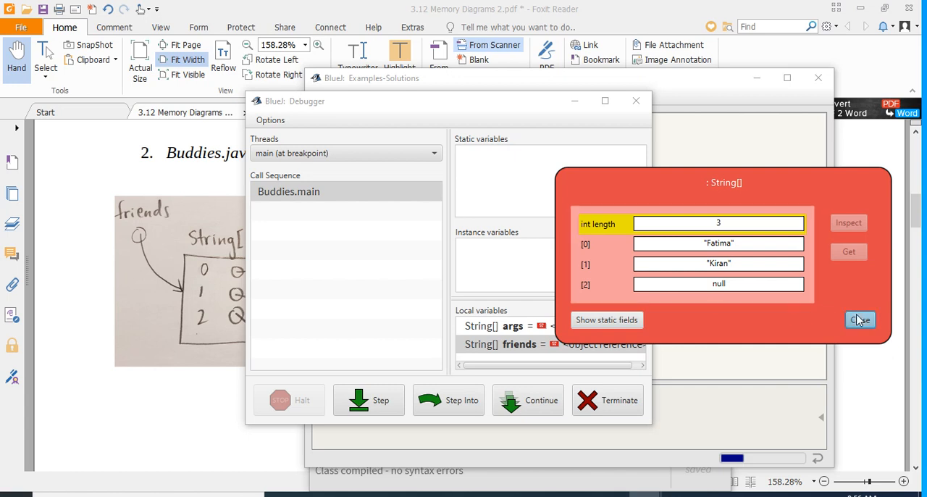
click(860, 320)
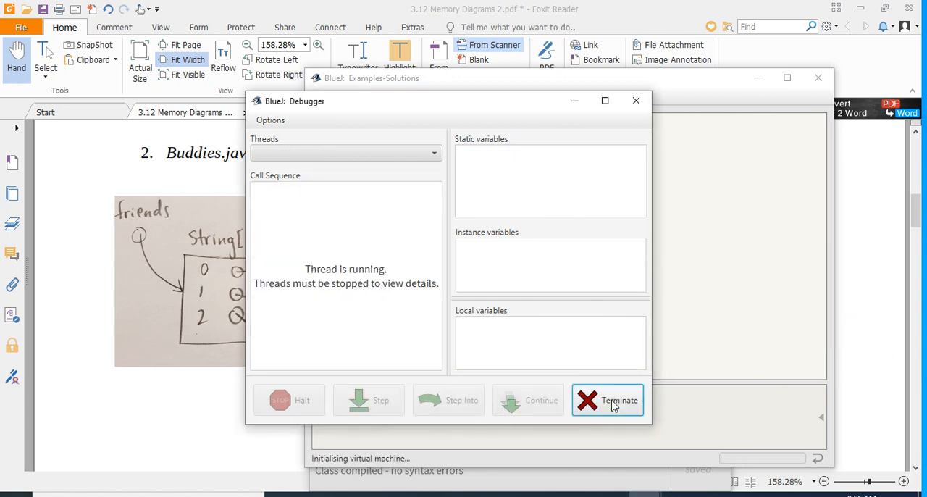
click(607, 400)
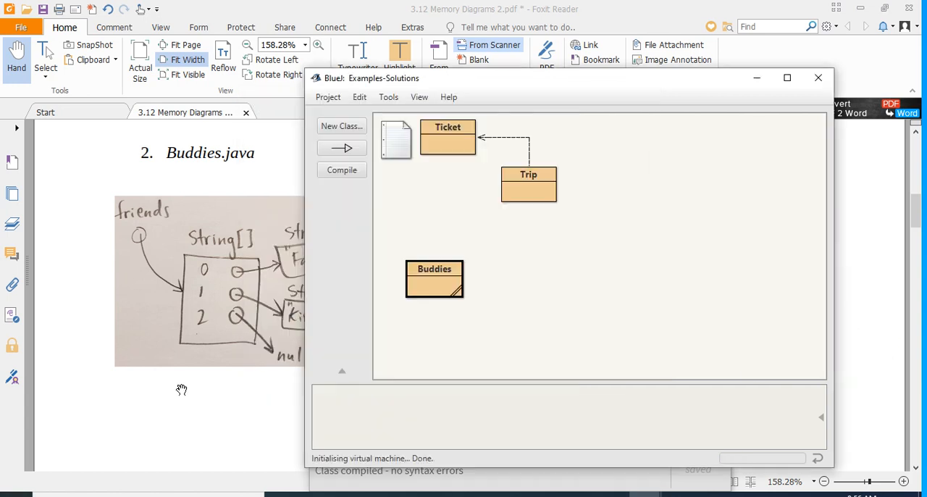
Enter 'class' in the worksheet's terminology blank and scroll down to Trip.java.
click(818, 78)
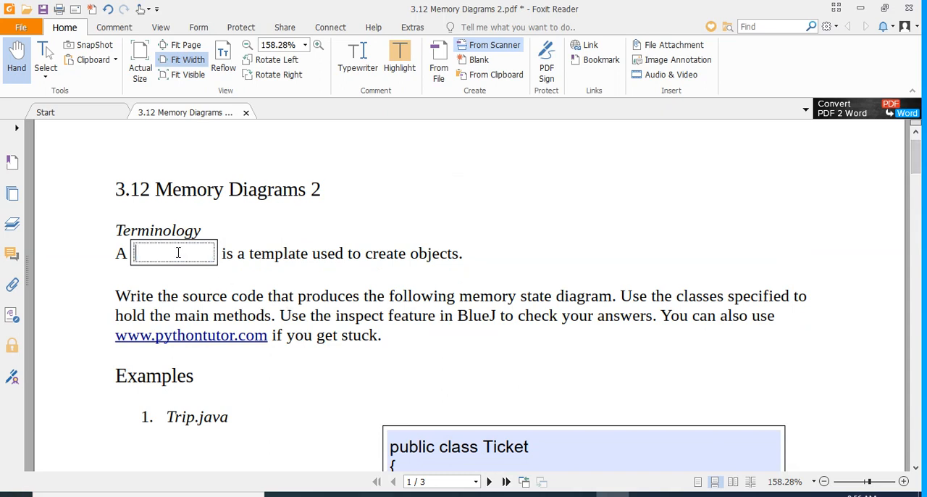
text(class)
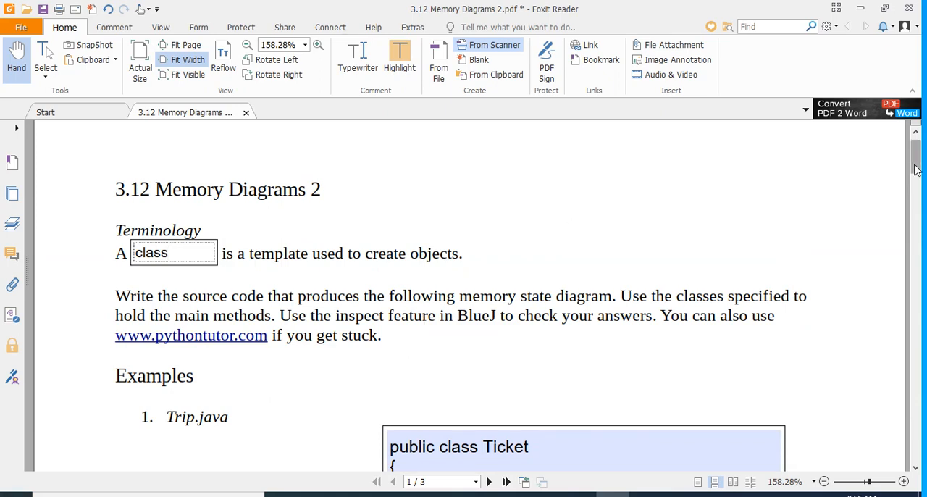
scroll(down, 3)
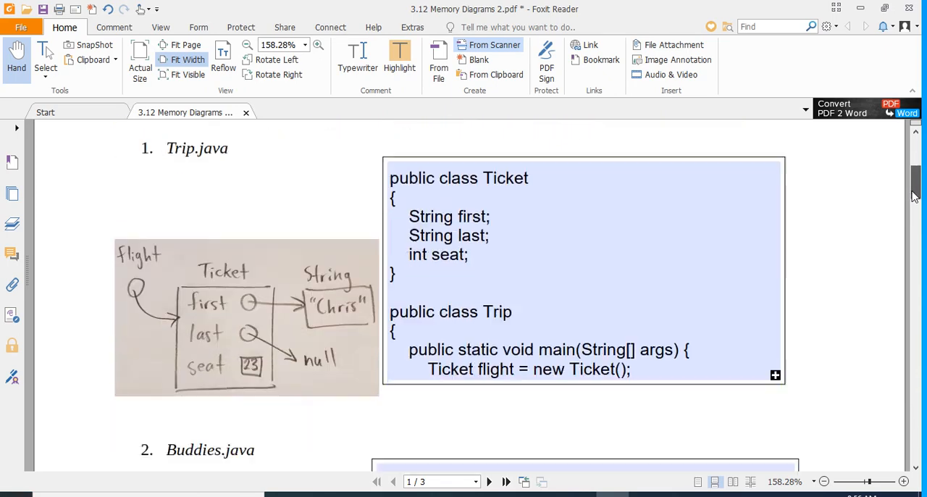
scroll(down, 3)
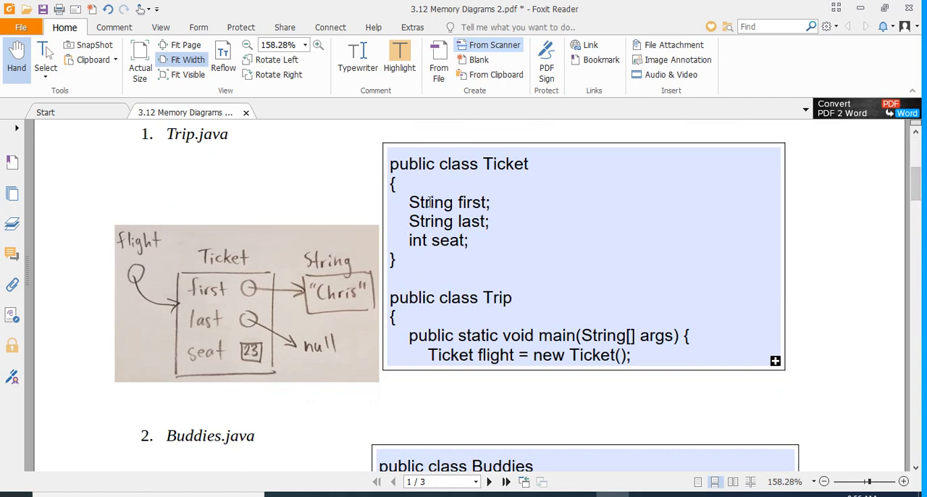